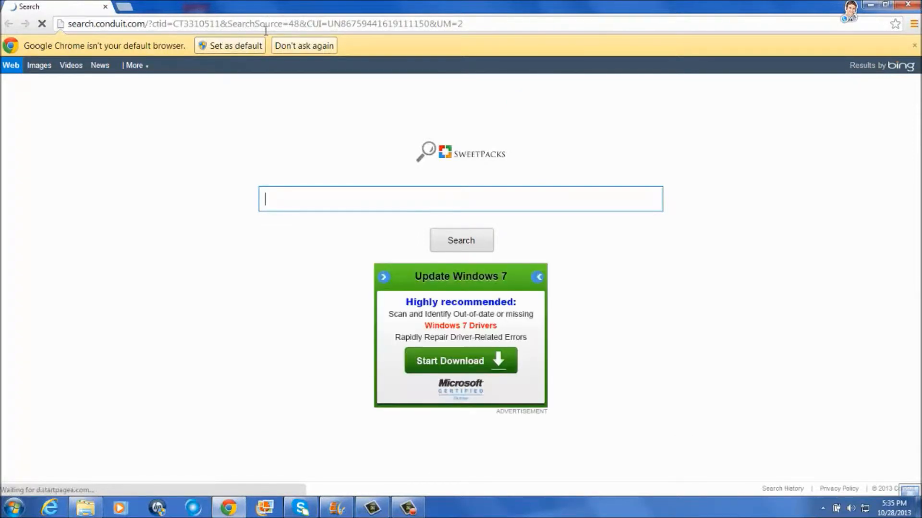
Go to youtube.com/my_videos to load the YouTube uploads page
click(265, 23)
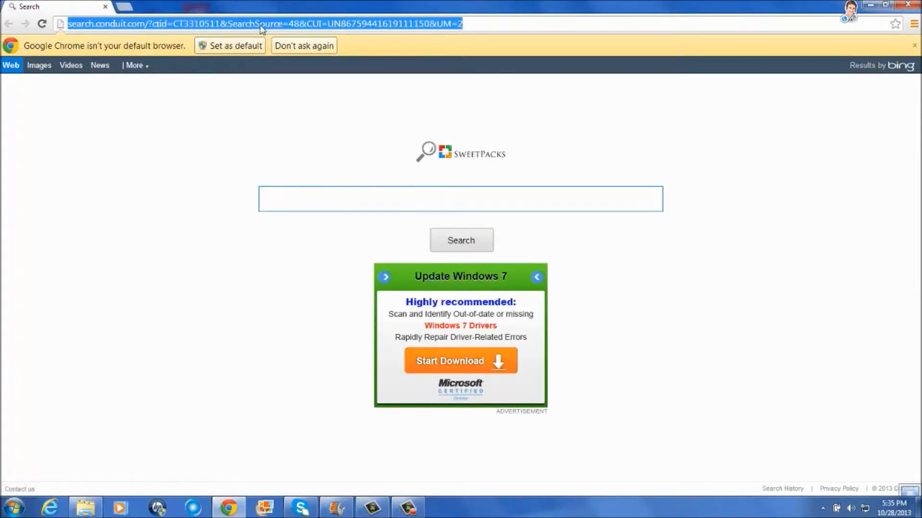
text(youtube.com/my_videos?o=U)
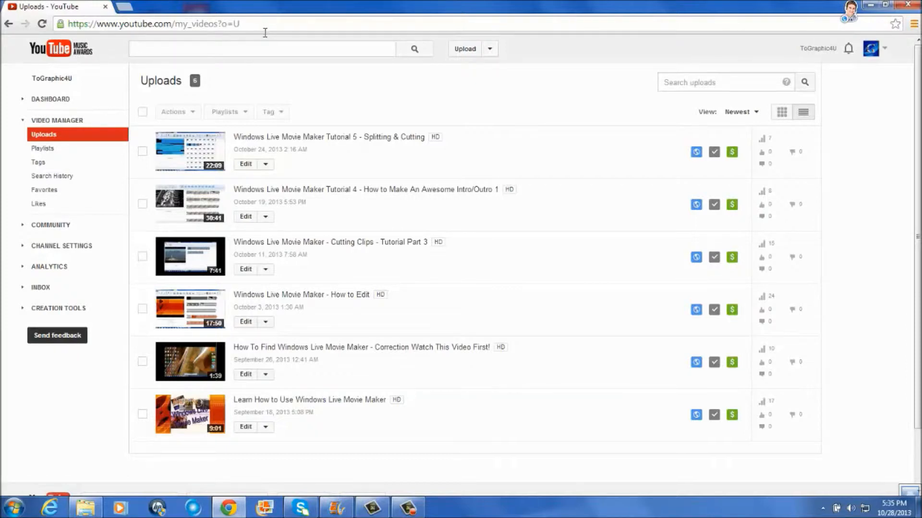
mouse_move(56, 121)
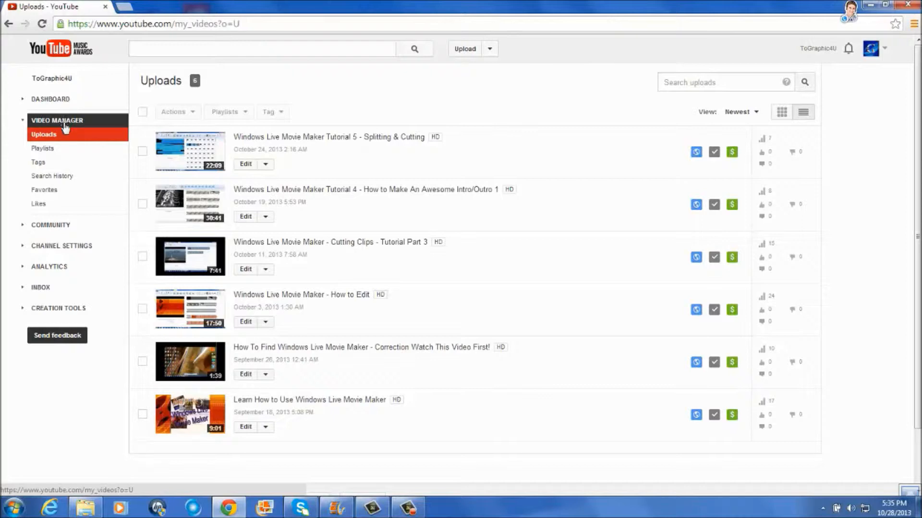
Open Creation Tools > Audio Library and scroll through the Featured tracks
click(59, 308)
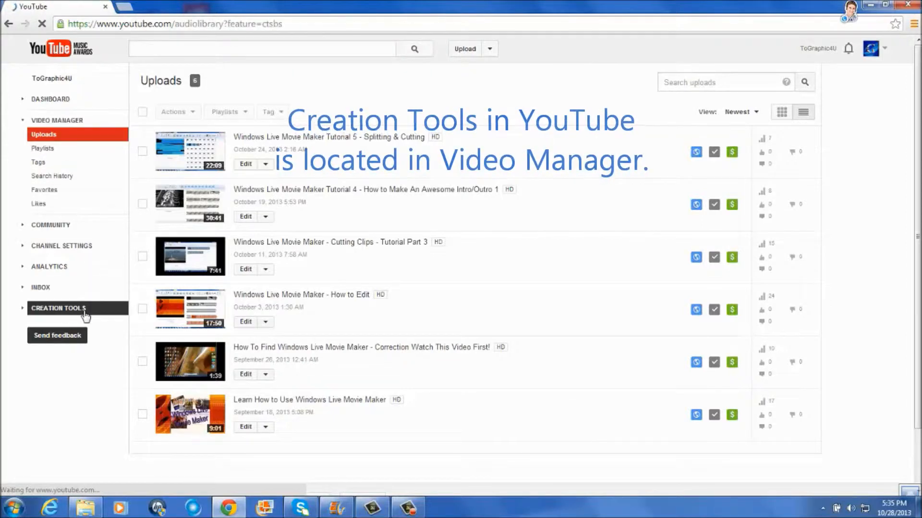
click(58, 308)
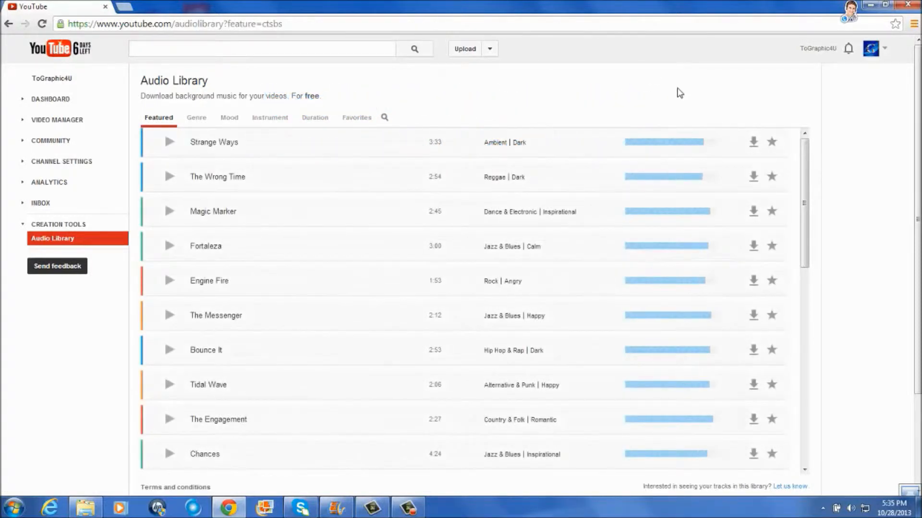
mouse_move(803, 179)
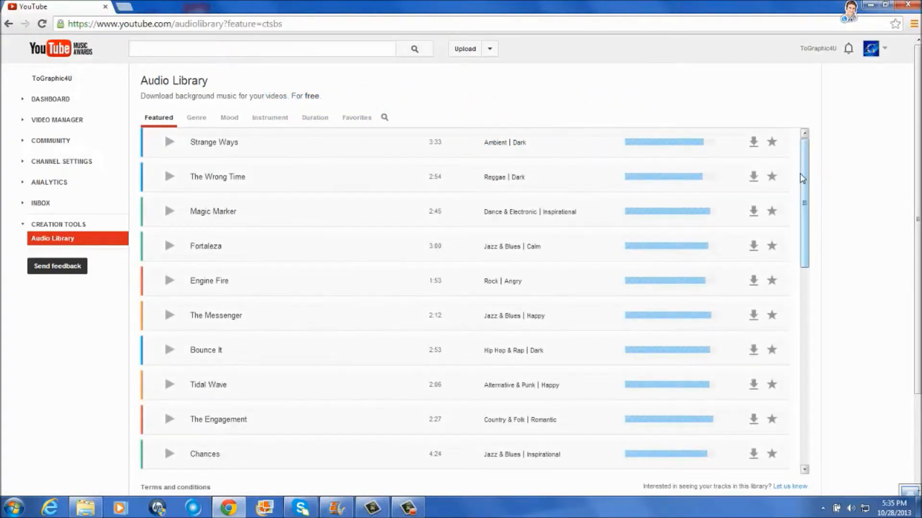
scroll(down, 3)
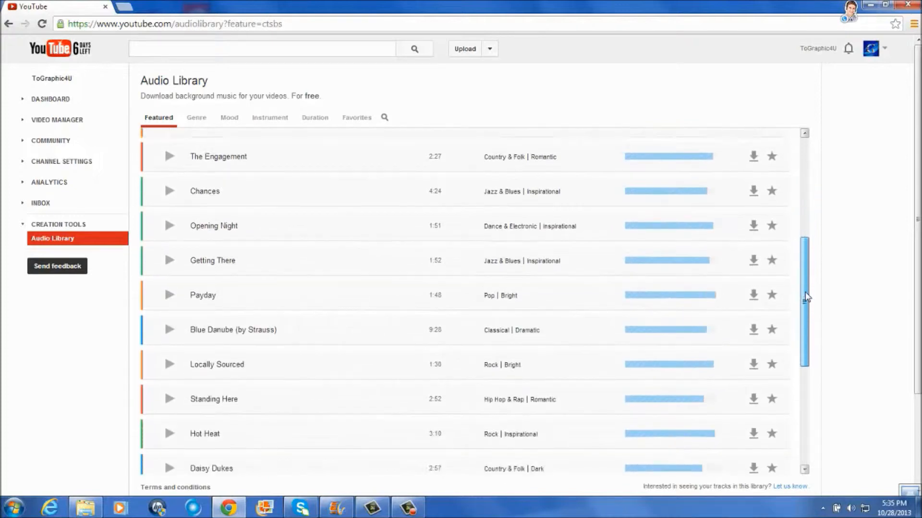
scroll(down, 3)
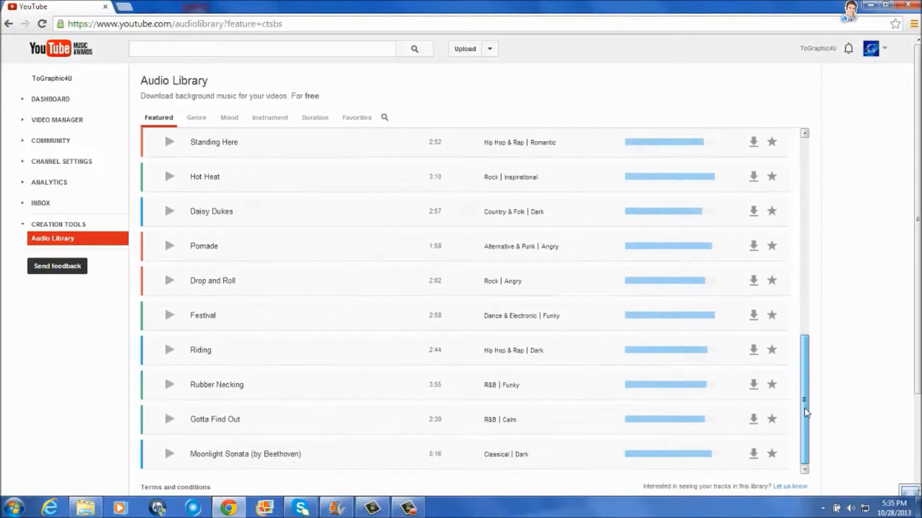
scroll(up, 3)
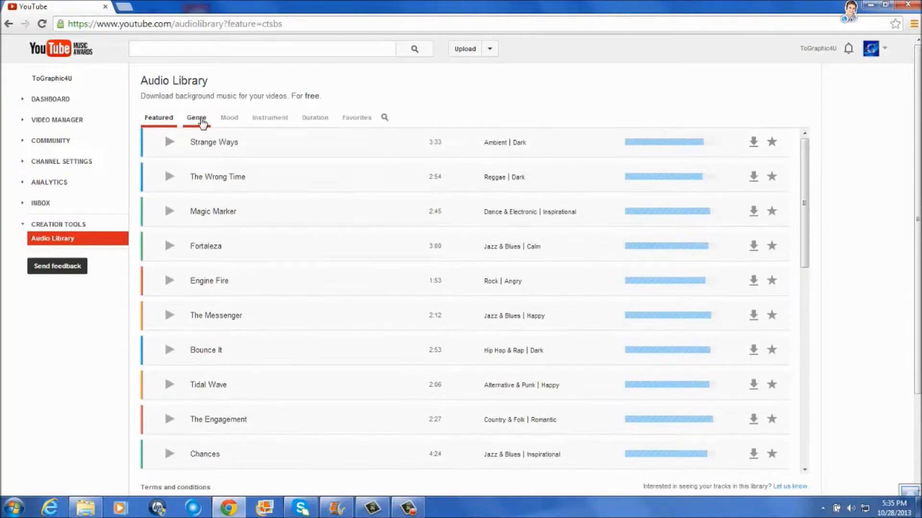
Browse the library's Genre, Mood, Instrument, Duration and Favorites views
click(196, 117)
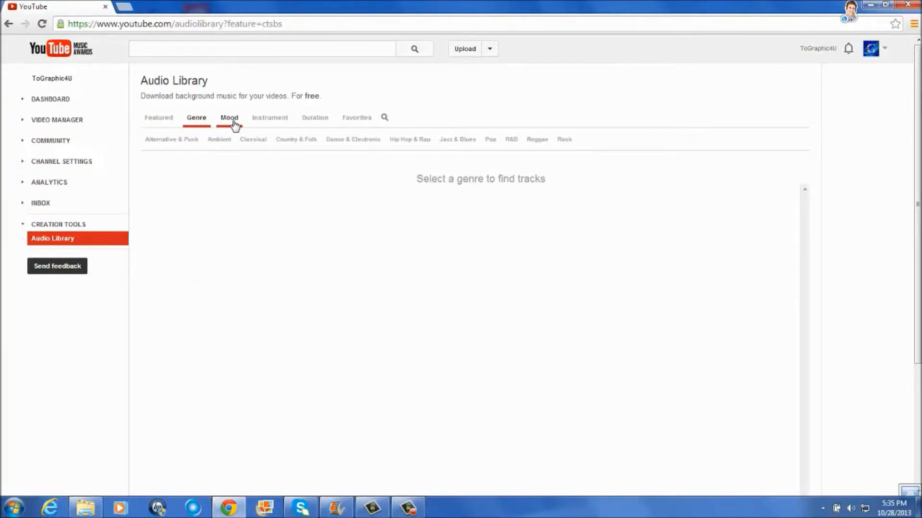
click(229, 117)
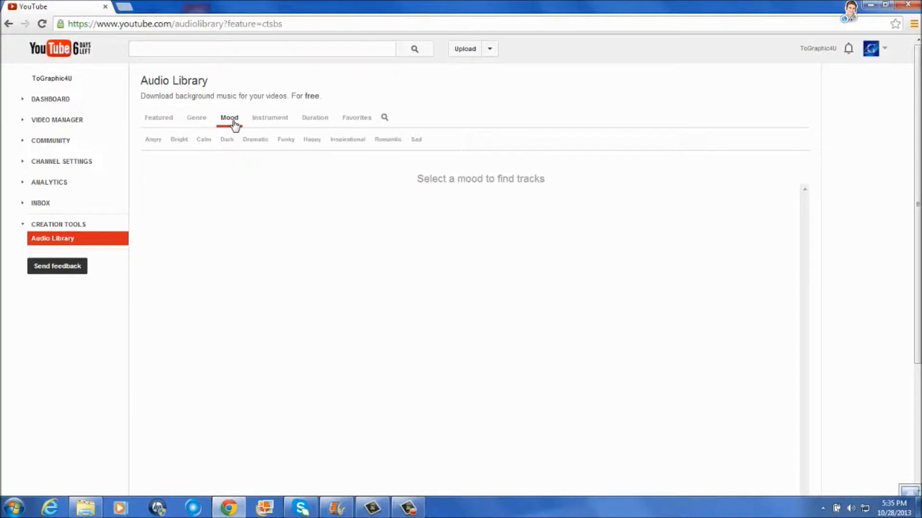
click(269, 117)
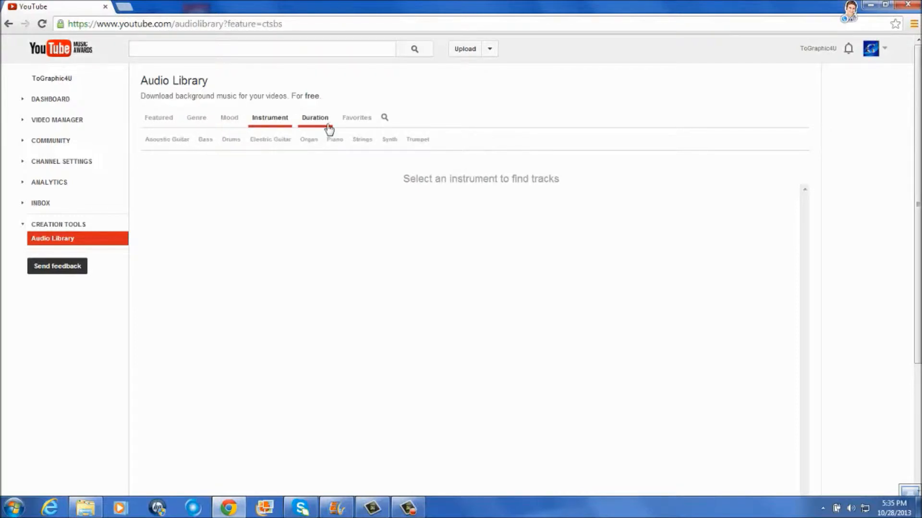
click(315, 117)
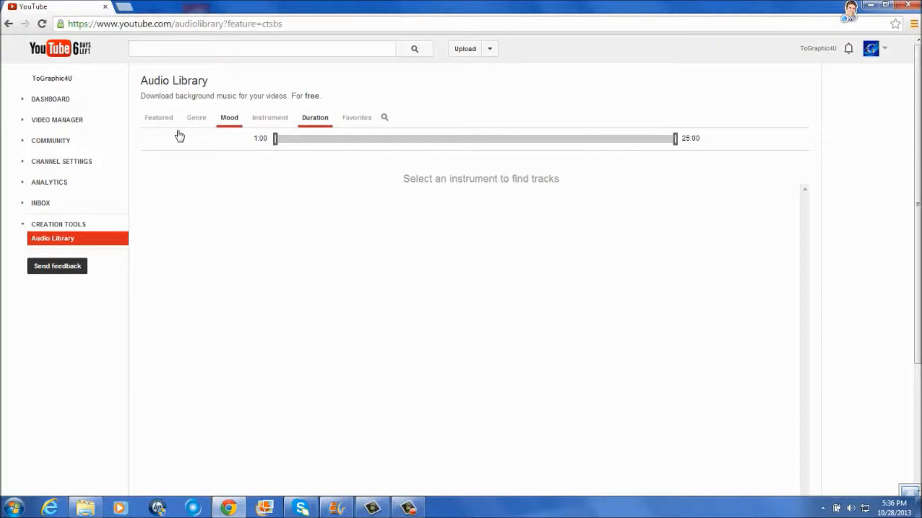
click(356, 117)
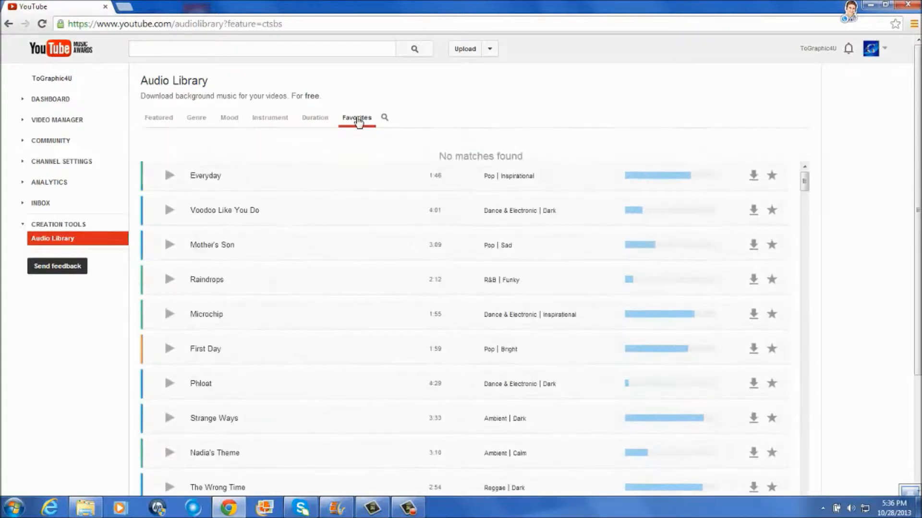
click(356, 118)
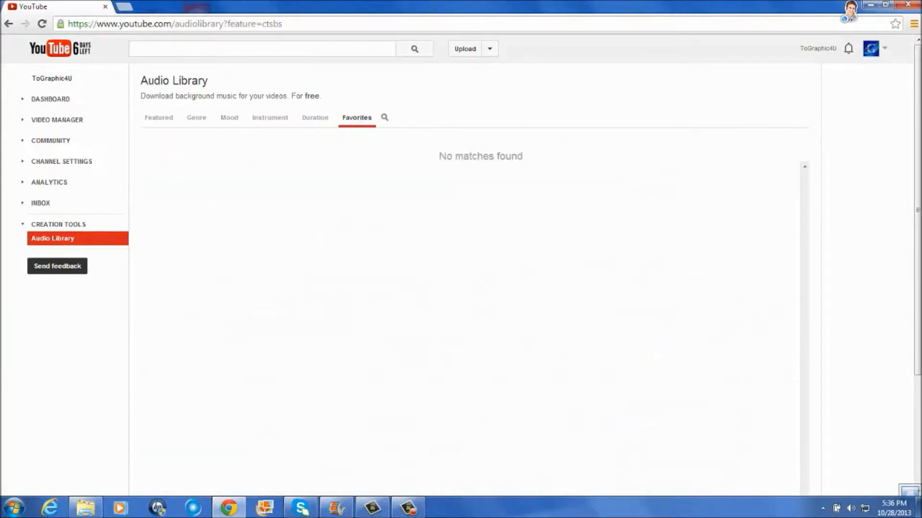
mouse_move(440, 477)
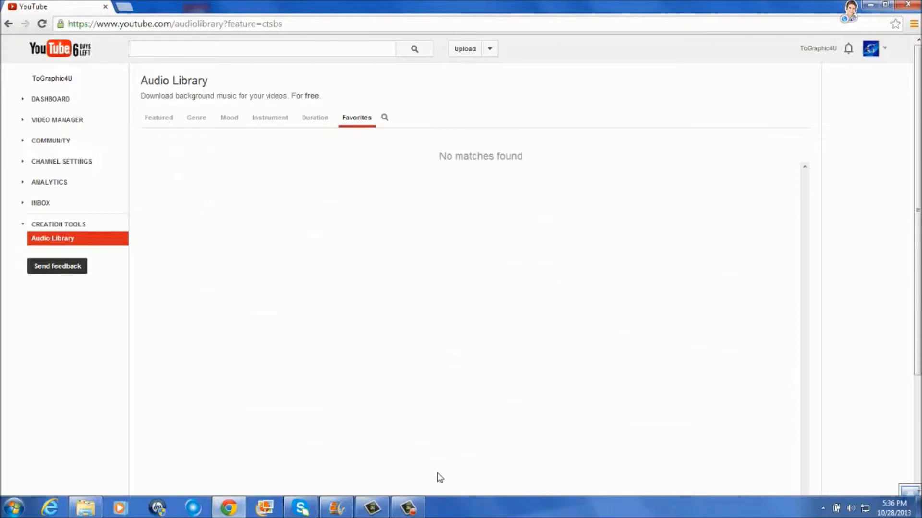
mouse_move(321, 473)
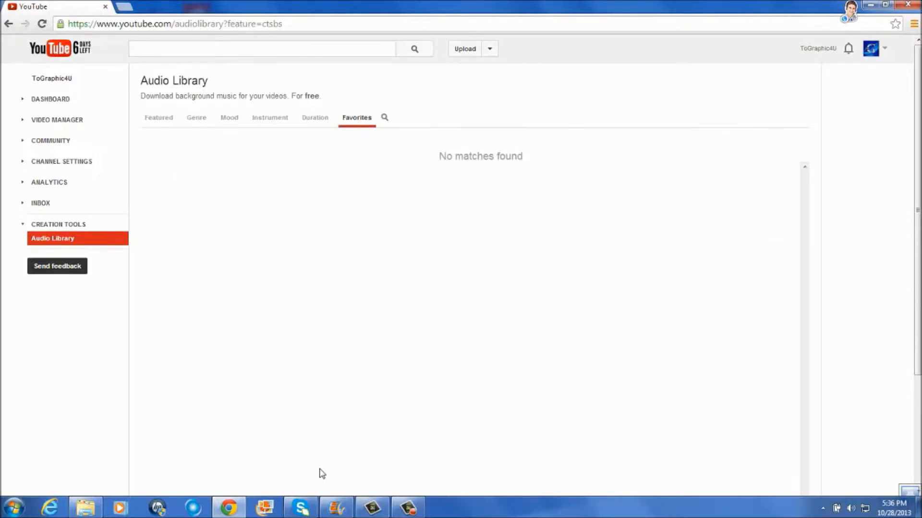
mouse_move(304, 470)
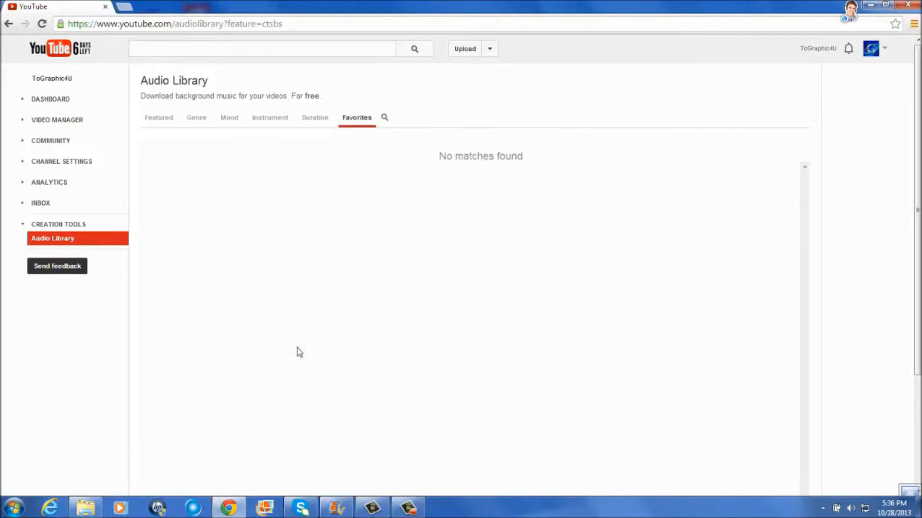
Navigate from the Audio Library to the movietools.info site
click(176, 23)
text(movietools.info)
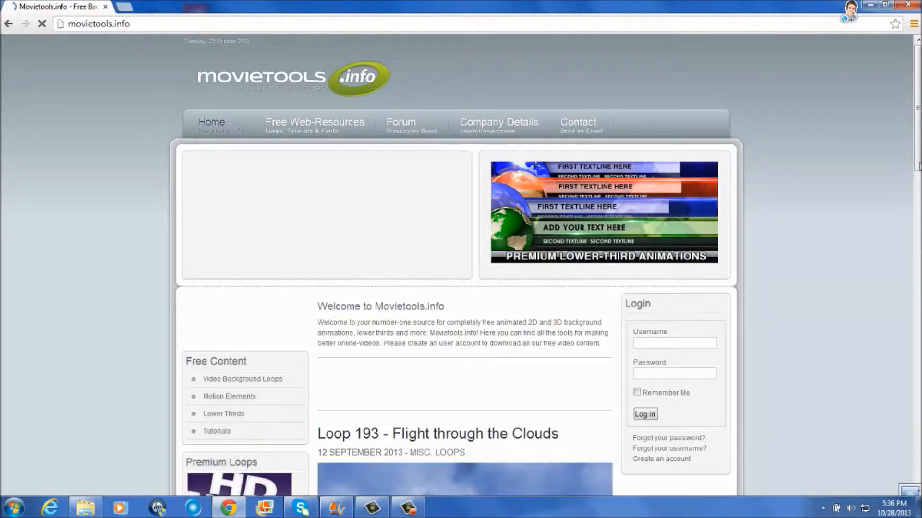
Open the movietools.info registration page and start on the name field
scroll(down, 3)
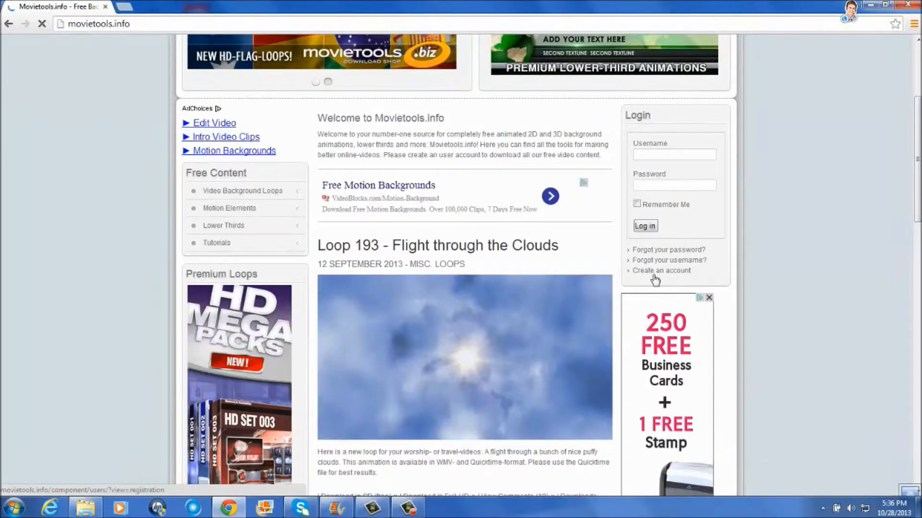
click(660, 270)
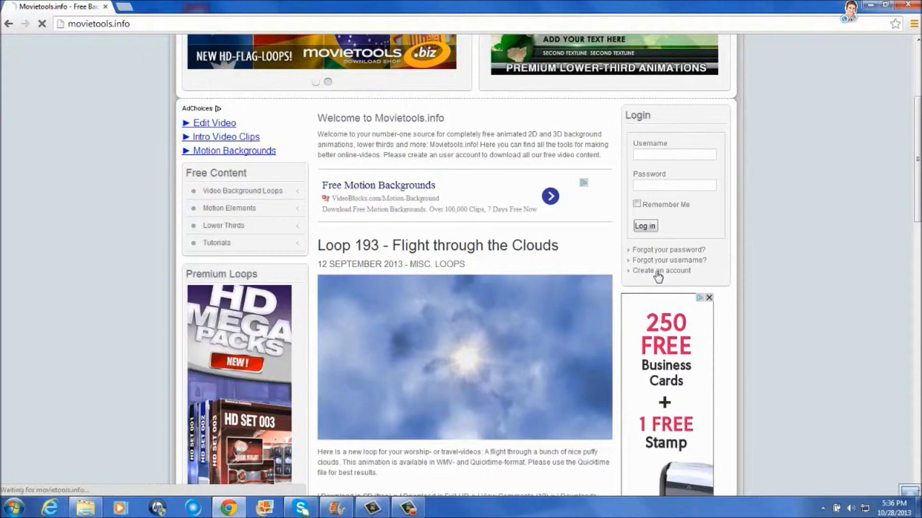
click(661, 271)
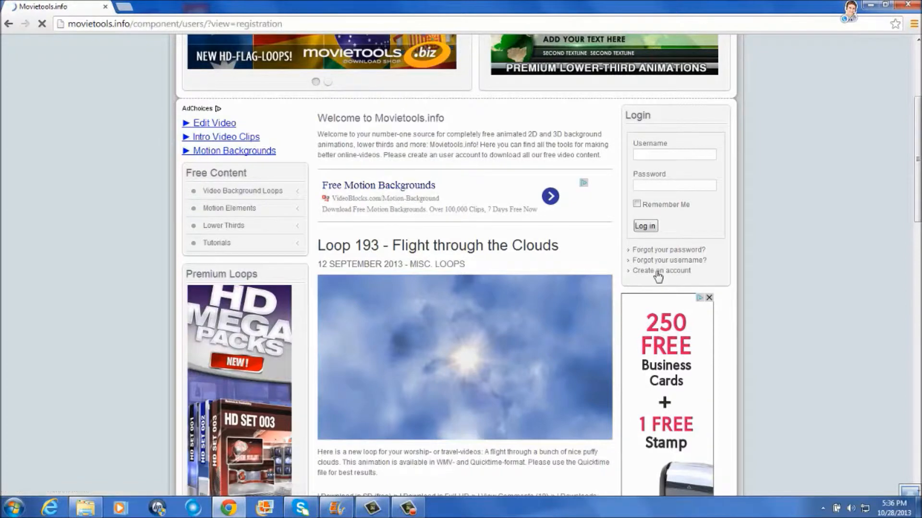
click(661, 271)
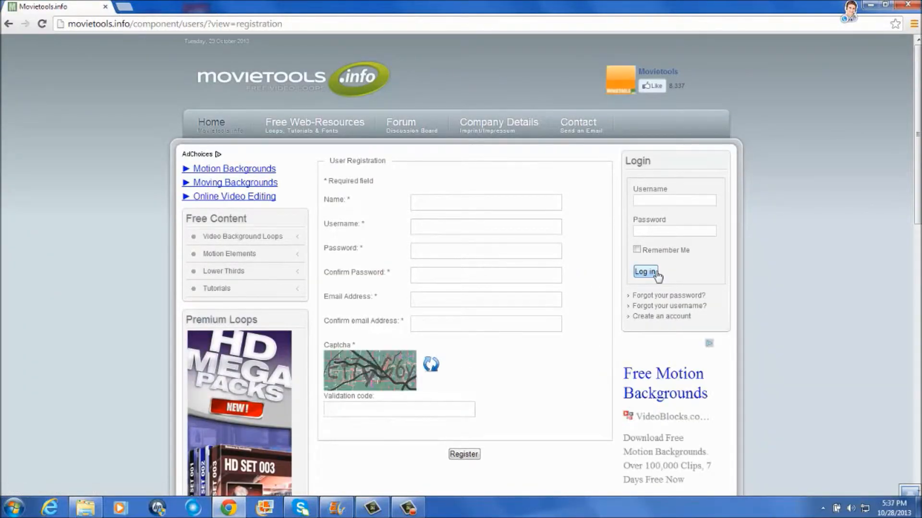
mouse_move(433, 365)
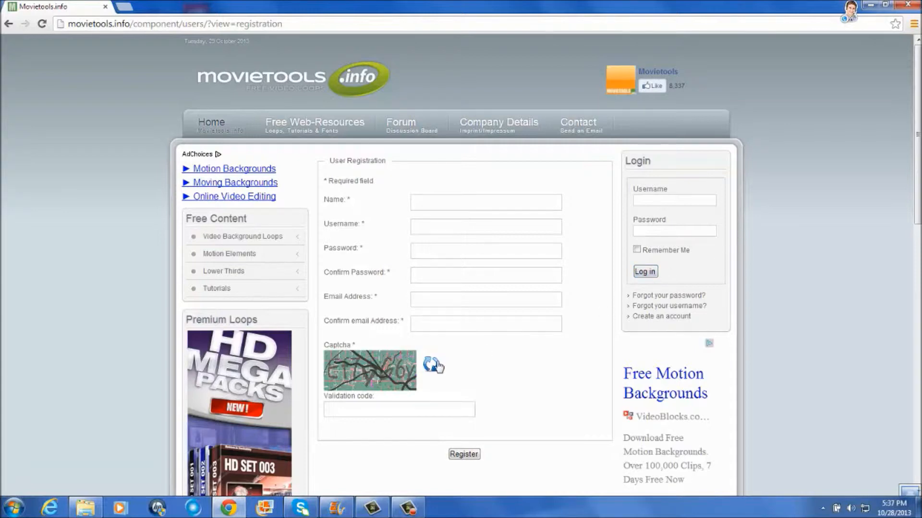
mouse_move(433, 364)
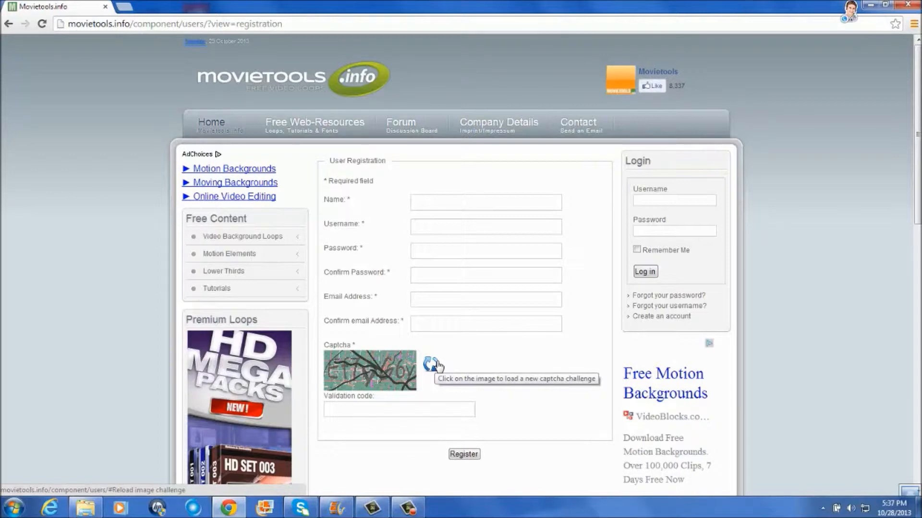
mouse_move(430, 198)
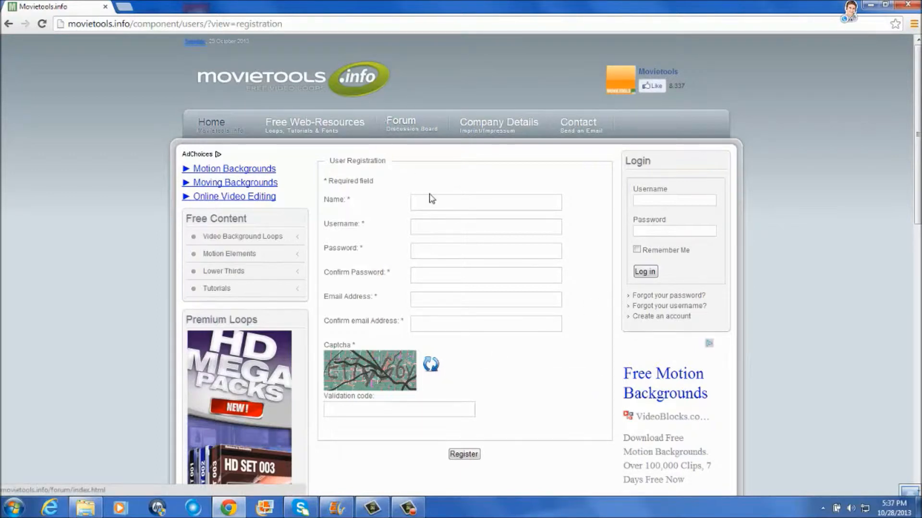
click(486, 202)
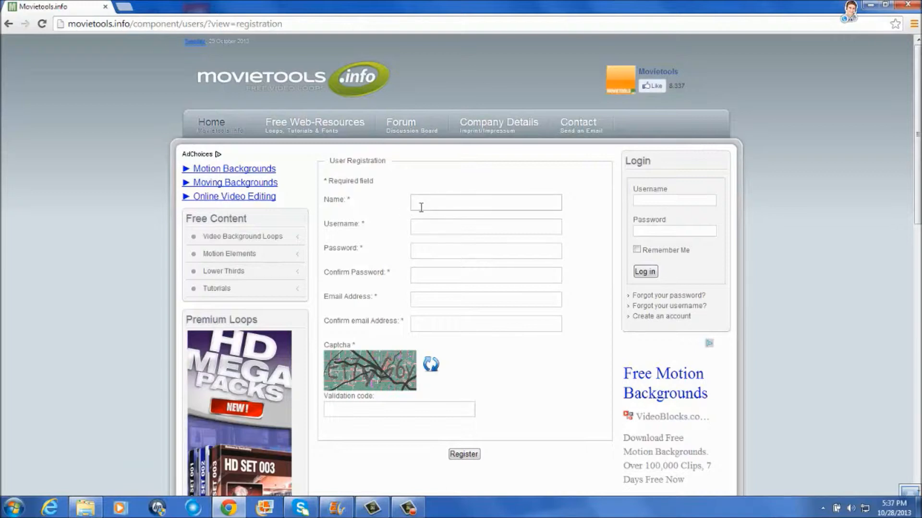
mouse_move(590, 183)
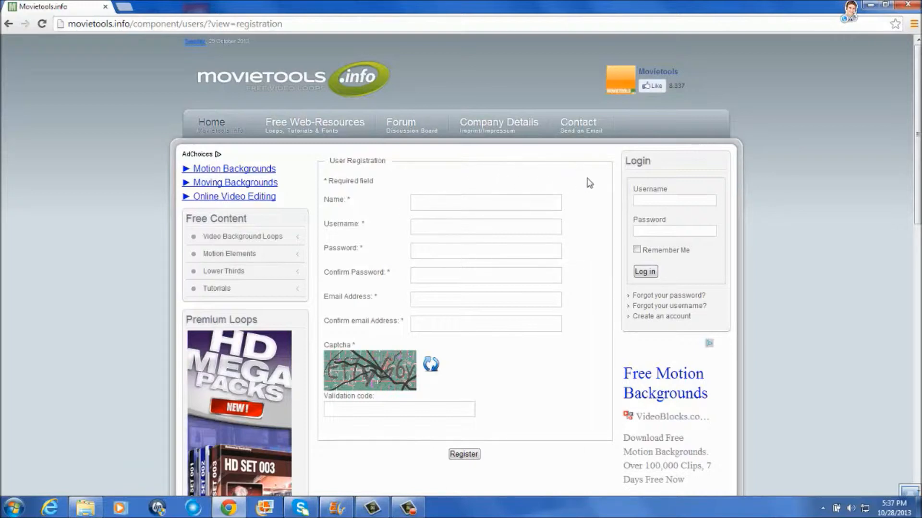
mouse_move(376, 163)
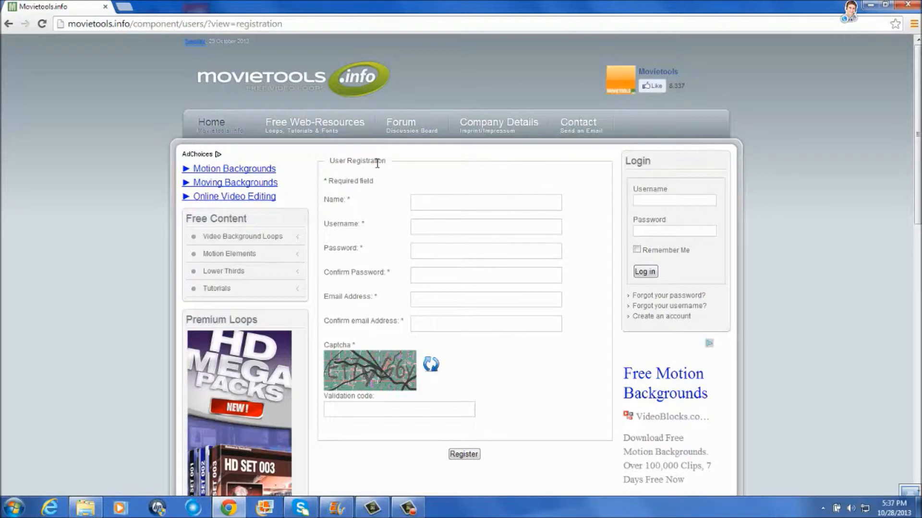
mouse_move(567, 188)
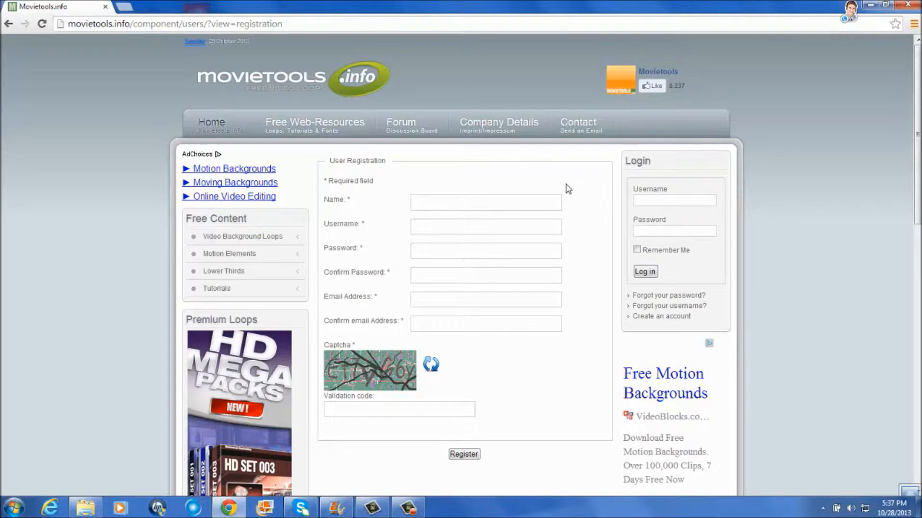
mouse_move(877, 250)
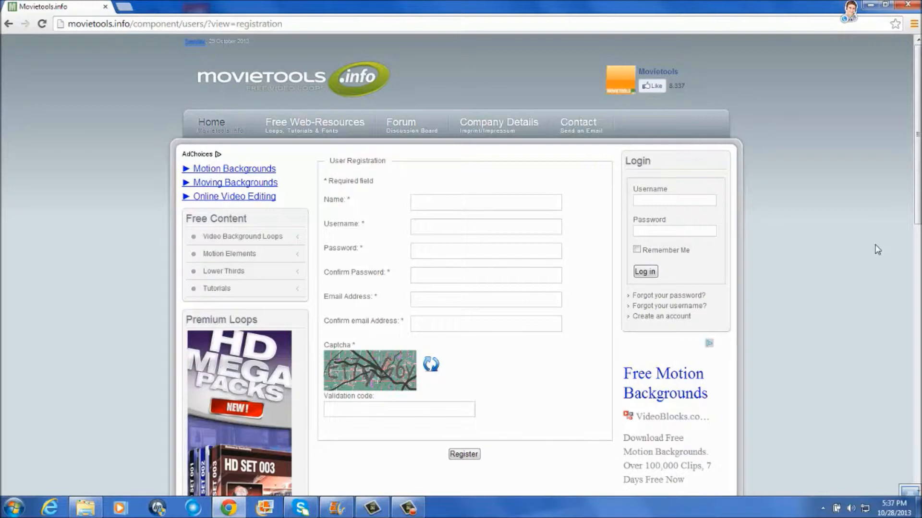
mouse_move(5, 16)
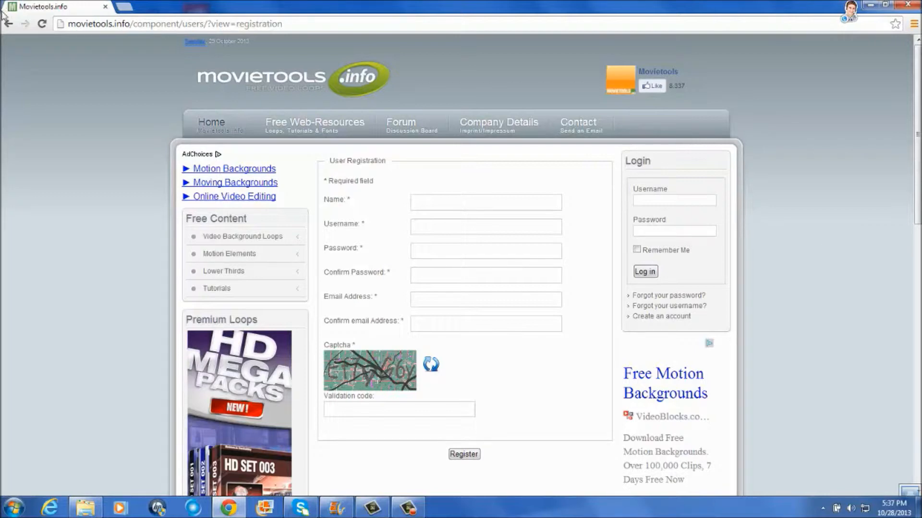
Go back from the registration form toward the site's home page
click(9, 23)
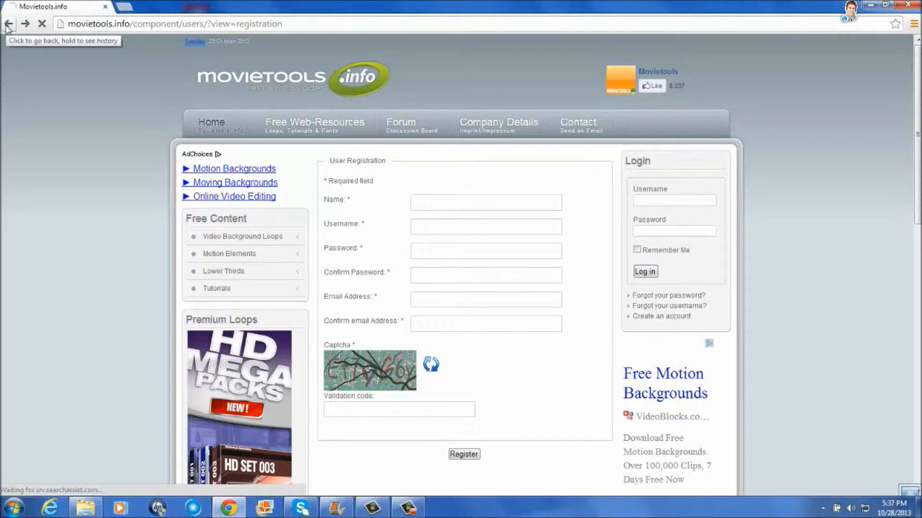
click(8, 23)
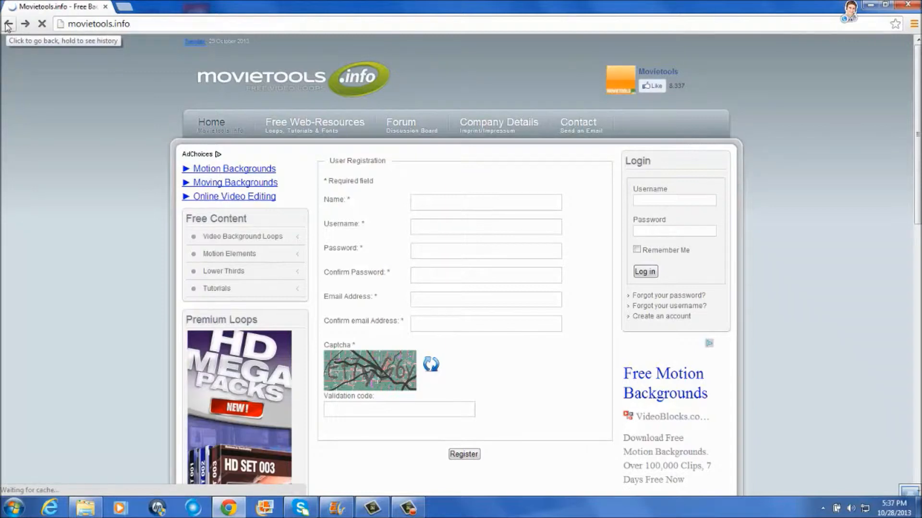
Return to the home page and scroll down through its latest free loops
click(8, 23)
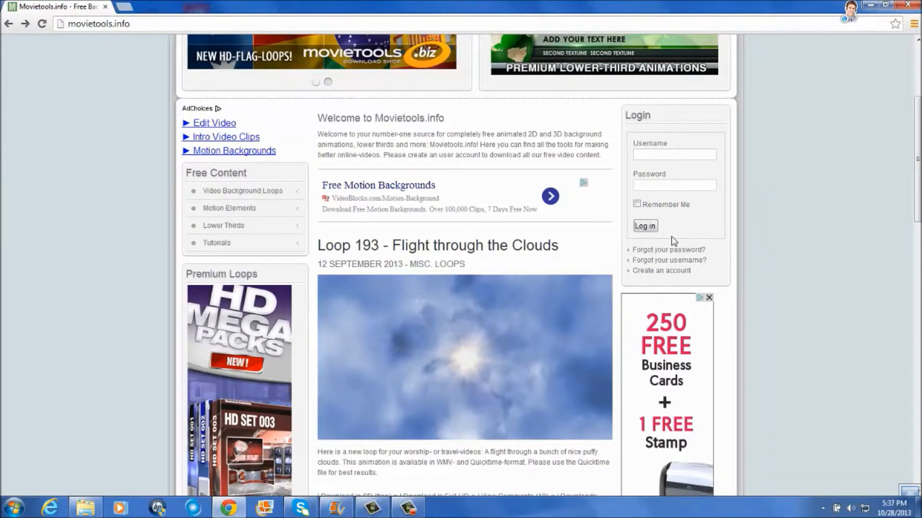
scroll(up, 3)
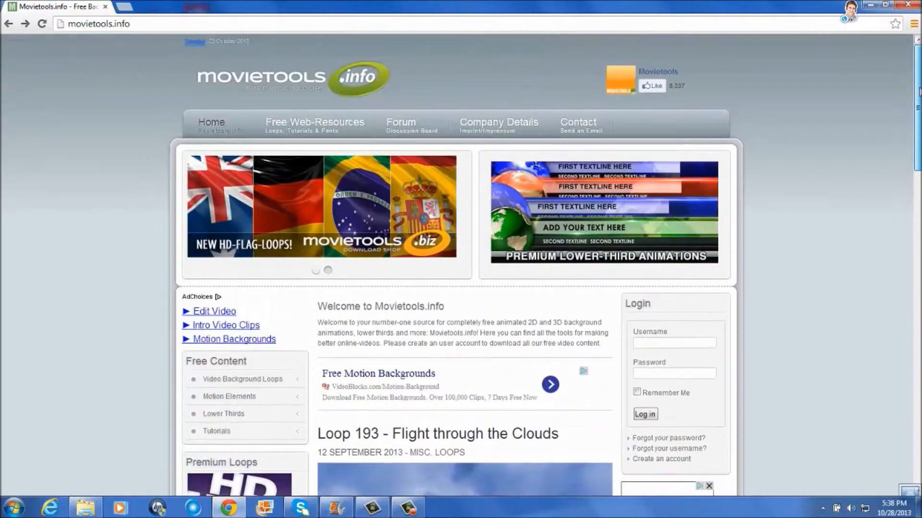
mouse_move(244, 206)
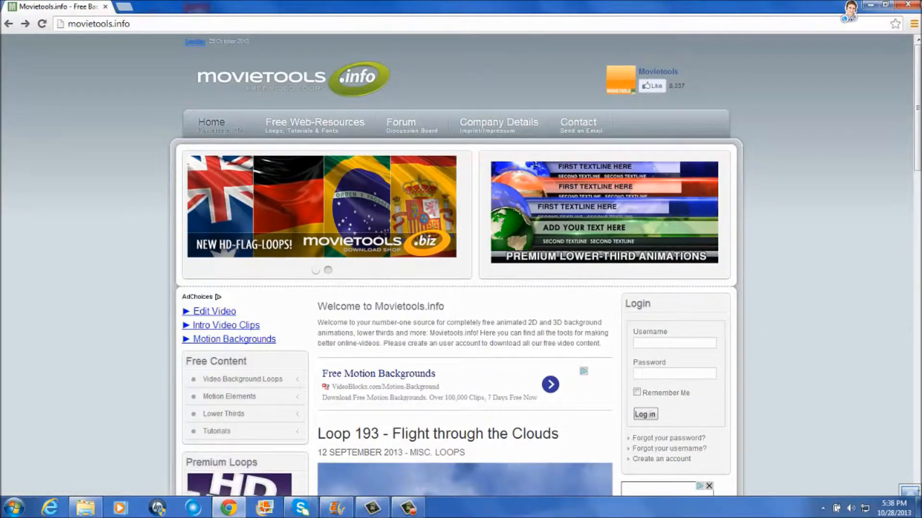
scroll(down, 3)
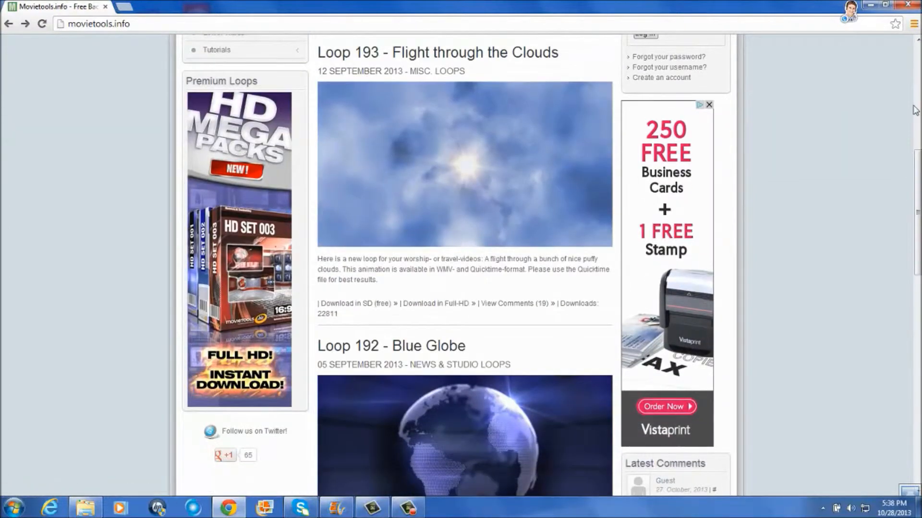
scroll(down, 3)
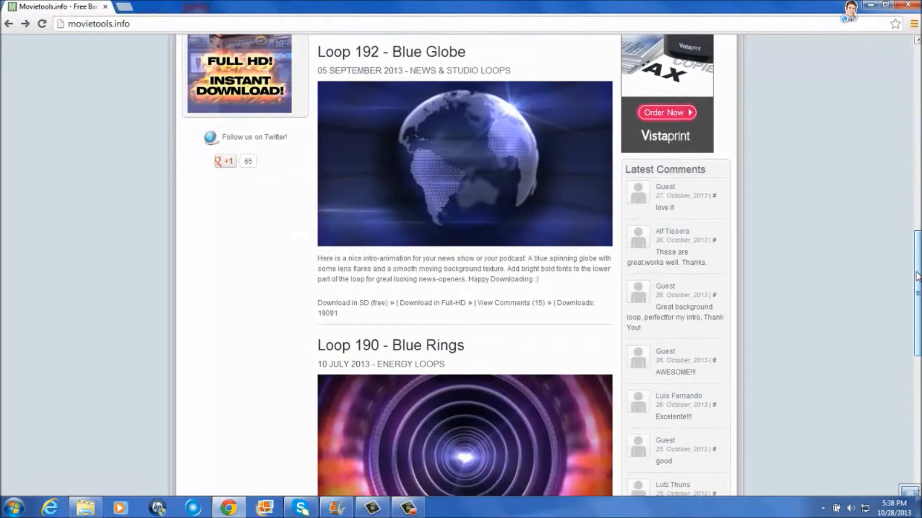
mouse_move(492, 190)
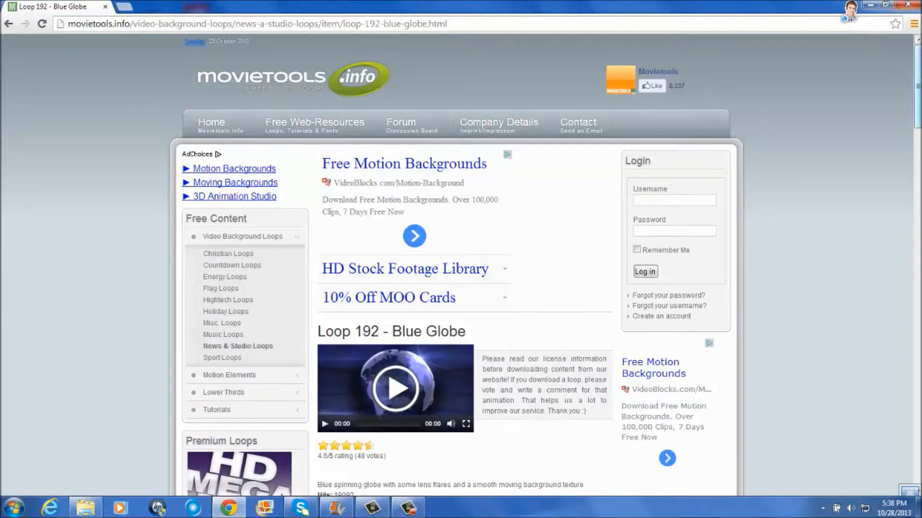
Play the Blue Globe loop preview to its end, then scroll back up
scroll(down, 3)
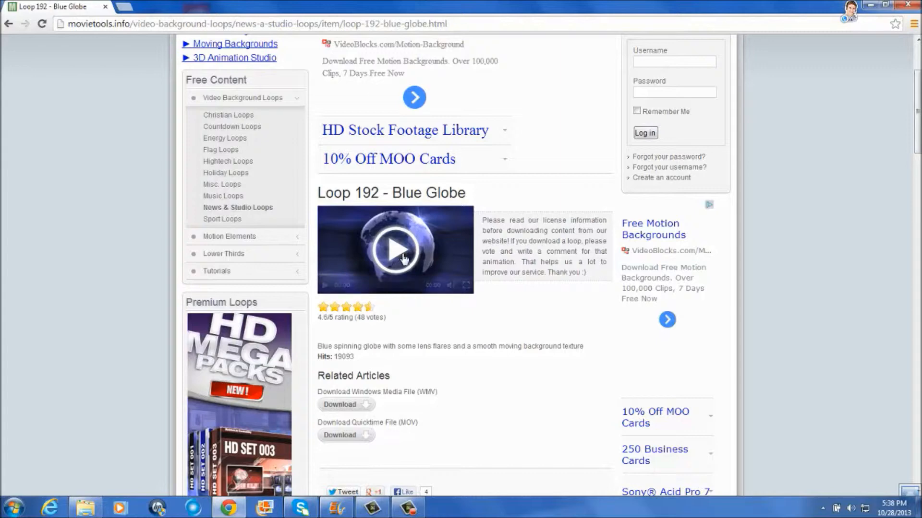
mouse_move(553, 316)
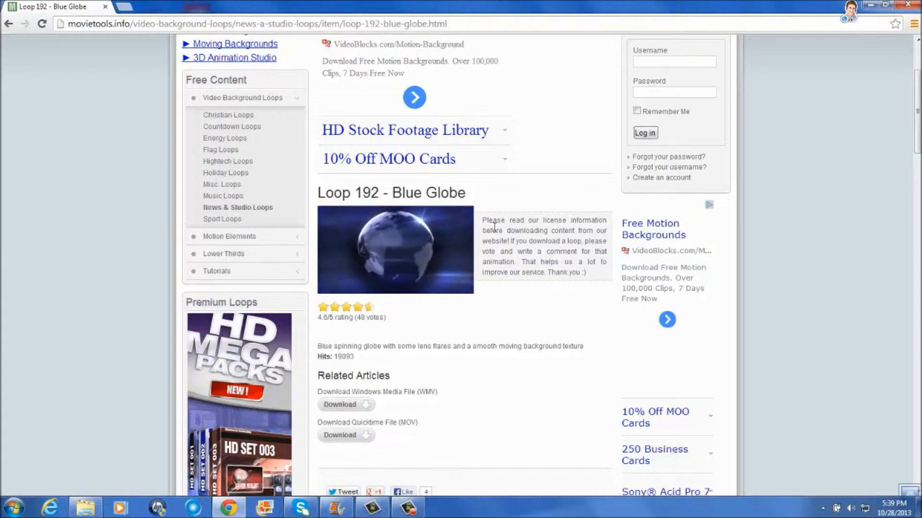
mouse_move(585, 311)
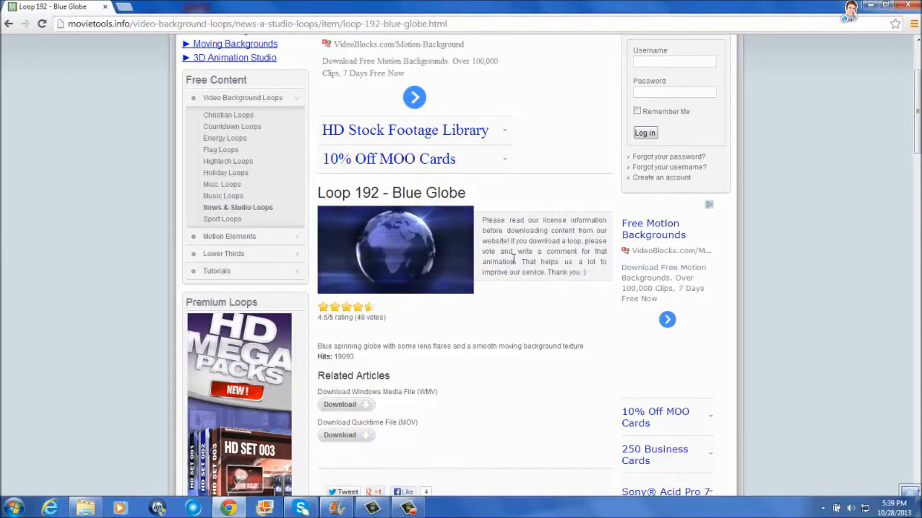
click(395, 247)
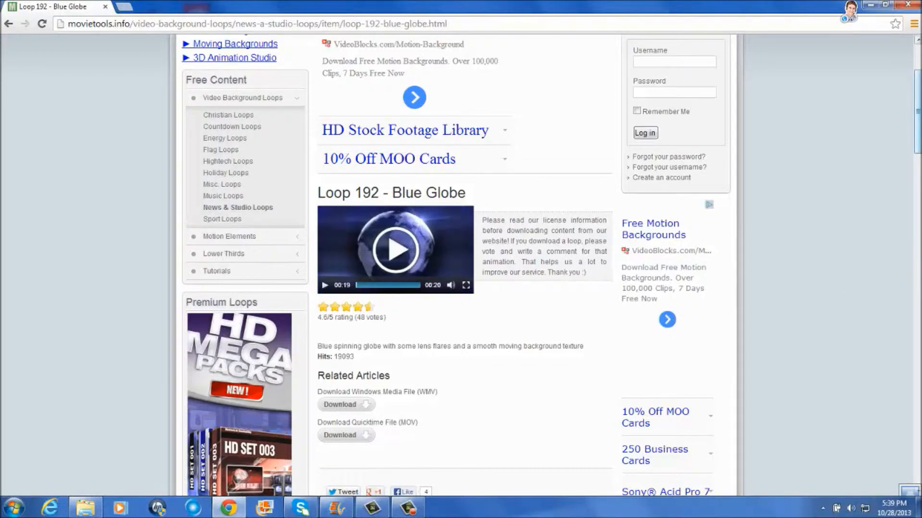
scroll(up, 3)
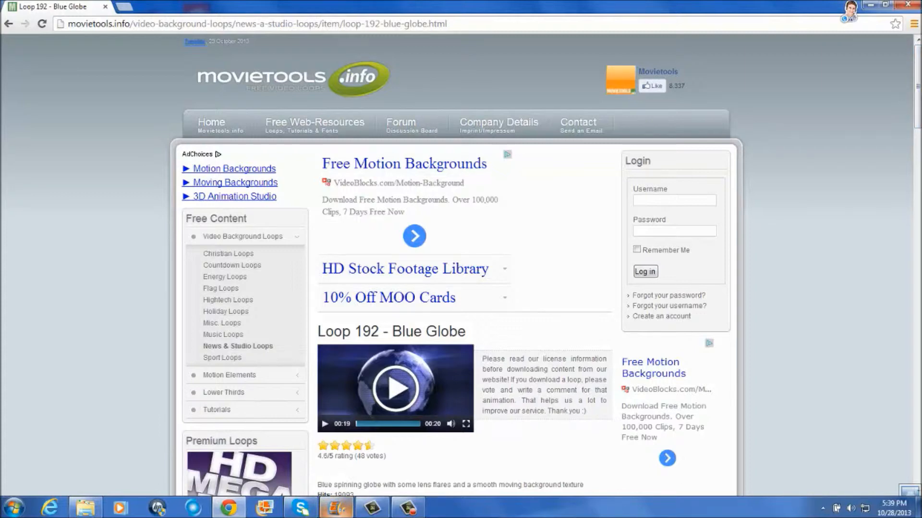
Switch from Chrome to the empty Movie Maker project
click(336, 506)
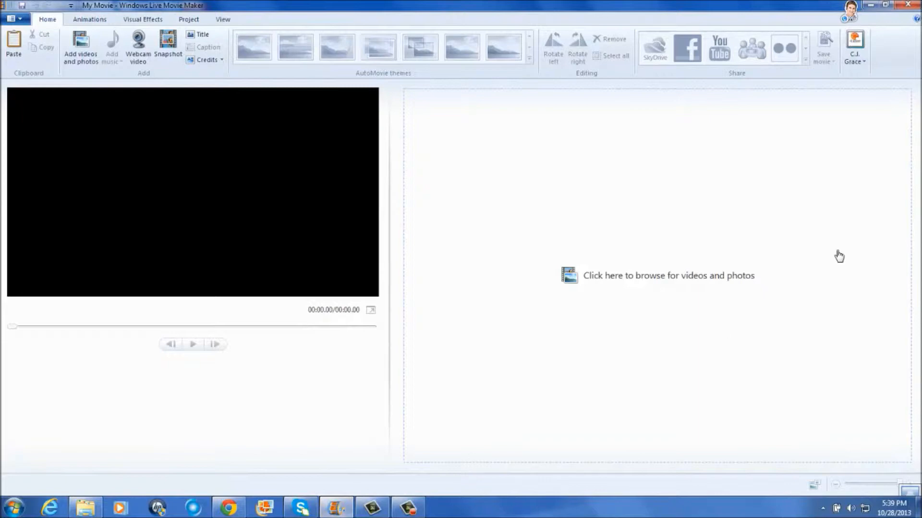
mouse_move(569, 281)
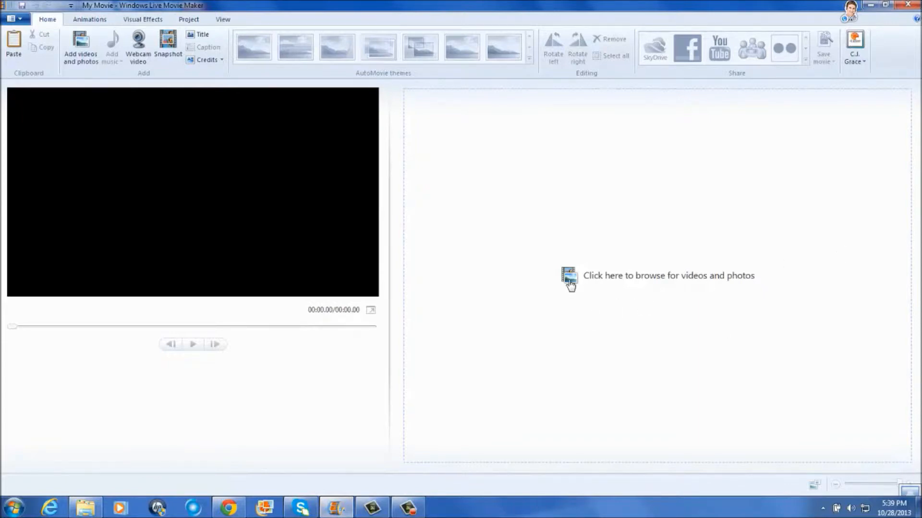
Import the orange film-reel clip from Downloads into the project
click(568, 278)
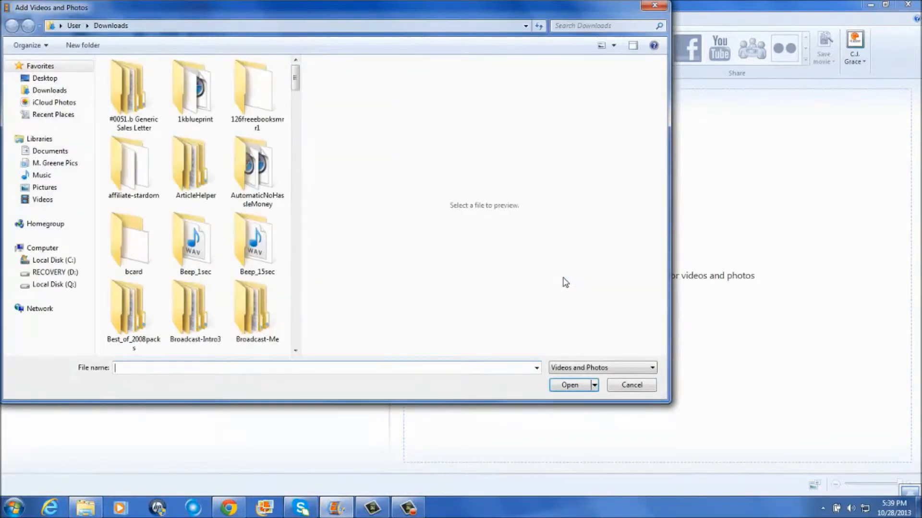
scroll(down, 3)
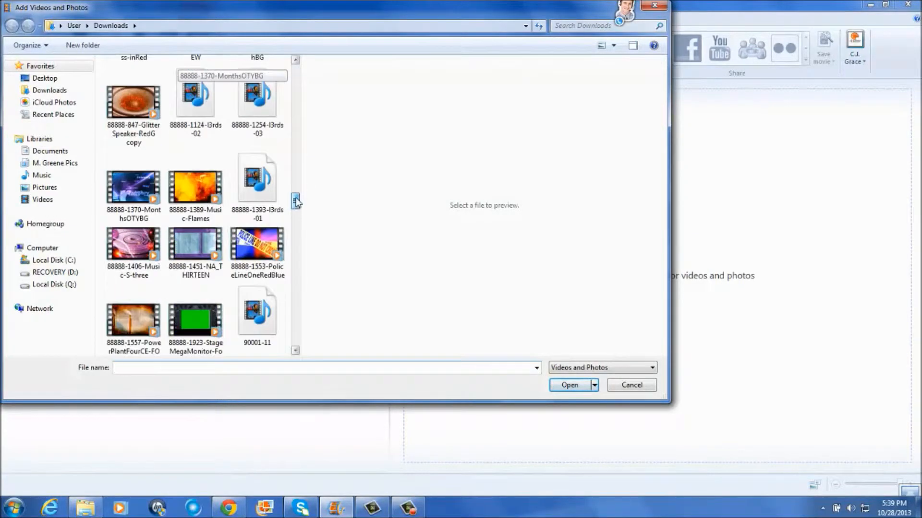
scroll(up, 3)
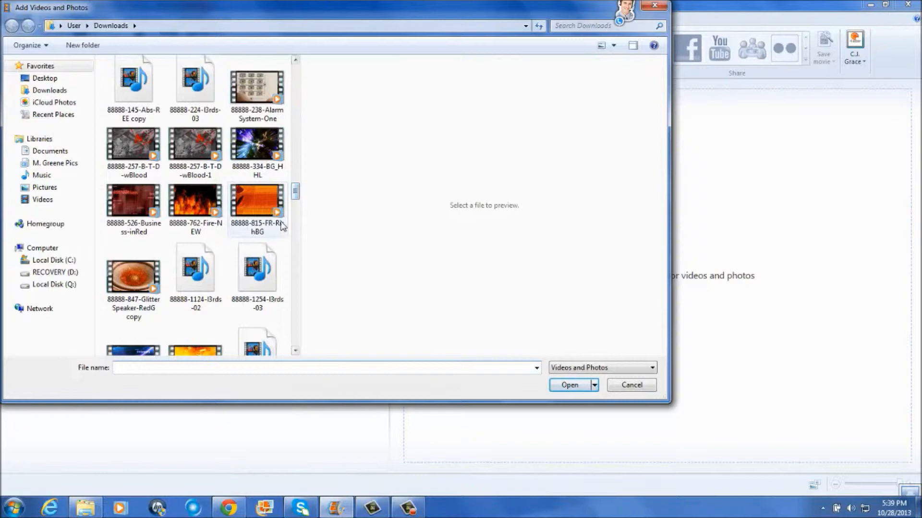
click(568, 385)
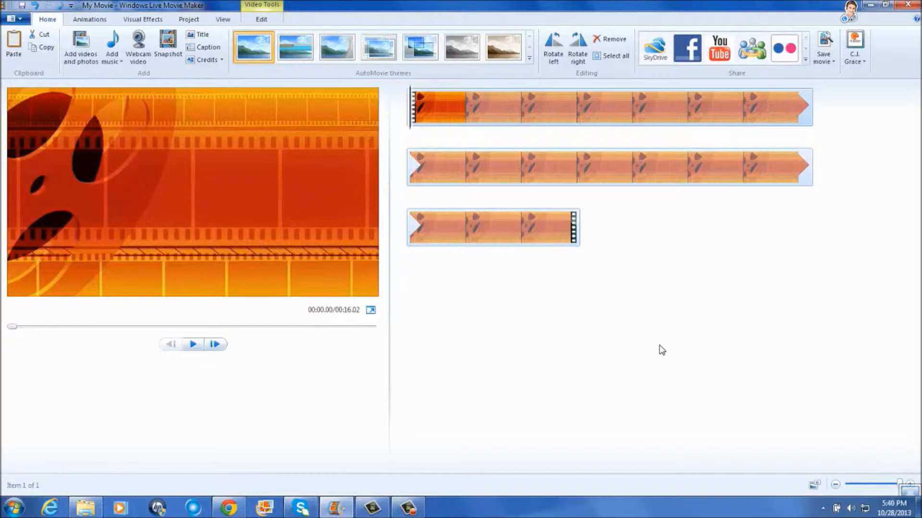
mouse_move(215, 182)
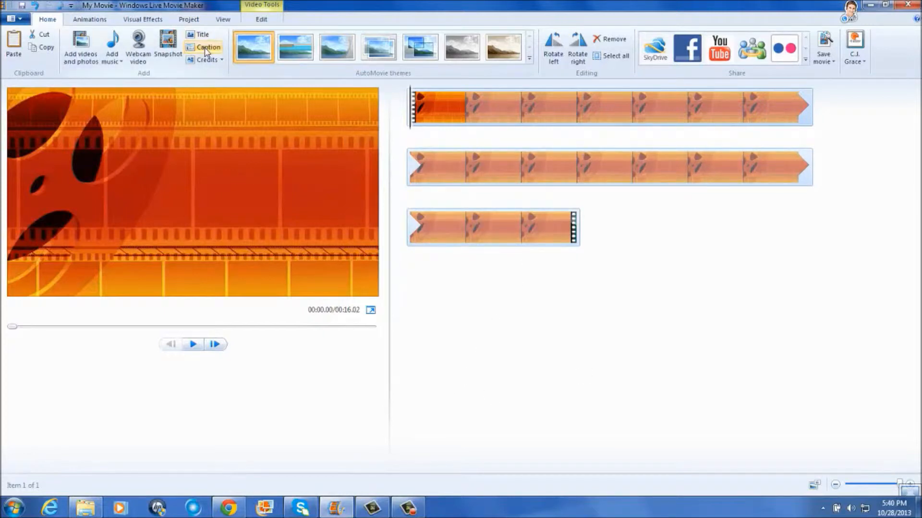
Add a caption over the clip reading 'ToGraphic4U'
click(207, 47)
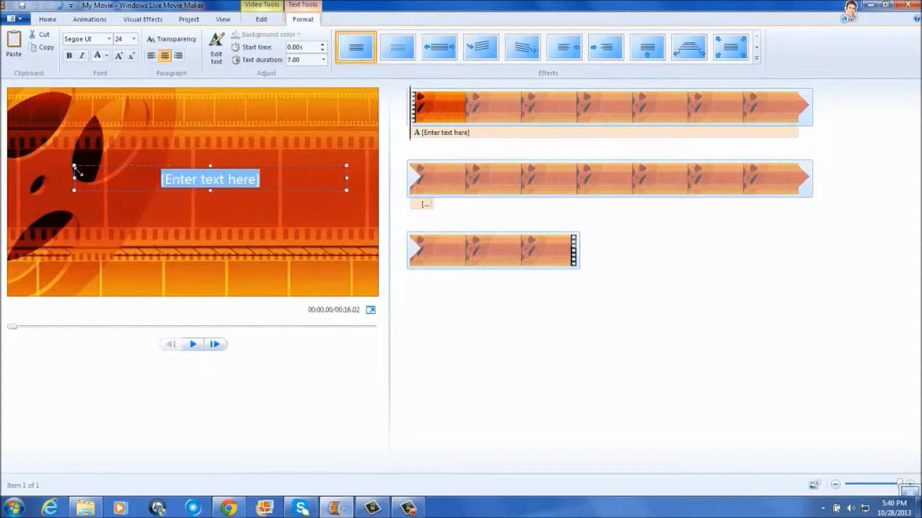
text(ToG)
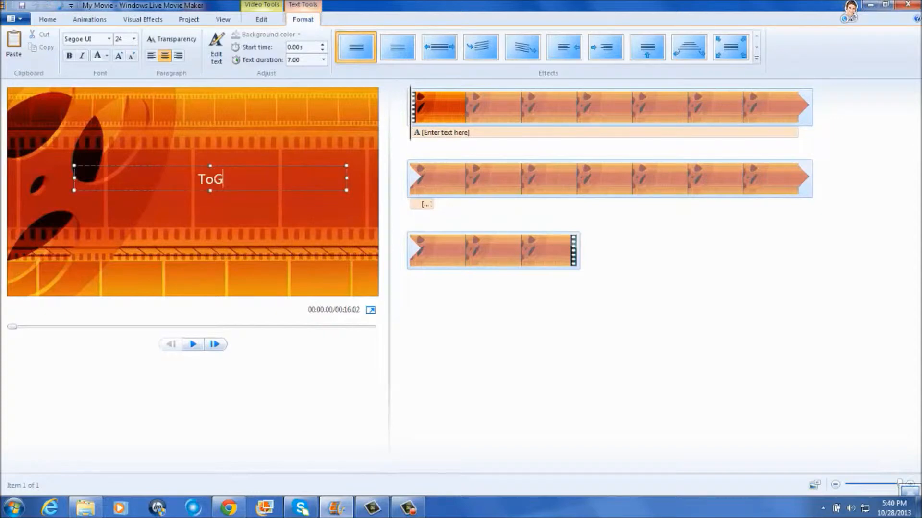
text(raphic4)
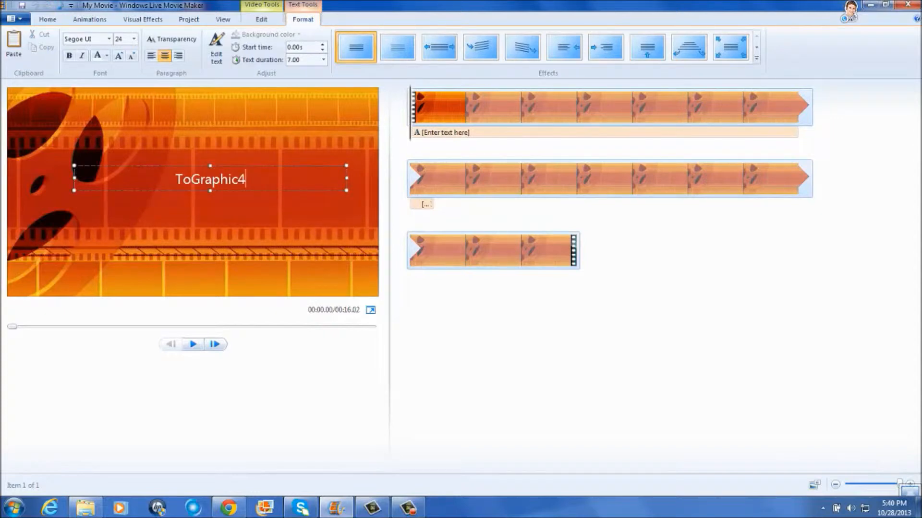
text(U)
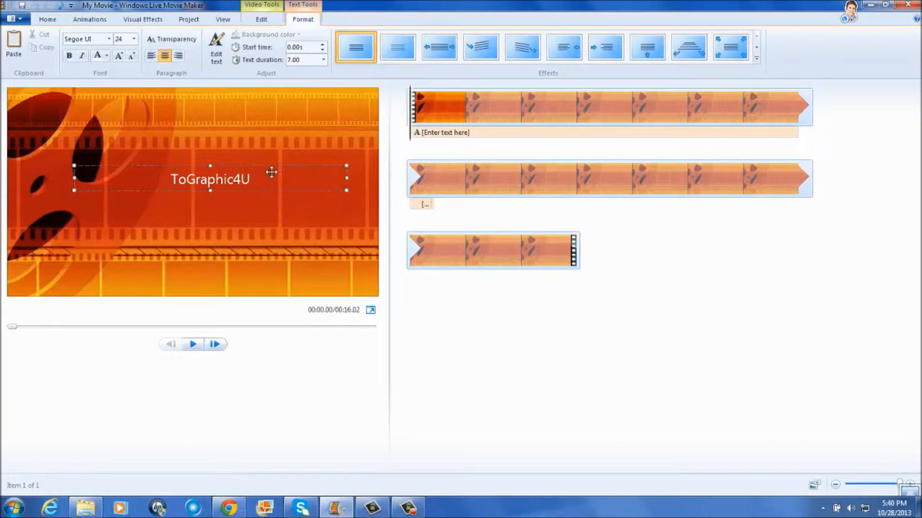
Set the selected caption in the Manasmo font at size 48
double_click(211, 180)
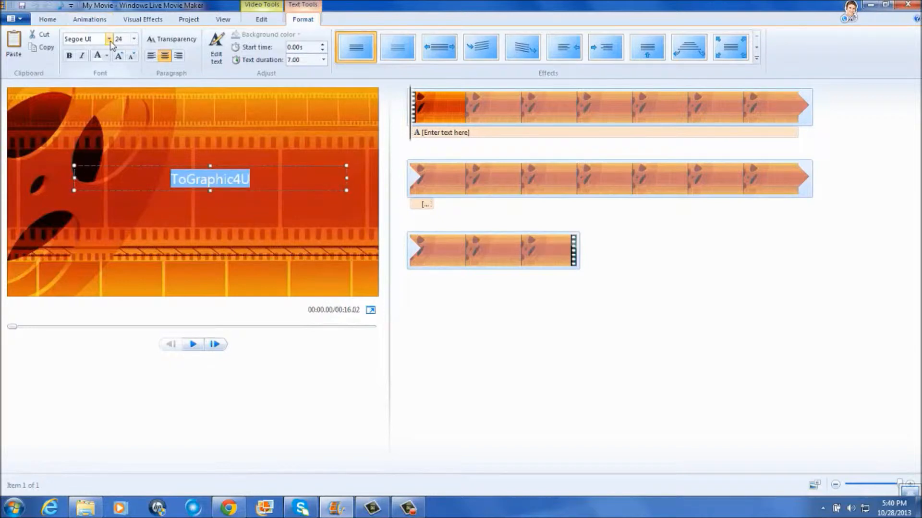
click(109, 38)
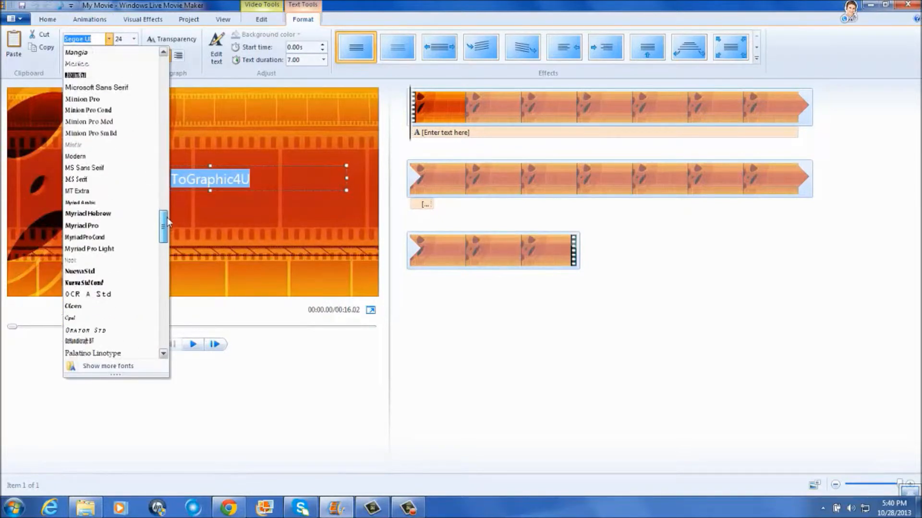
scroll(up, 3)
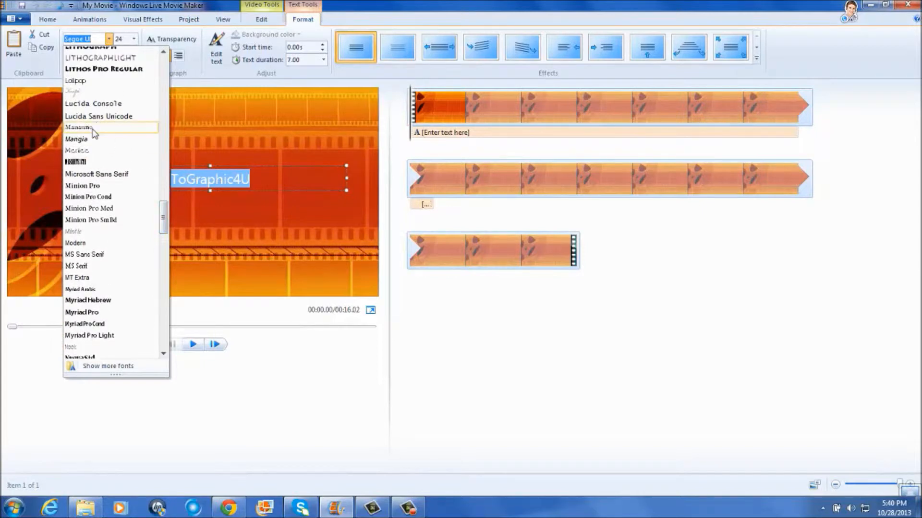
click(80, 127)
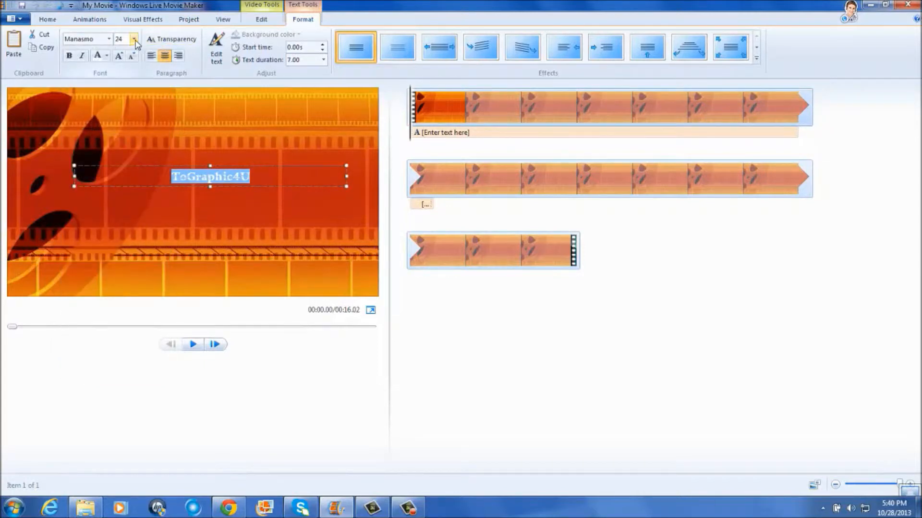
click(135, 39)
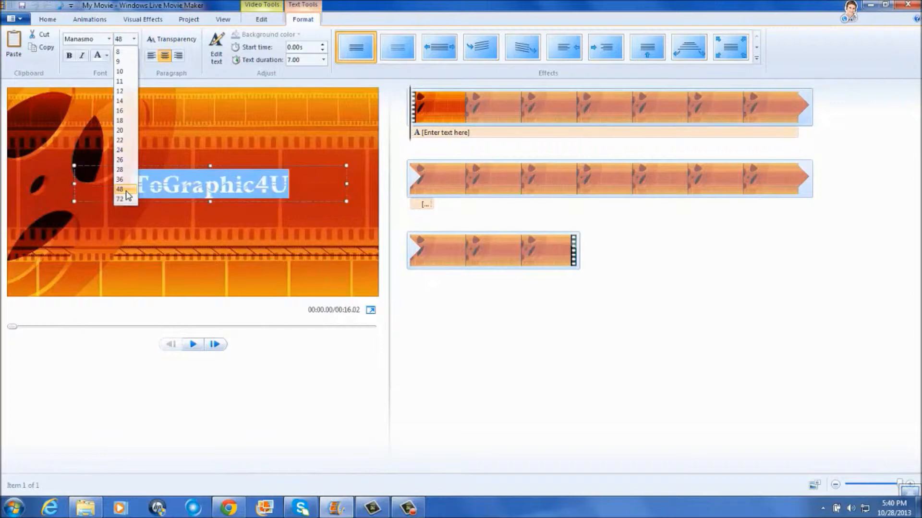
click(98, 56)
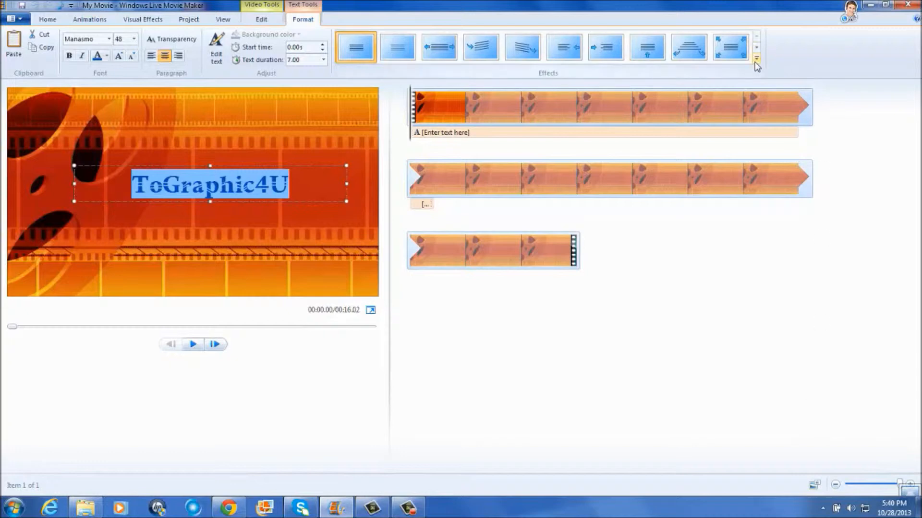
Give the caption a Cinematic effect and a 3.00-second text duration
click(756, 59)
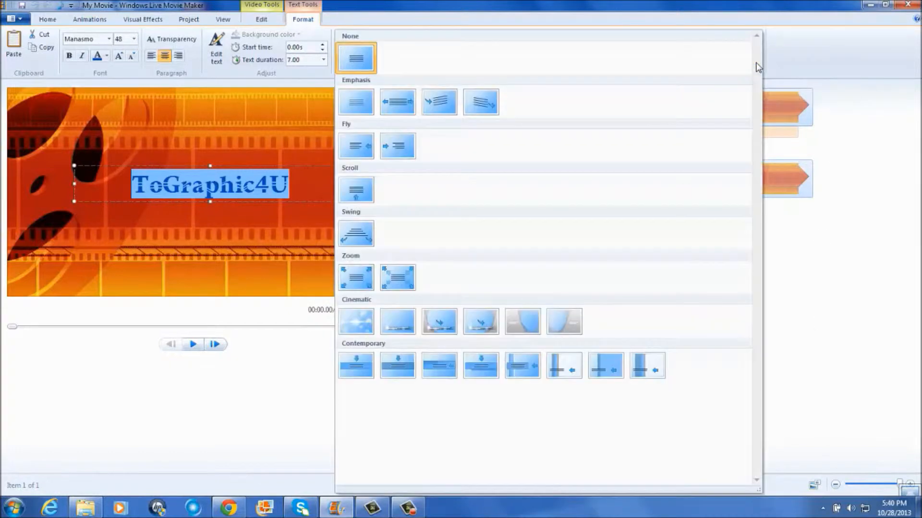
click(398, 276)
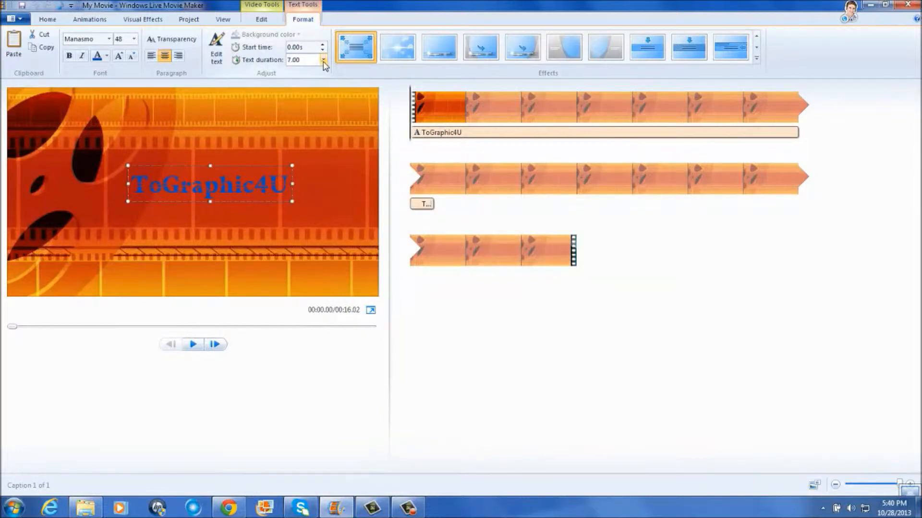
click(322, 60)
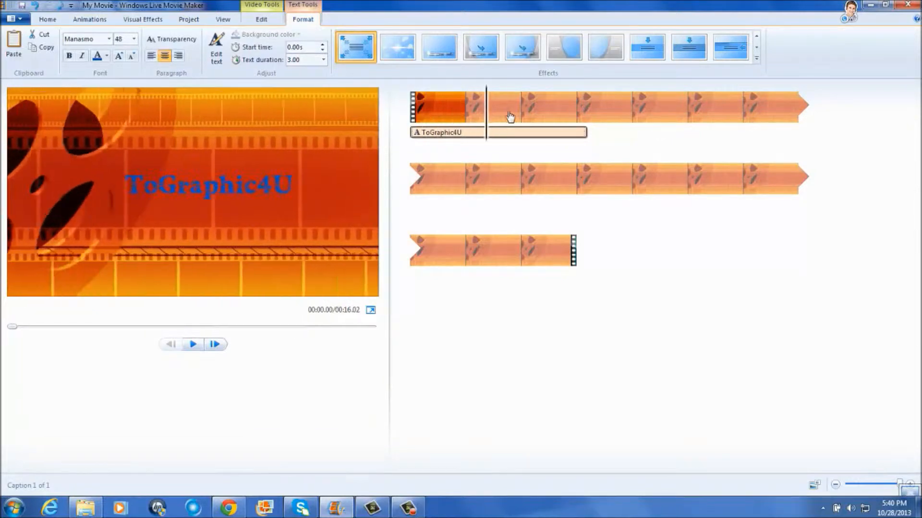
Place the playhead on the timeline just past the end of the caption
click(586, 108)
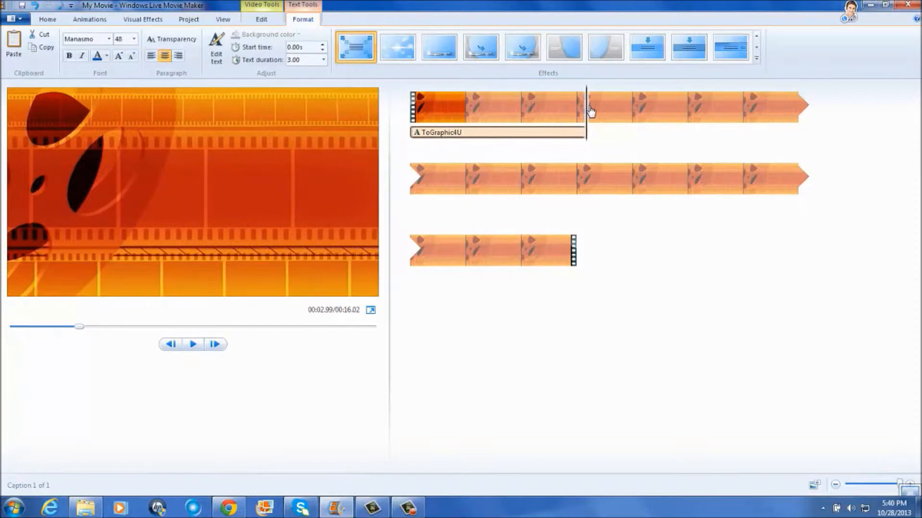
click(47, 19)
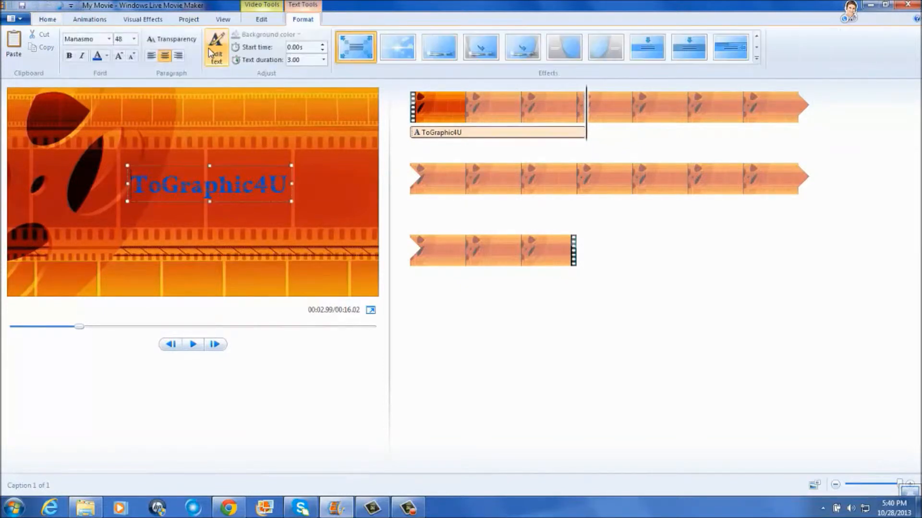
mouse_move(569, 145)
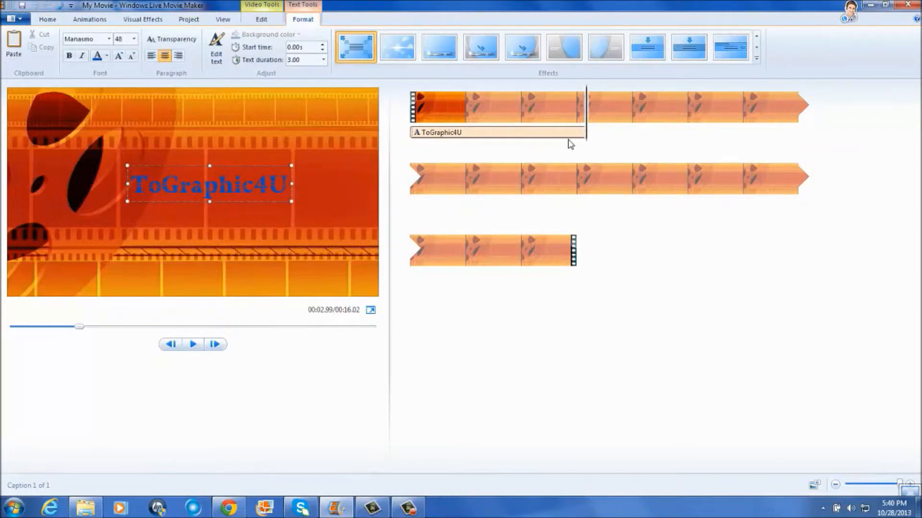
click(591, 108)
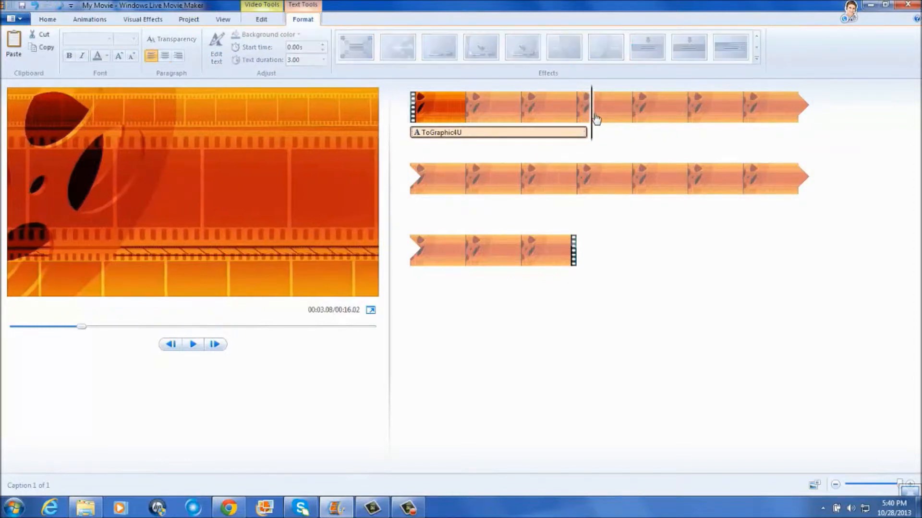
Add a caption at the 3-second playhead reading 'My Awesome Vacation'
click(47, 19)
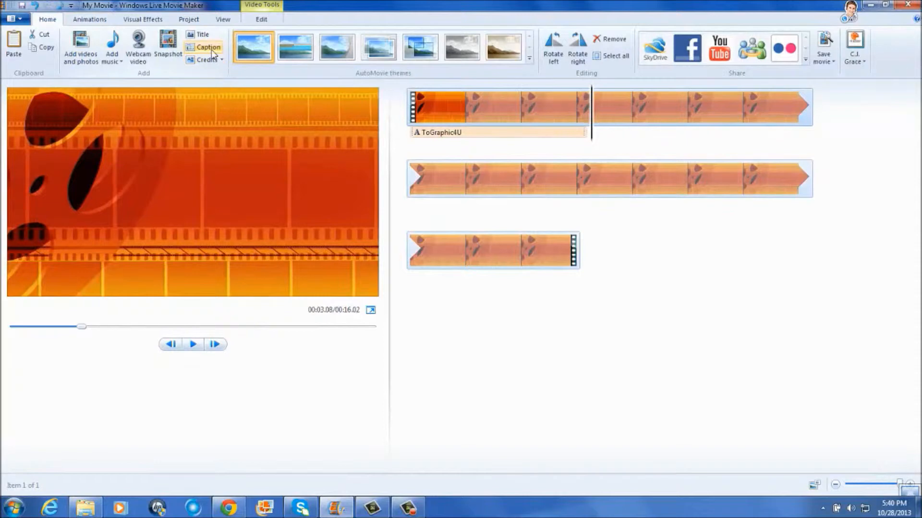
click(208, 47)
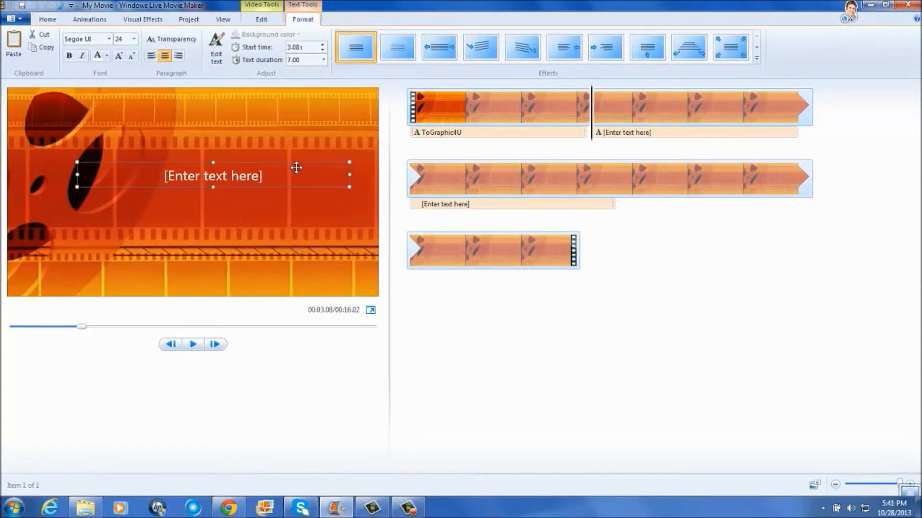
triple_click(212, 175)
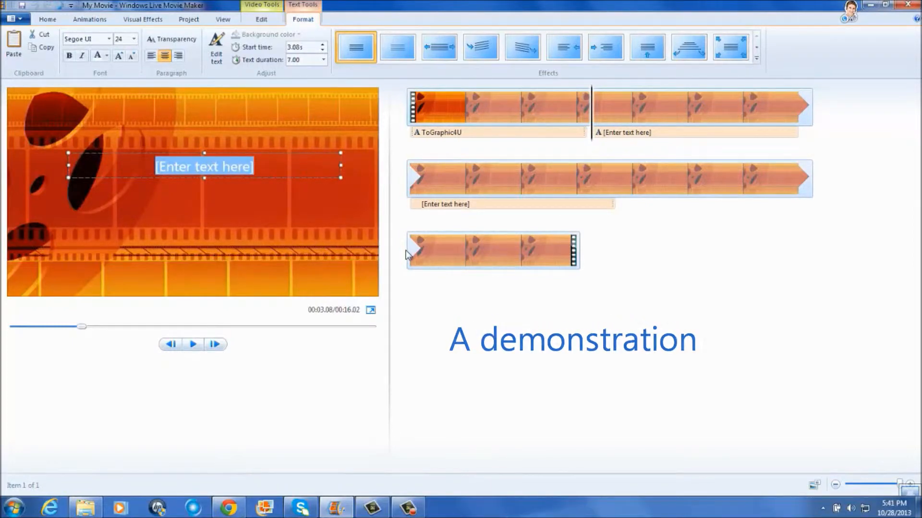
text(My)
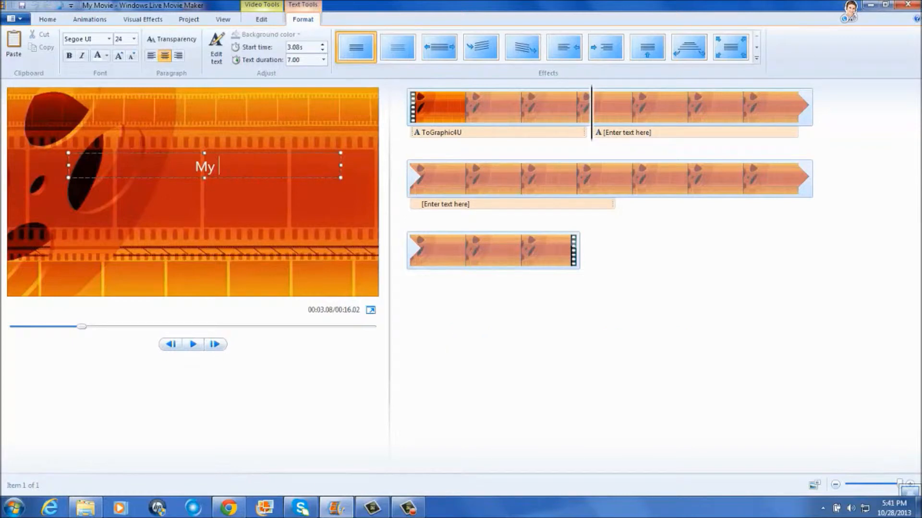
text(Awesome)
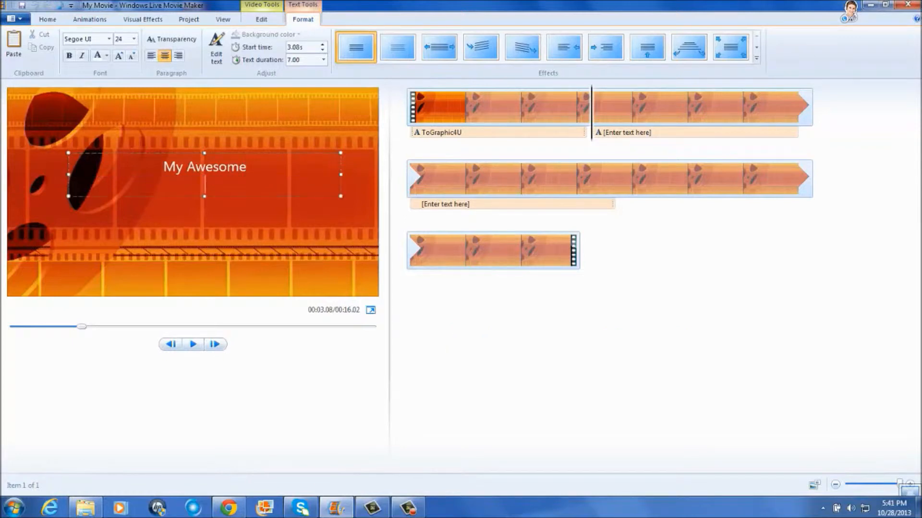
text(Vacation)
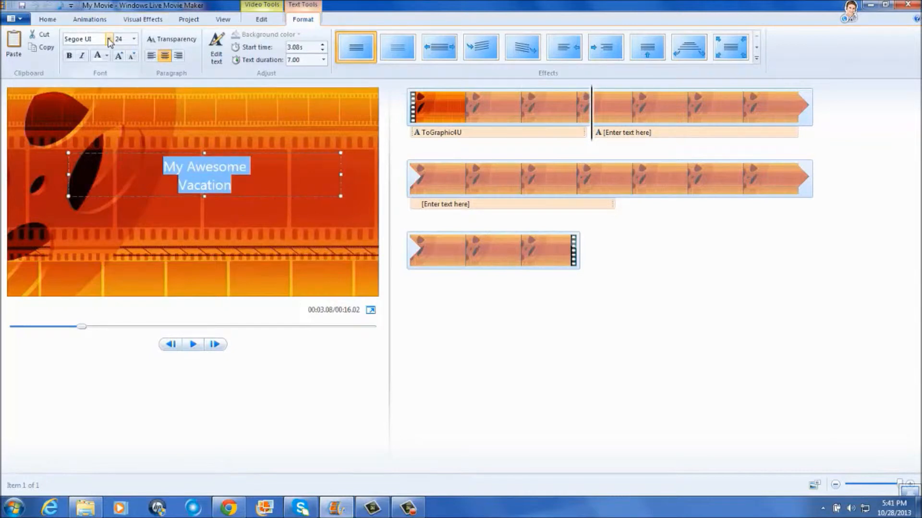
Set the caption font to Manasmo
click(134, 38)
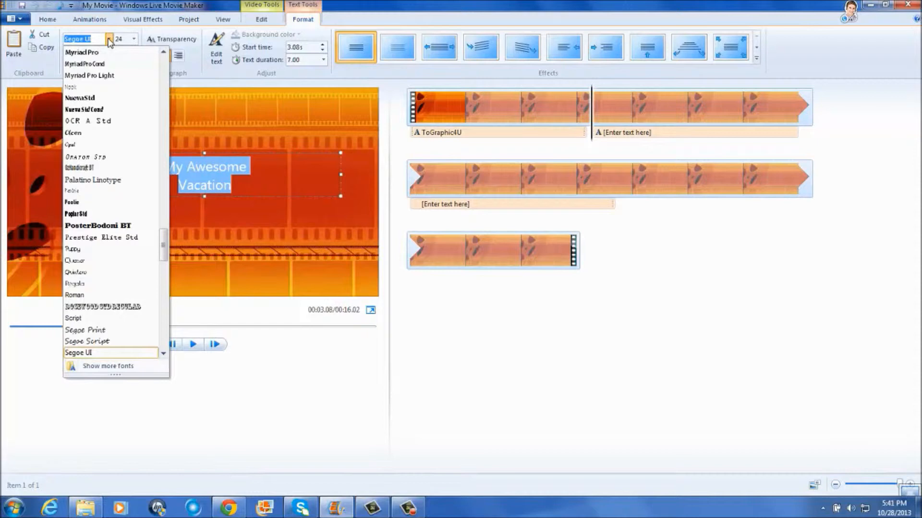
scroll(up, 3)
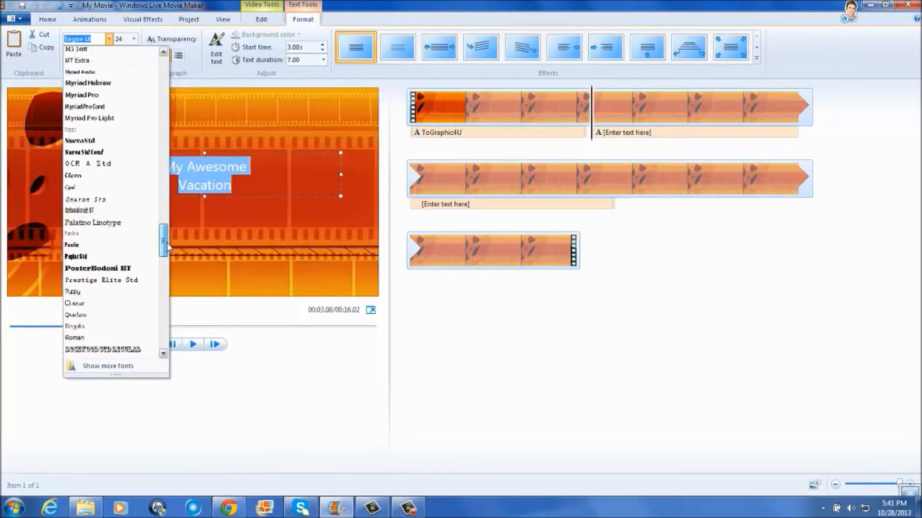
scroll(up, 3)
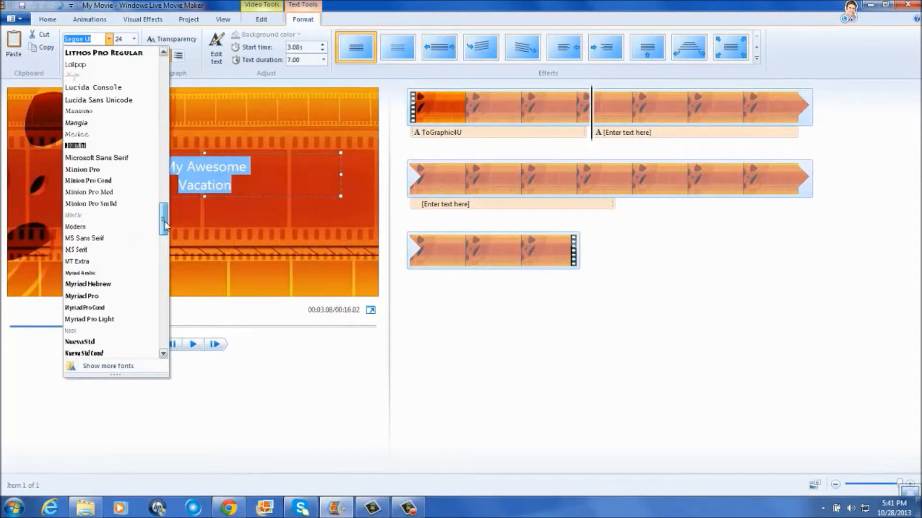
scroll(up, 3)
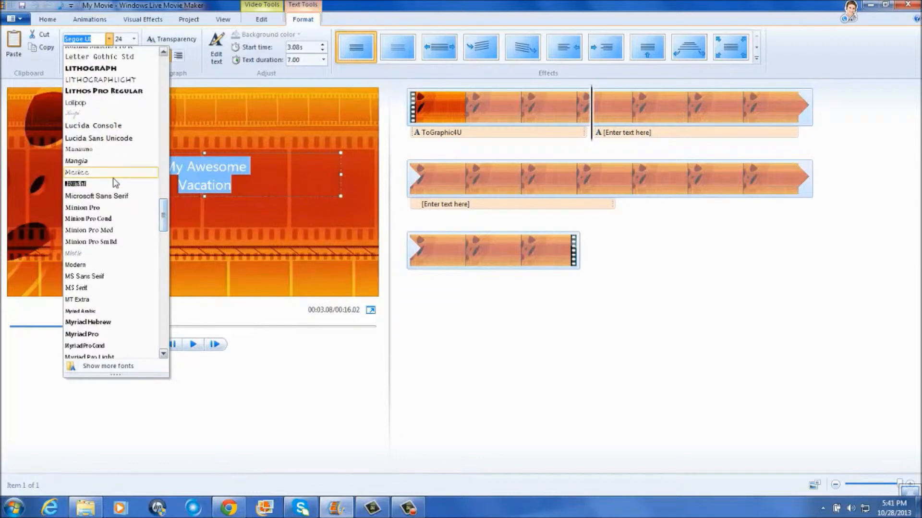
click(77, 149)
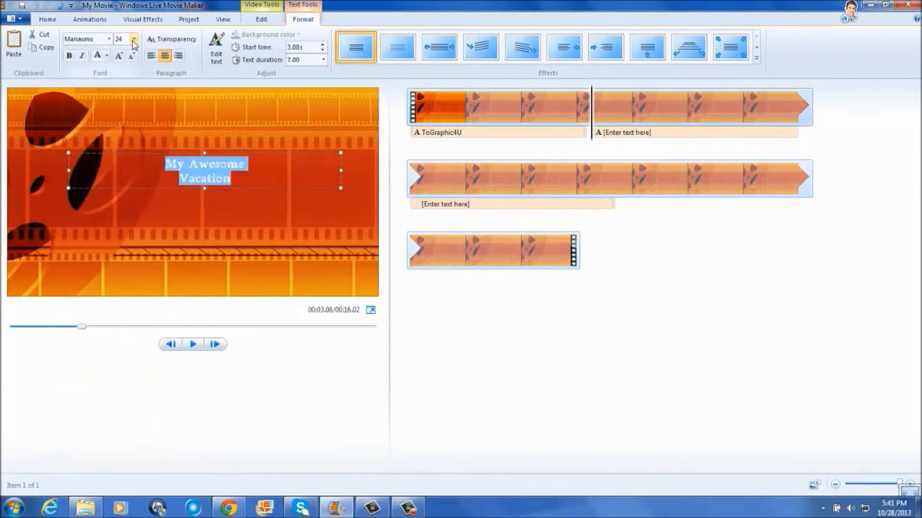
Make the caption size 36 with purple lettering
click(134, 39)
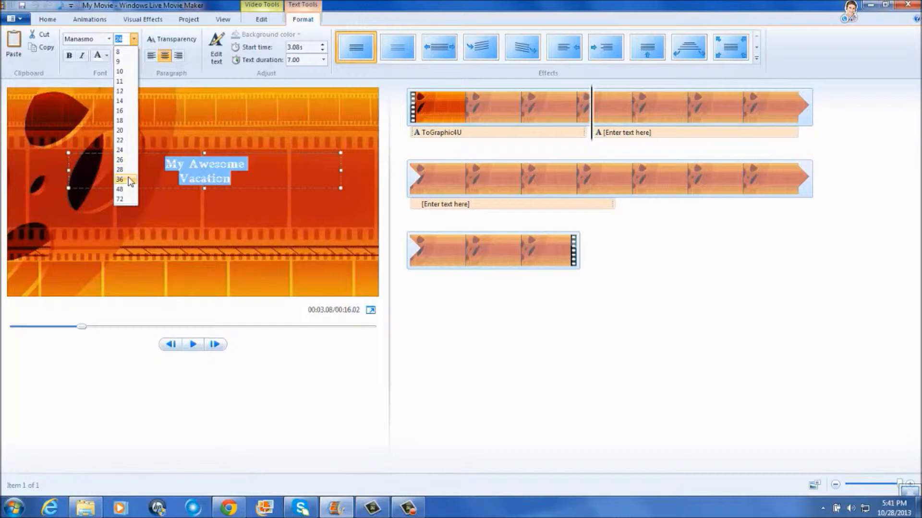
click(119, 180)
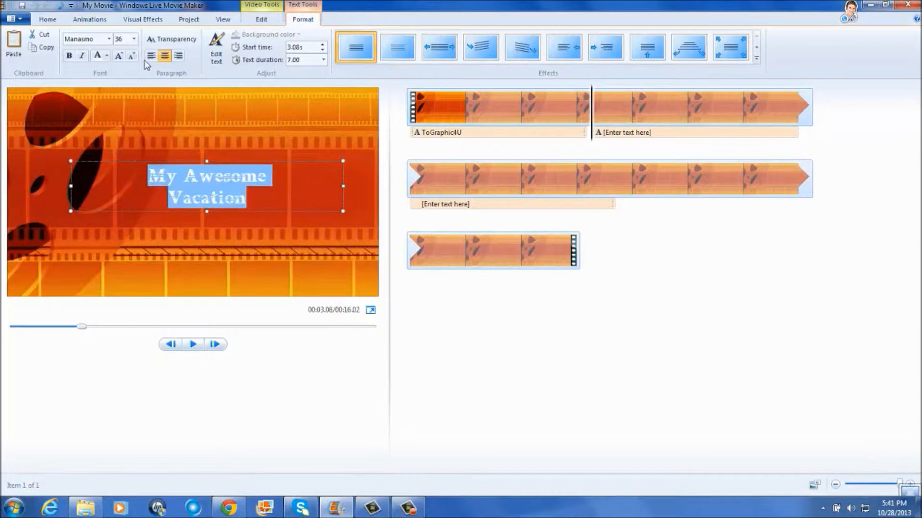
click(108, 56)
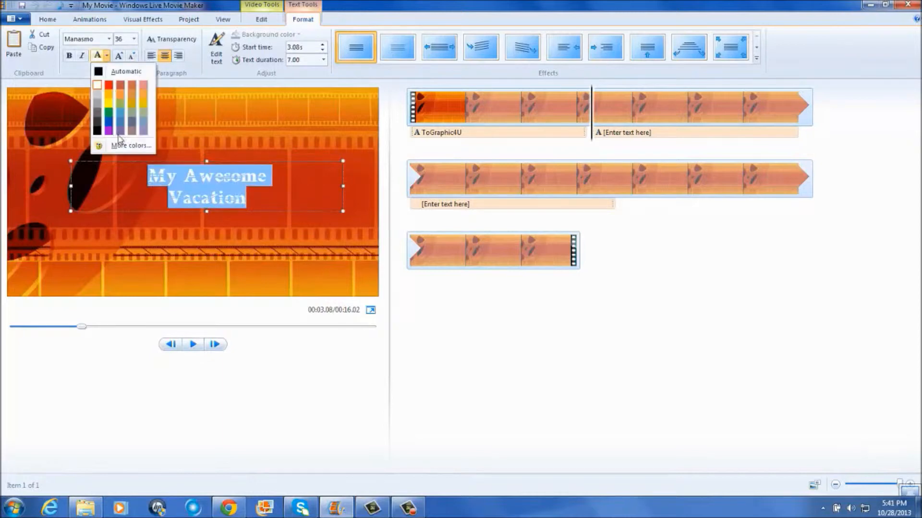
click(109, 119)
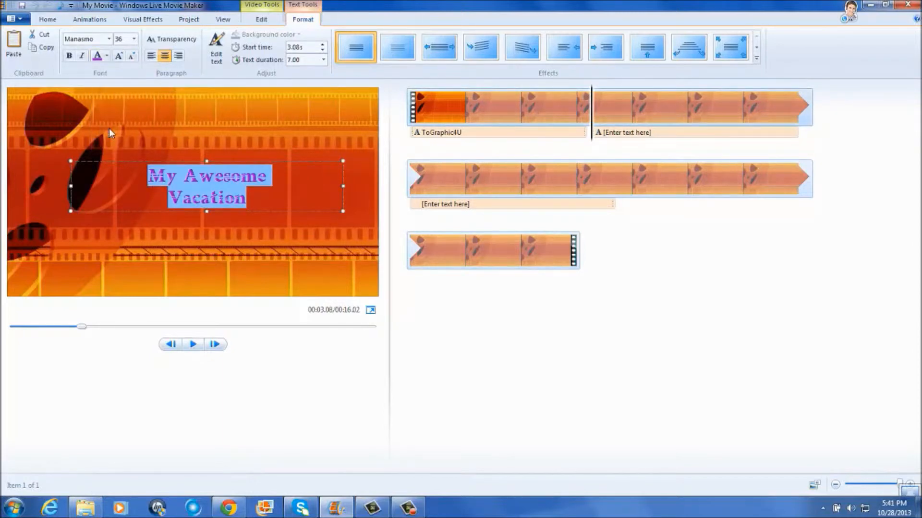
mouse_move(321, 69)
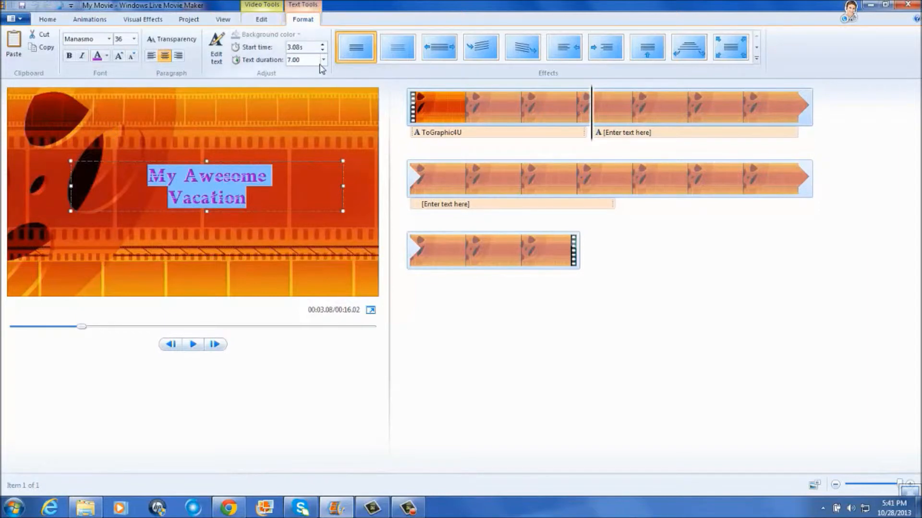
click(322, 59)
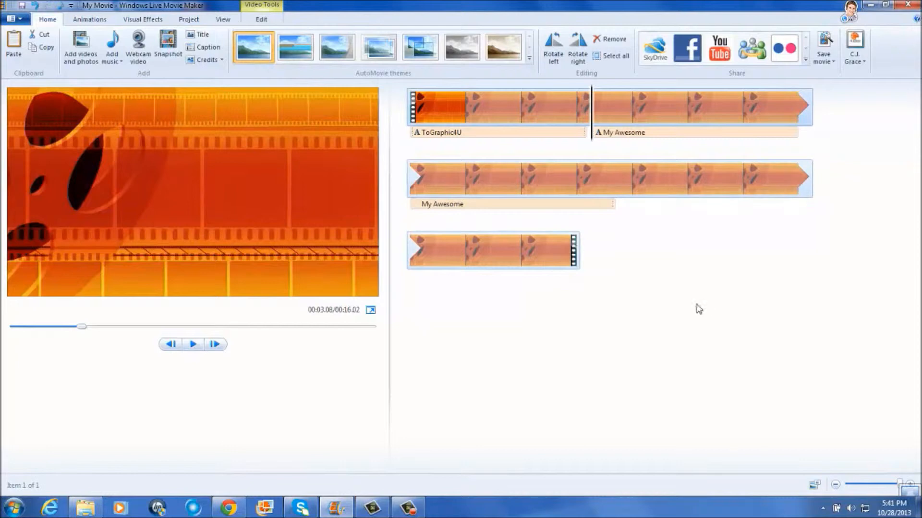
mouse_move(412, 196)
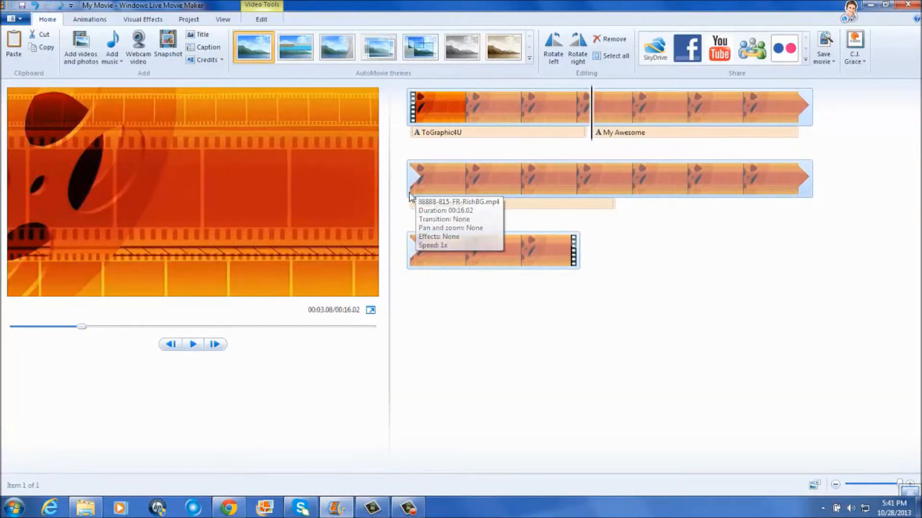
click(441, 203)
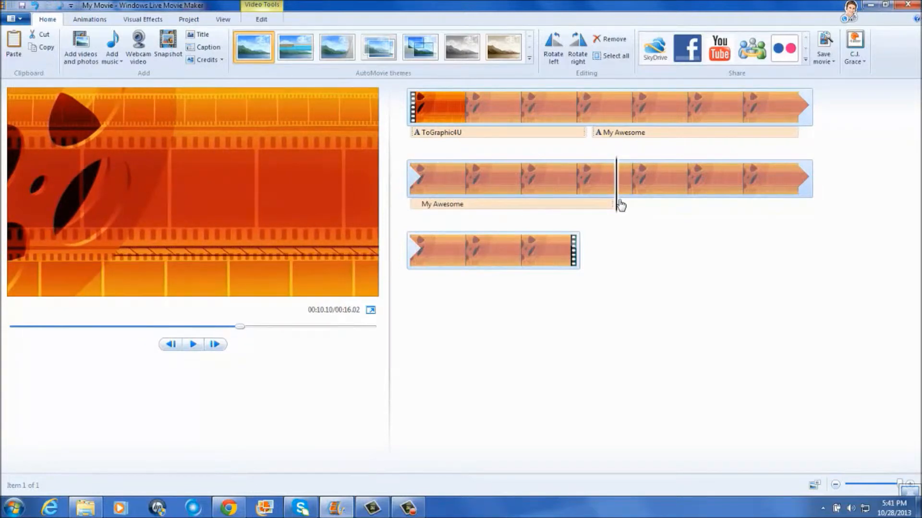
mouse_move(207, 47)
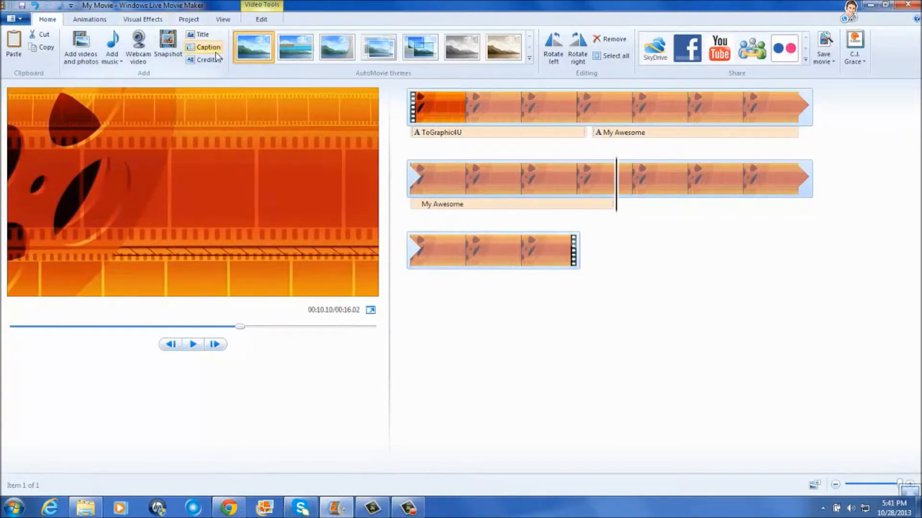
click(208, 47)
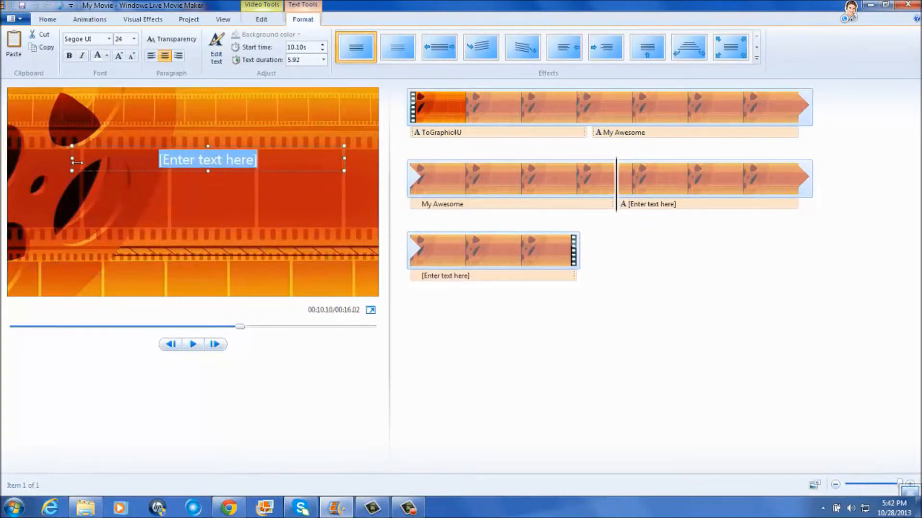
mouse_move(638, 178)
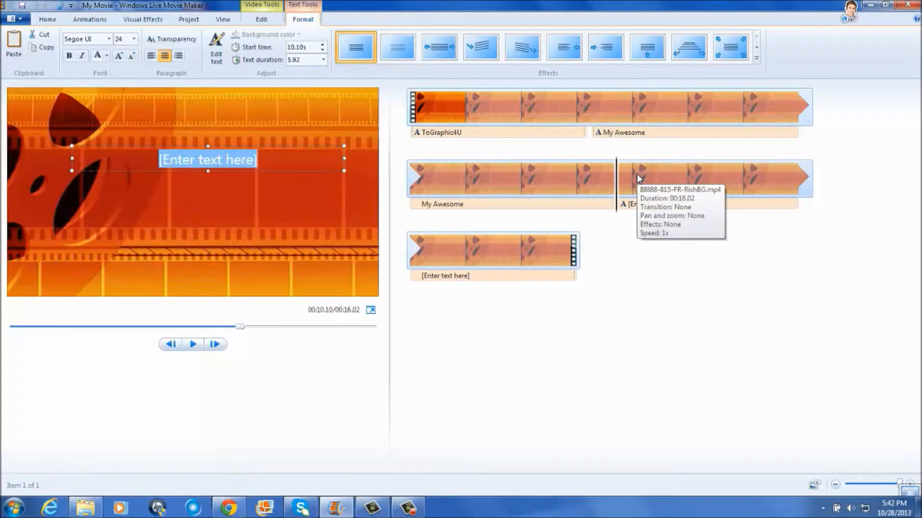
Enter 'Santa Monica California' as the caption text and select it all
text(Santa)
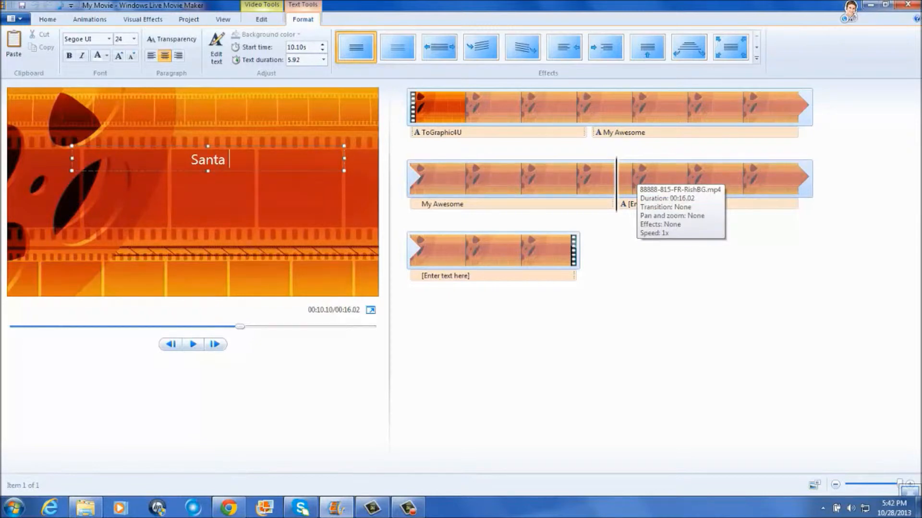
text(Monica)
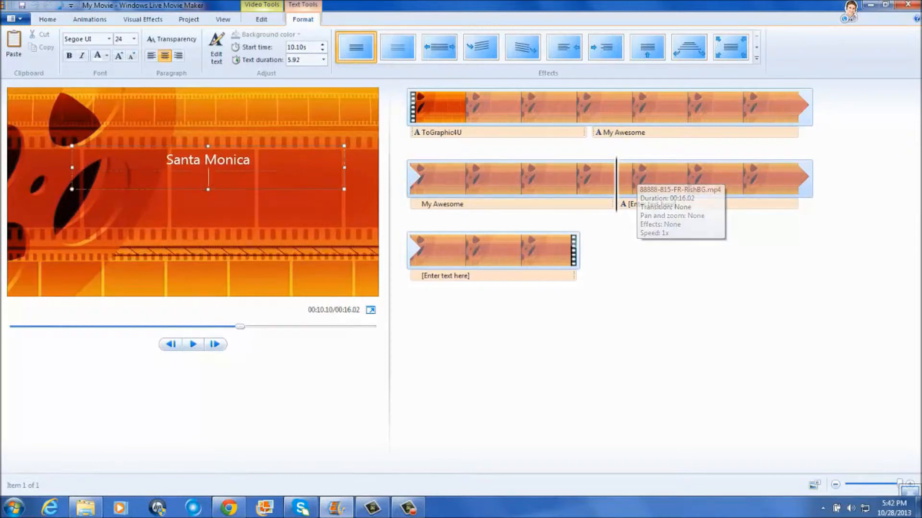
text(Califo)
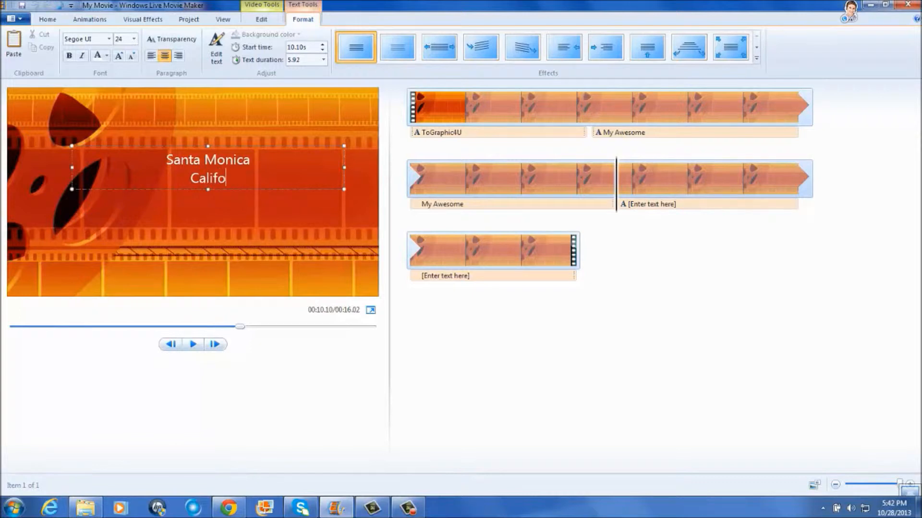
text(rnia)
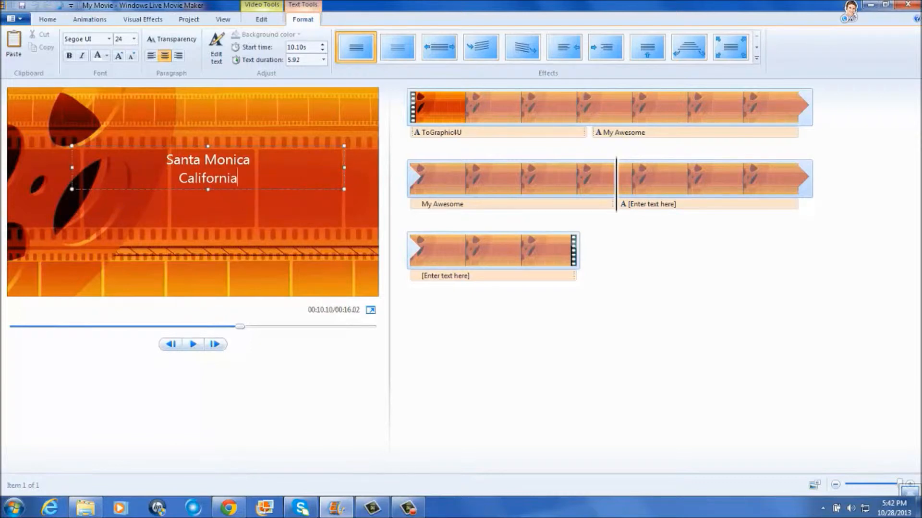
triple_click(207, 169)
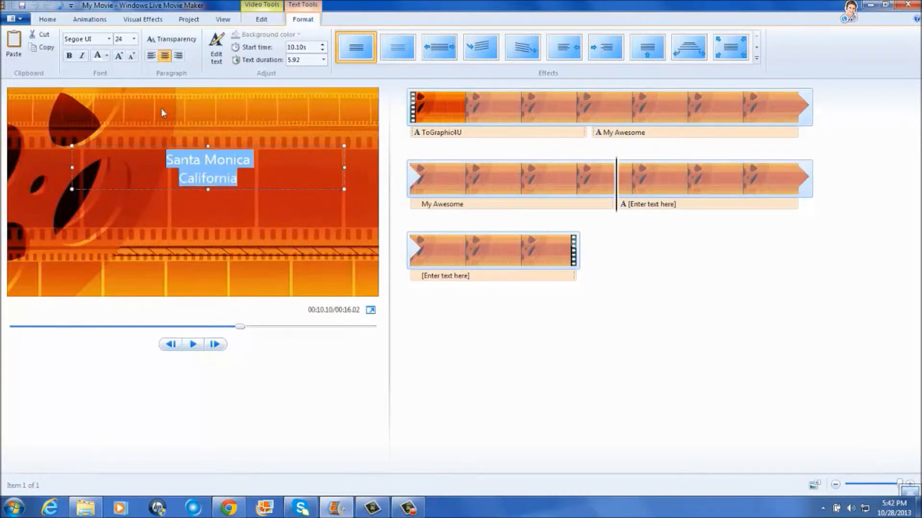
Set the caption to Orator Std at size 48 with a 4.00-second duration
click(133, 39)
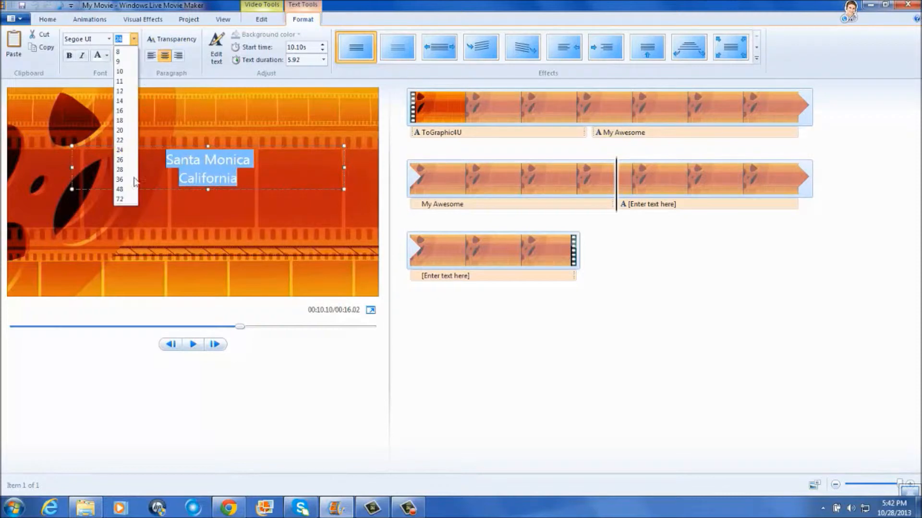
click(119, 189)
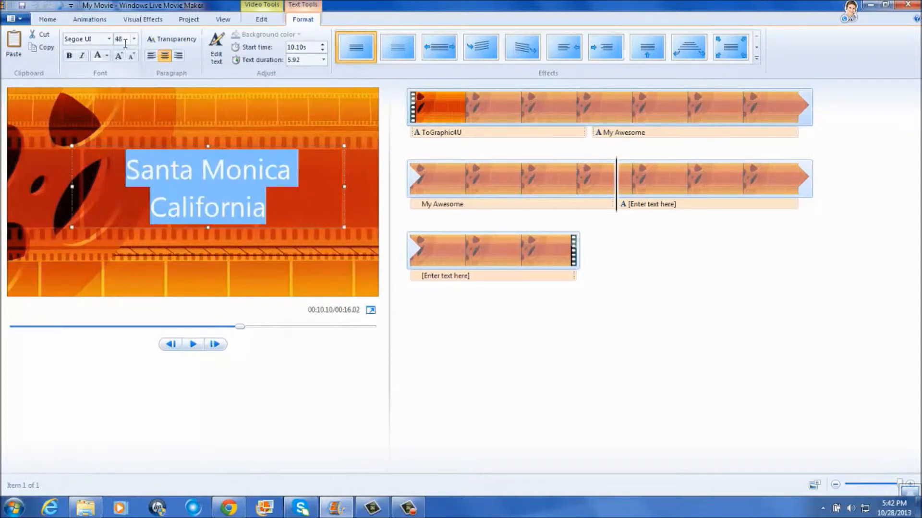
click(107, 38)
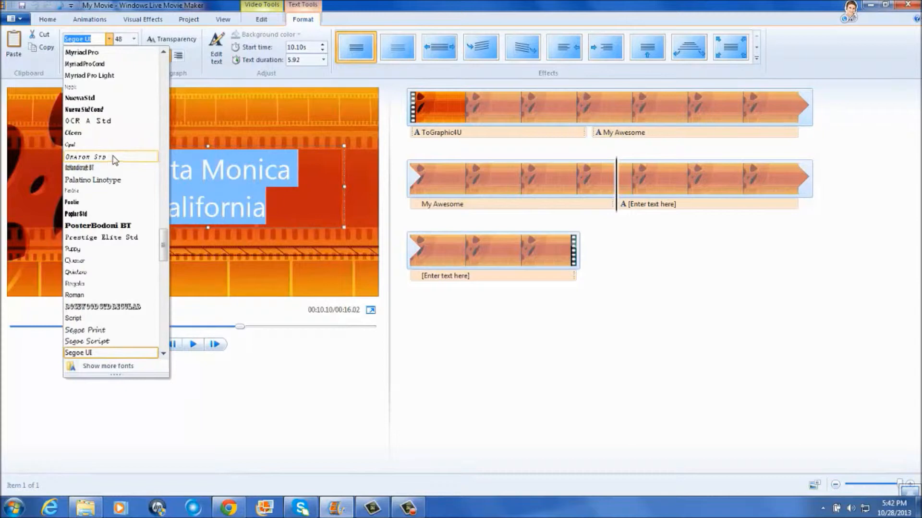
click(85, 156)
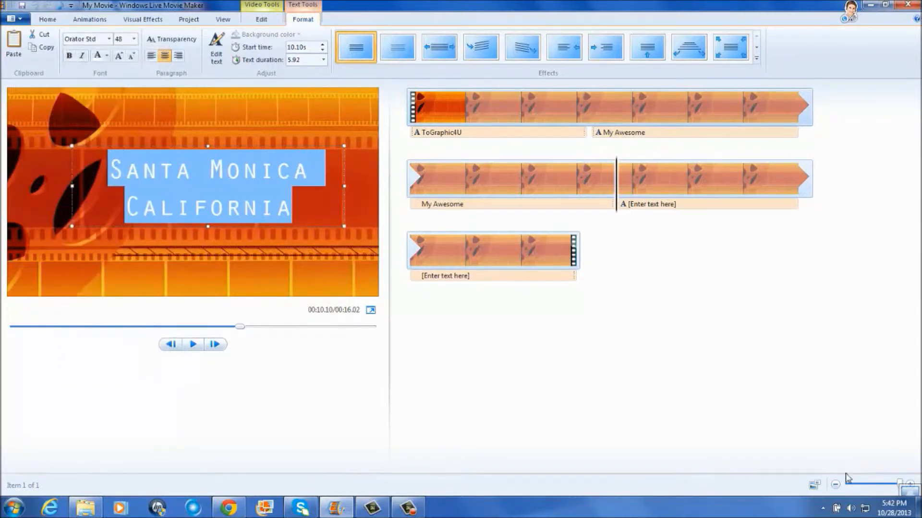
mouse_move(264, 73)
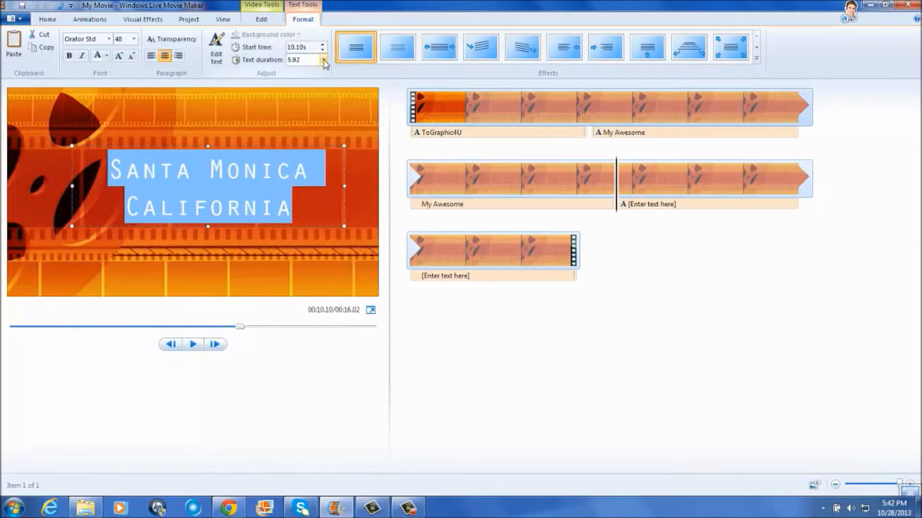
click(323, 61)
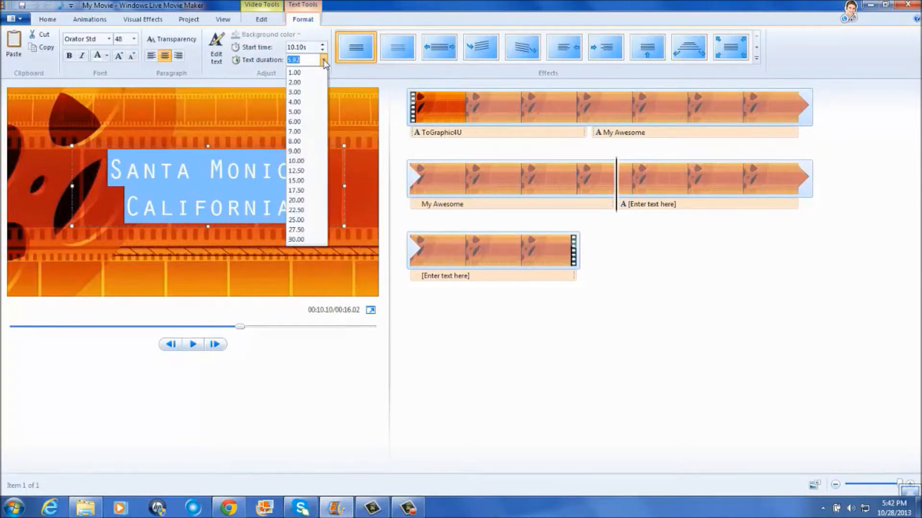
click(295, 102)
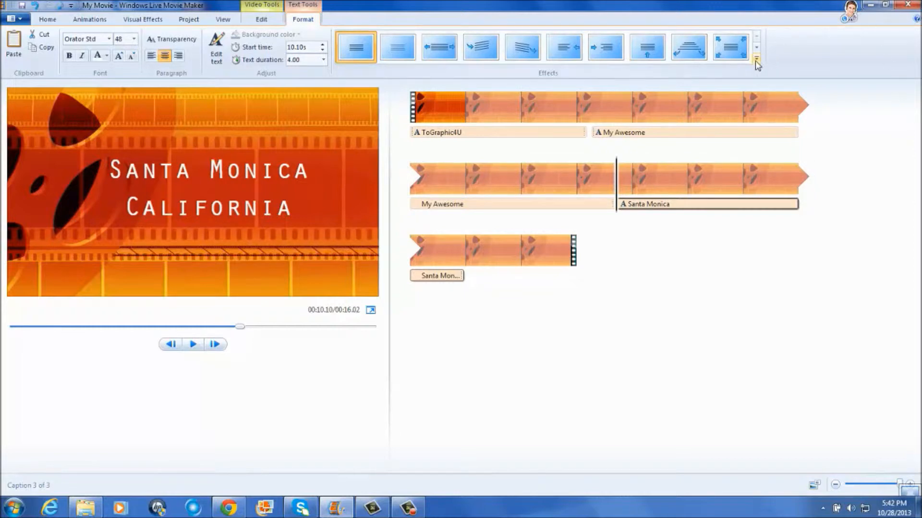
Apply an animated text effect to the Santa Monica caption and play the preview
click(757, 60)
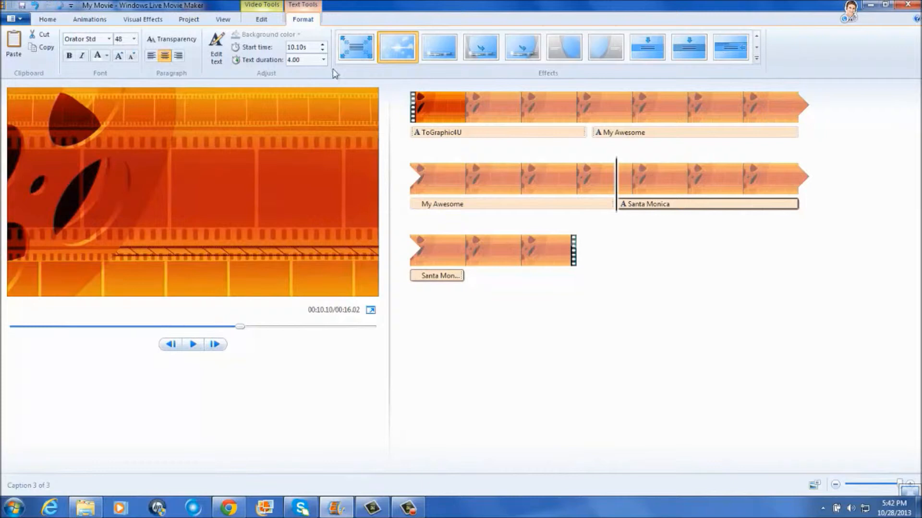
click(459, 106)
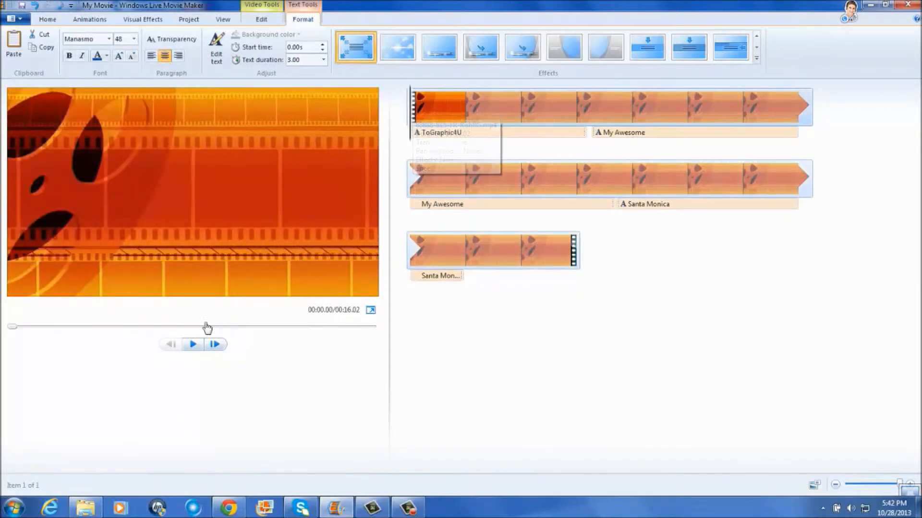
click(193, 344)
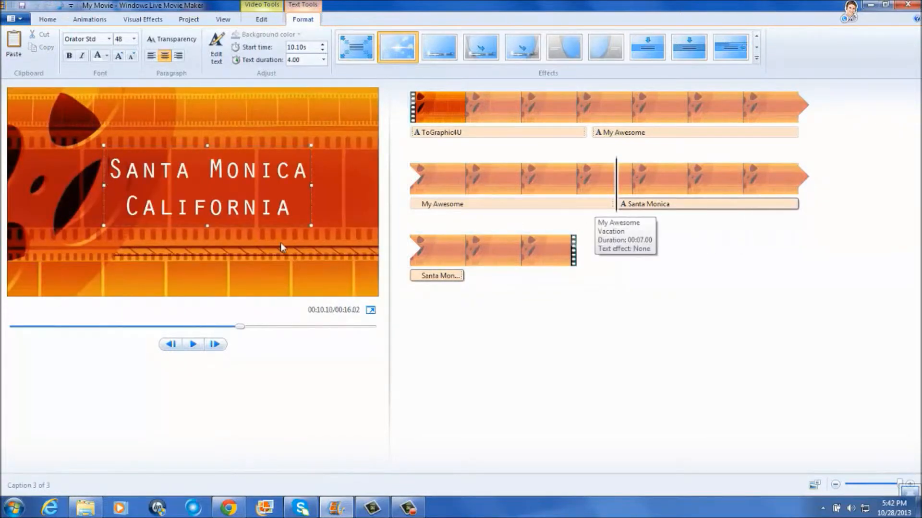
click(193, 344)
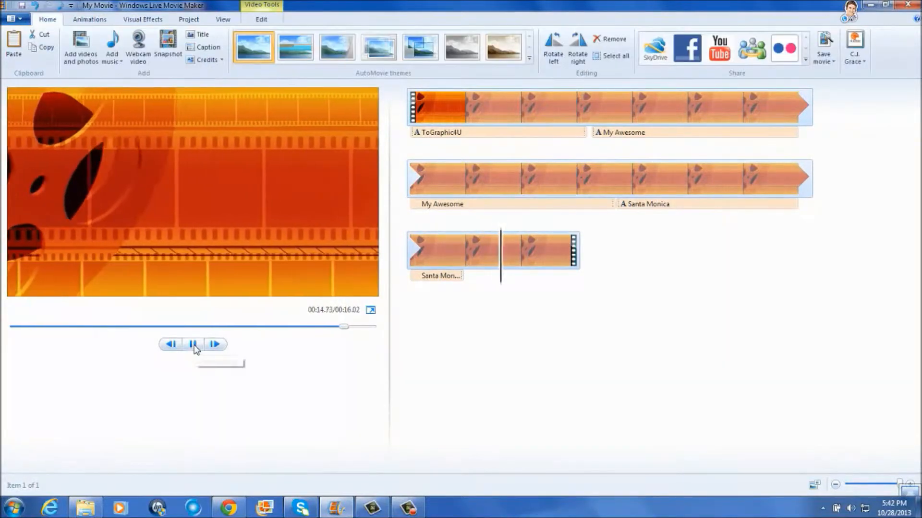
Pause at 14.14 seconds and set the final clip's end point there
click(193, 344)
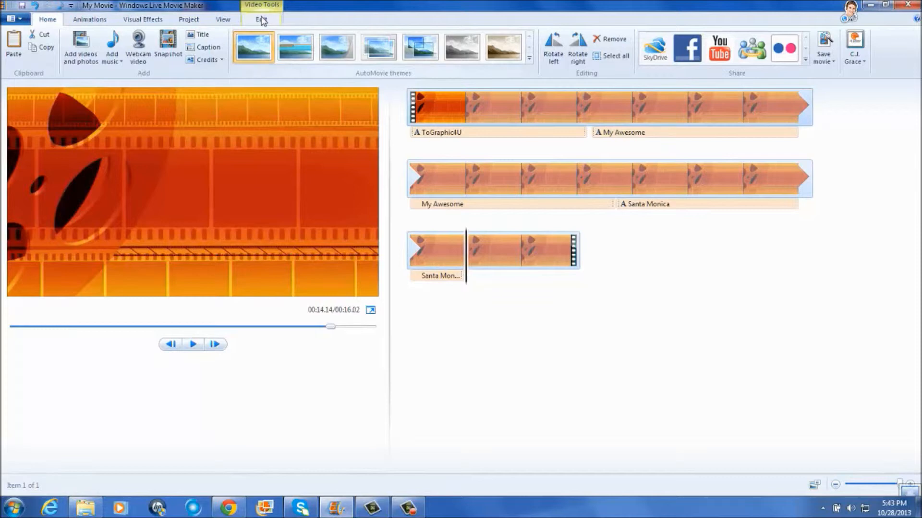
click(261, 19)
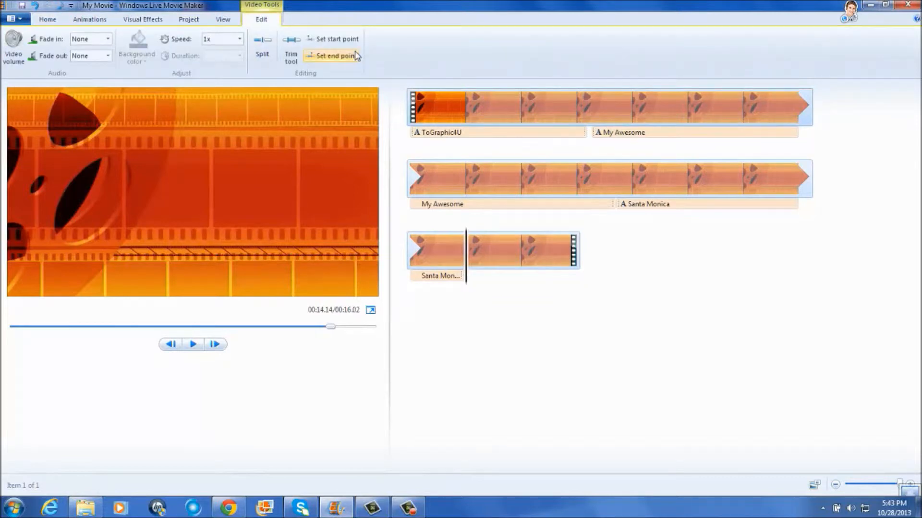
click(333, 56)
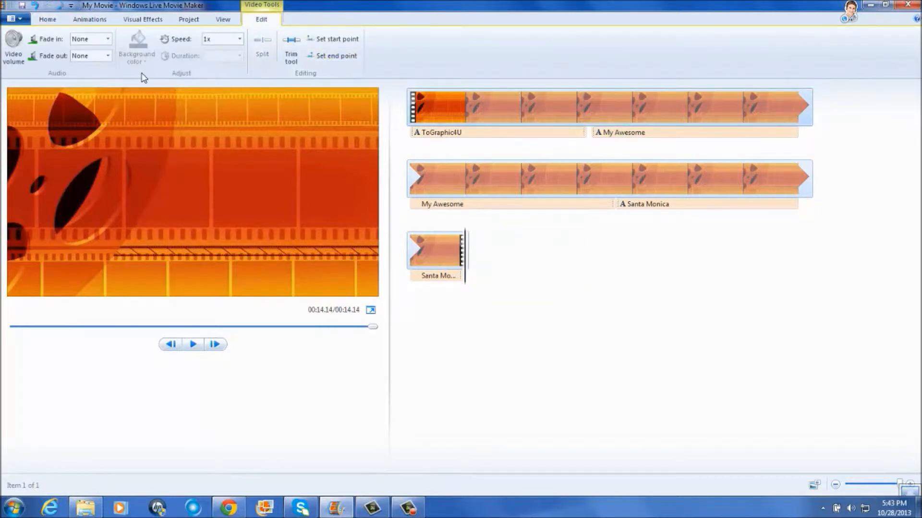
click(47, 19)
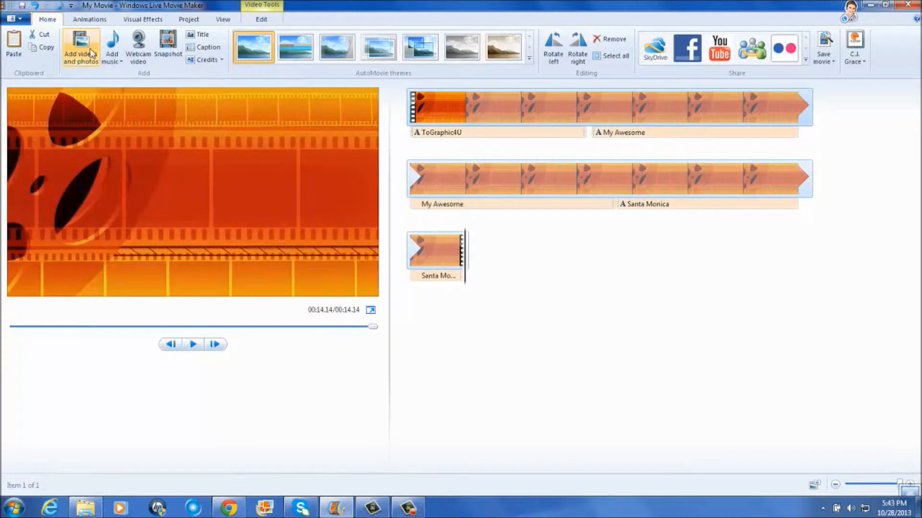
mouse_move(80, 47)
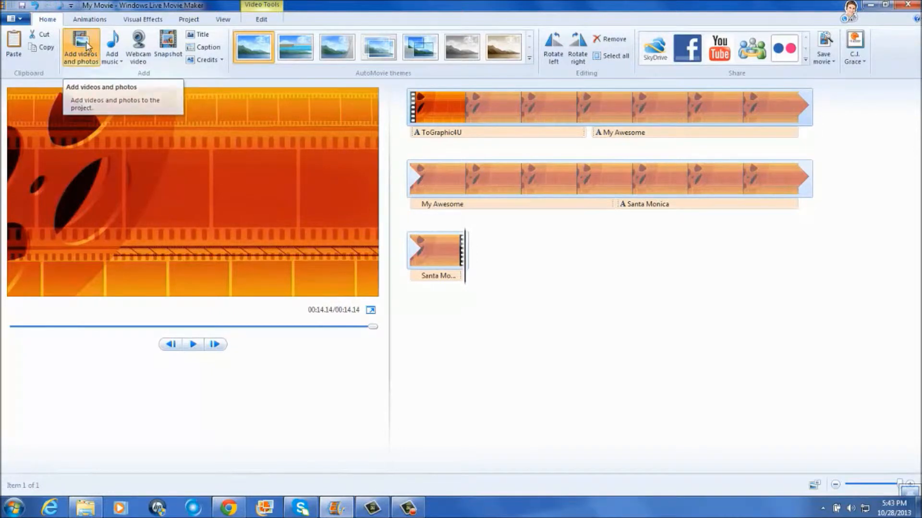
Import three Santa Monica beach clips from Downloads into the storyboard
click(81, 47)
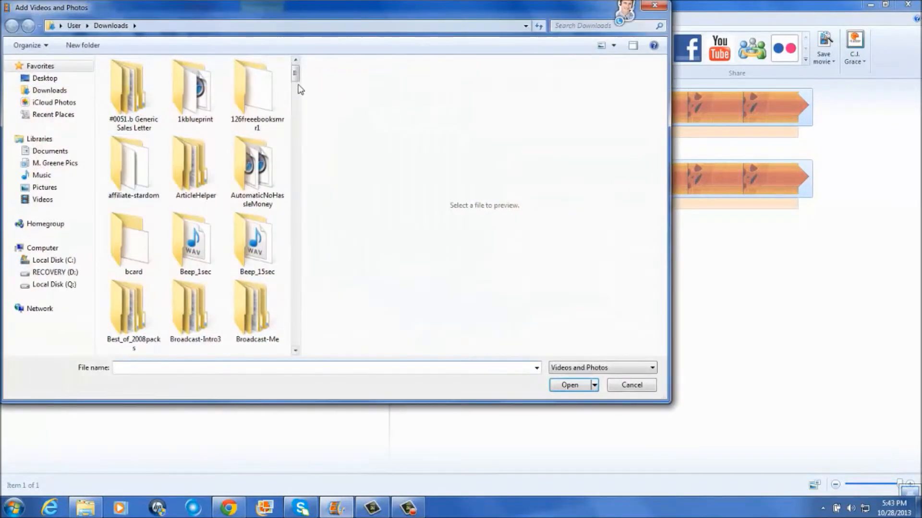
scroll(down, 3)
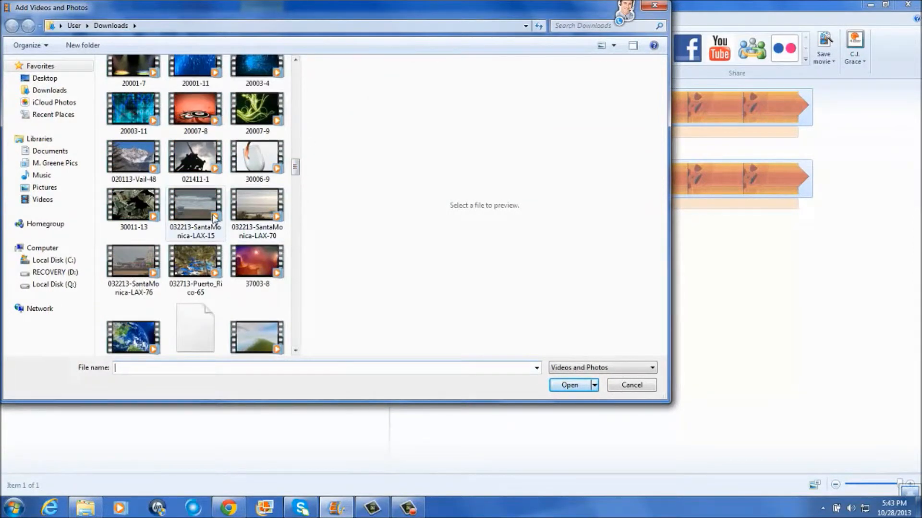
click(195, 211)
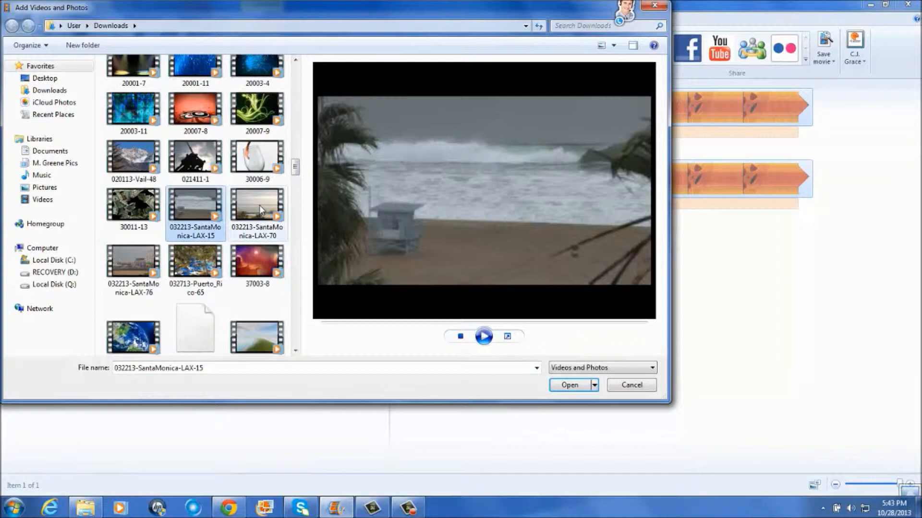
click(133, 265)
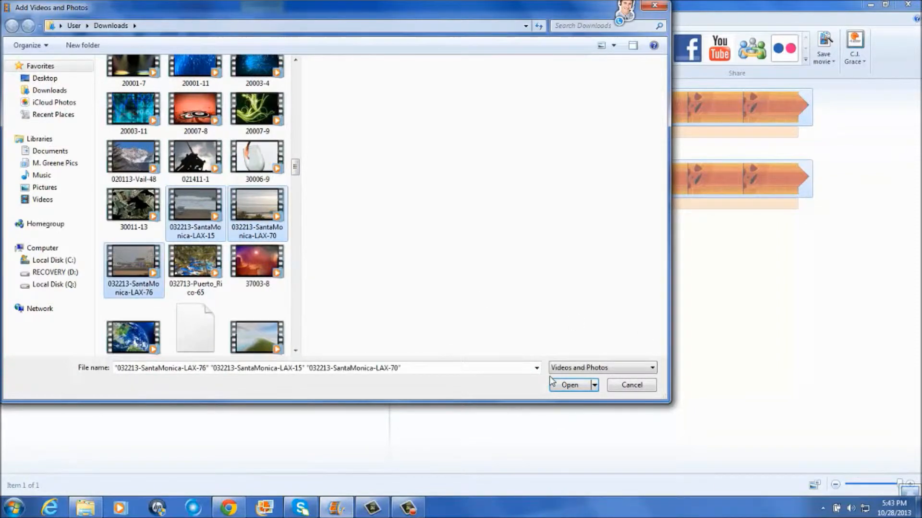
click(569, 385)
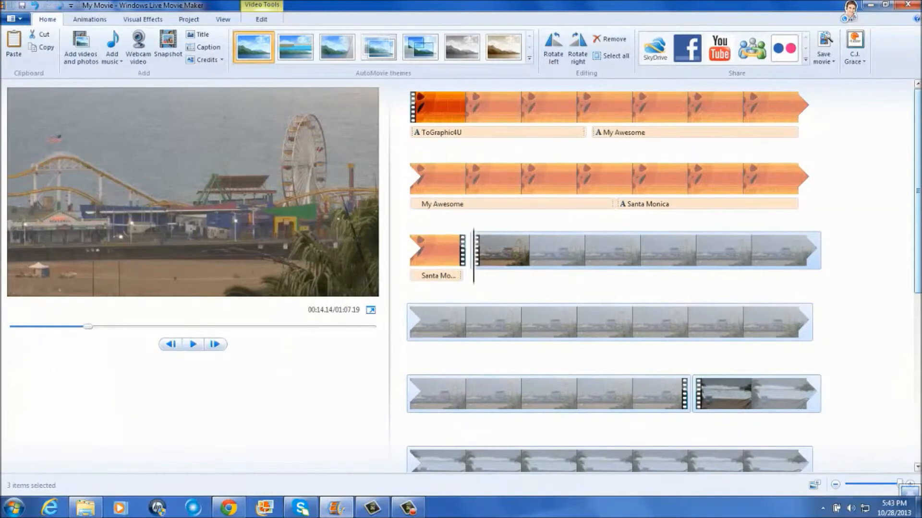
scroll(down, 3)
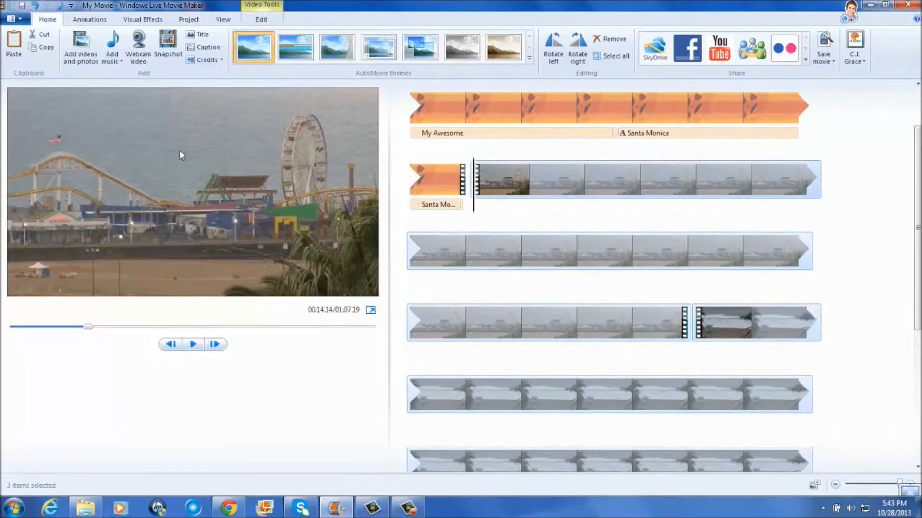
mouse_move(310, 132)
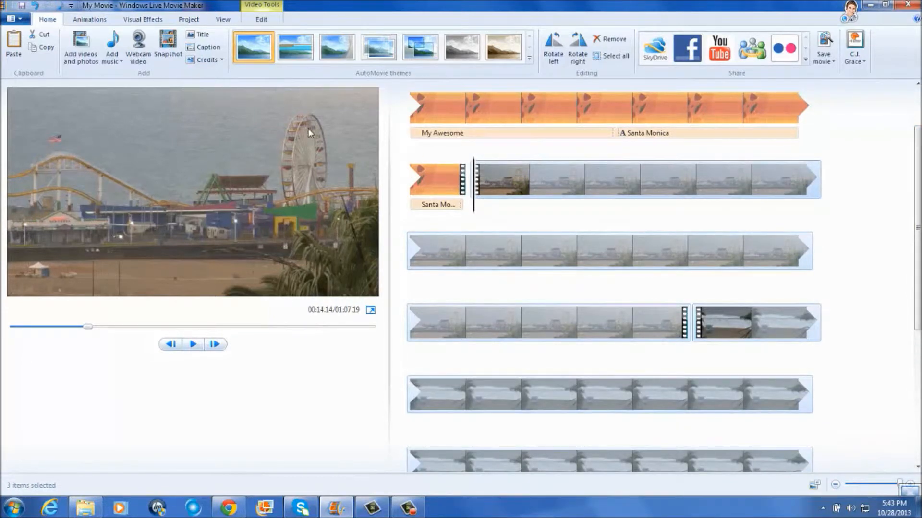
click(295, 47)
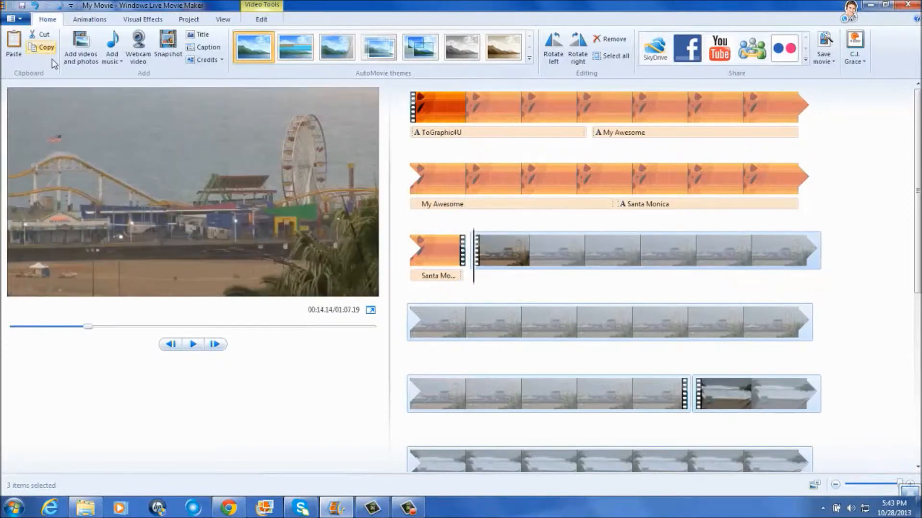
Apply a Reveals transition from the Animations gallery to the pier clips
click(89, 20)
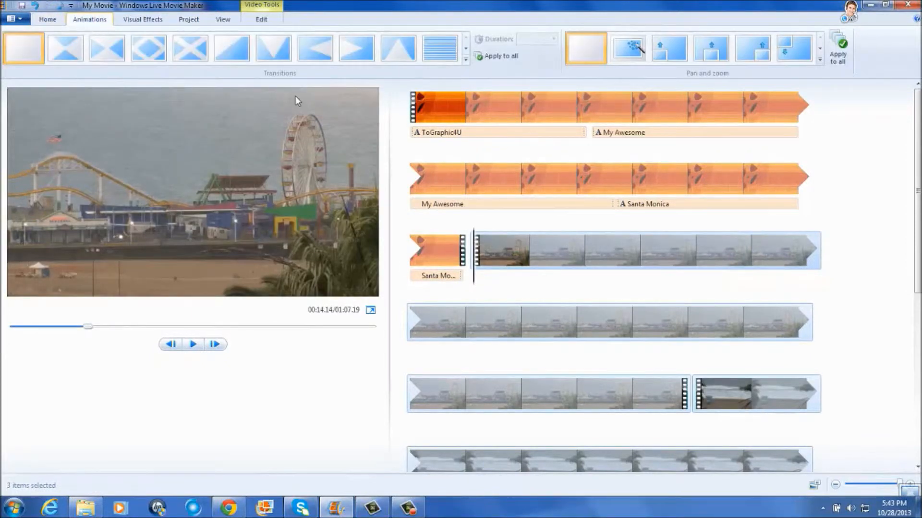
click(464, 48)
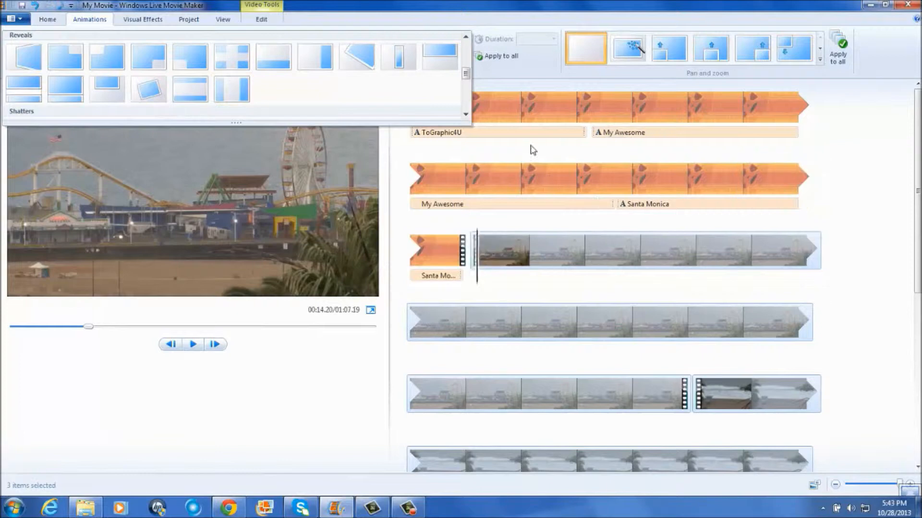
click(466, 75)
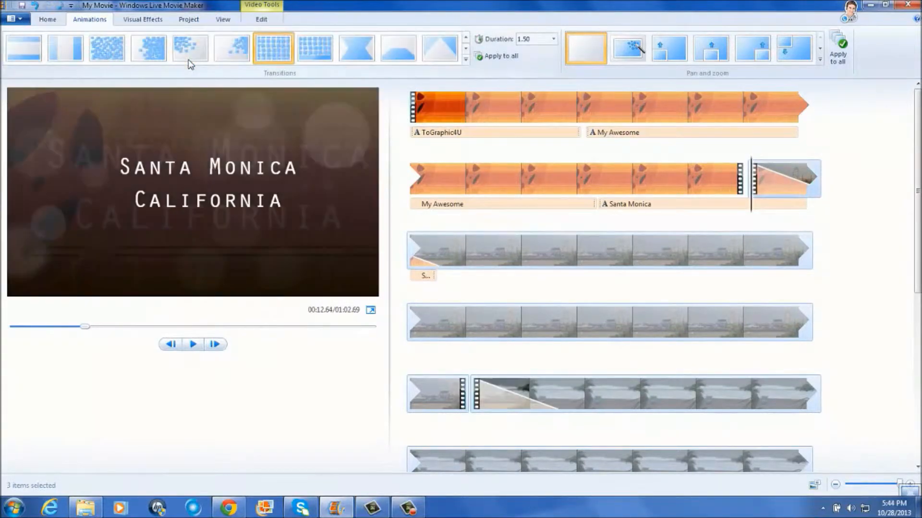
mouse_move(686, 212)
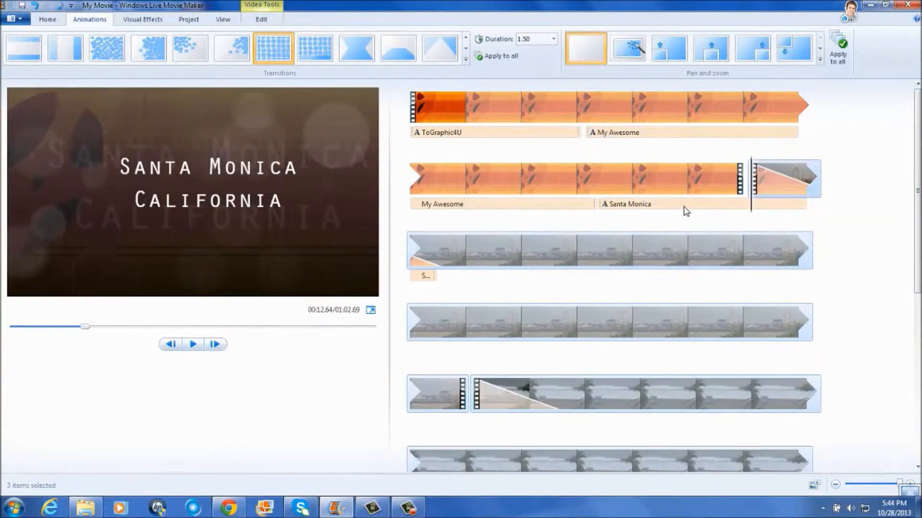
Set the Santa Monica caption's text duration to 3.00 seconds
click(629, 204)
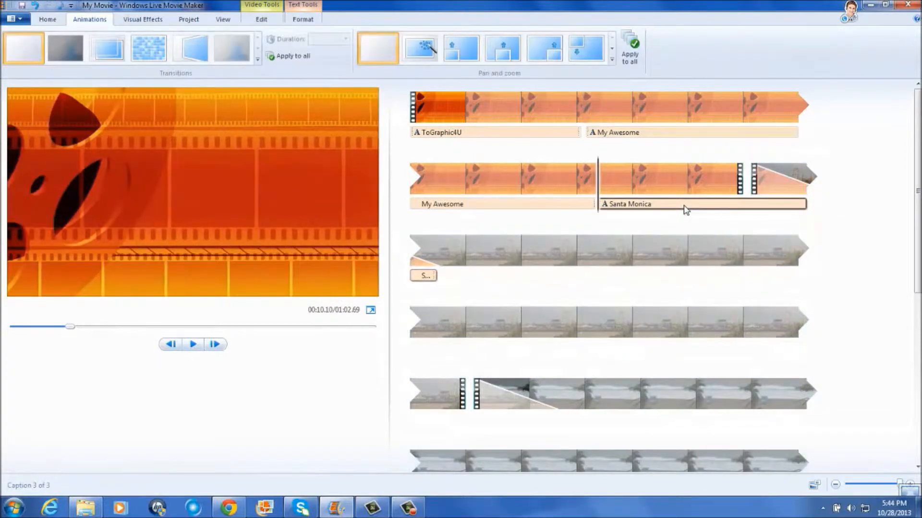
click(323, 60)
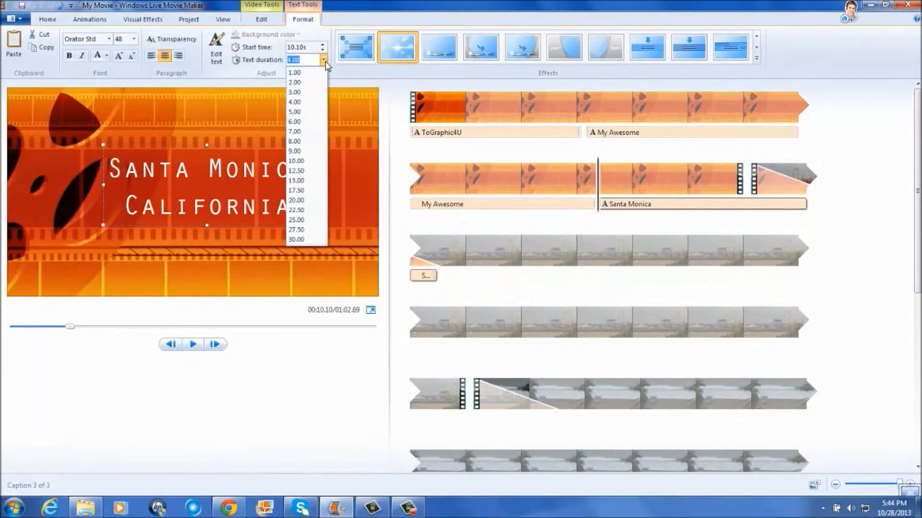
click(295, 92)
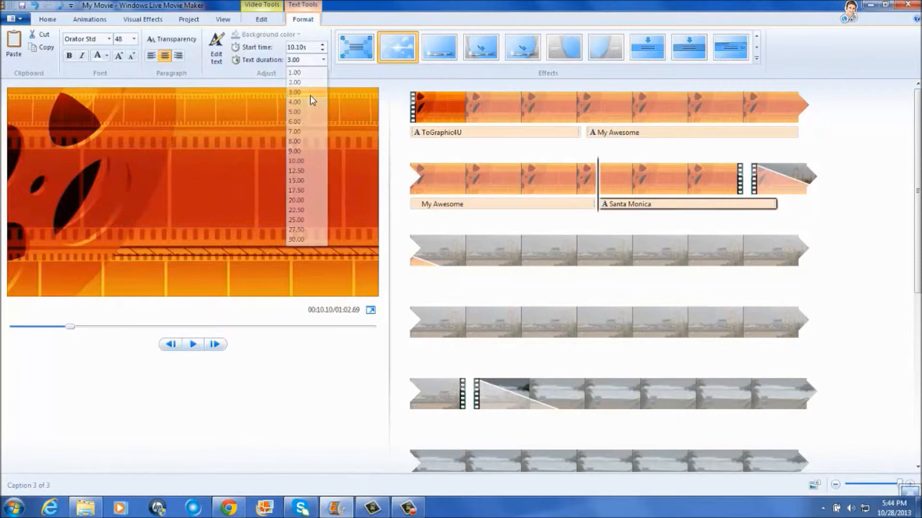
click(294, 92)
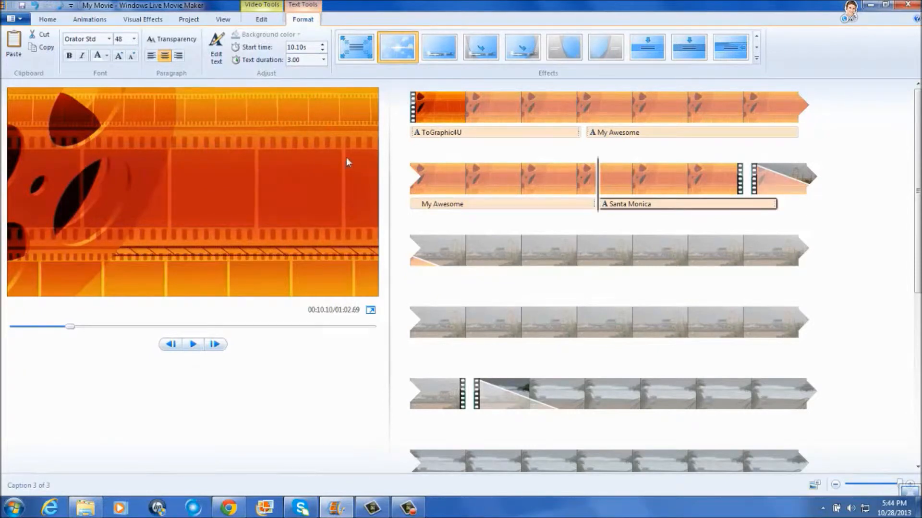
Play the preview into the pier footage and pause it around 18 seconds
click(193, 344)
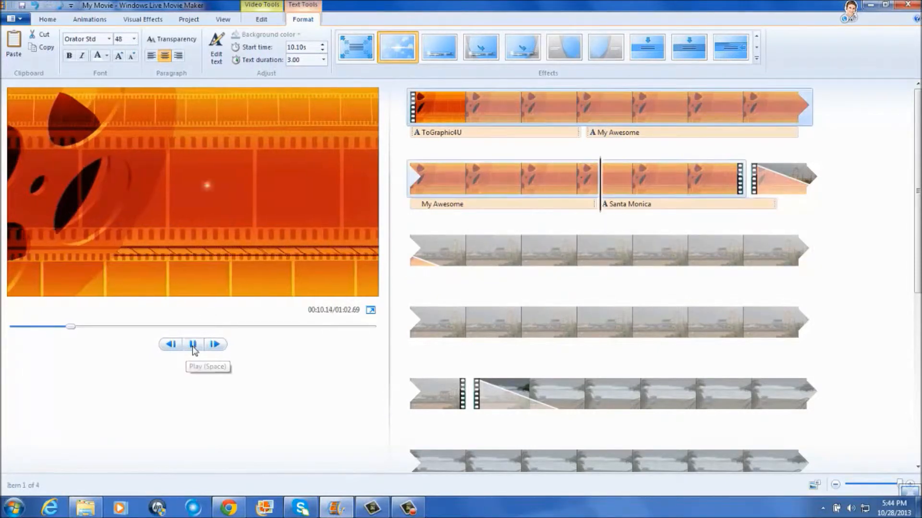
click(193, 344)
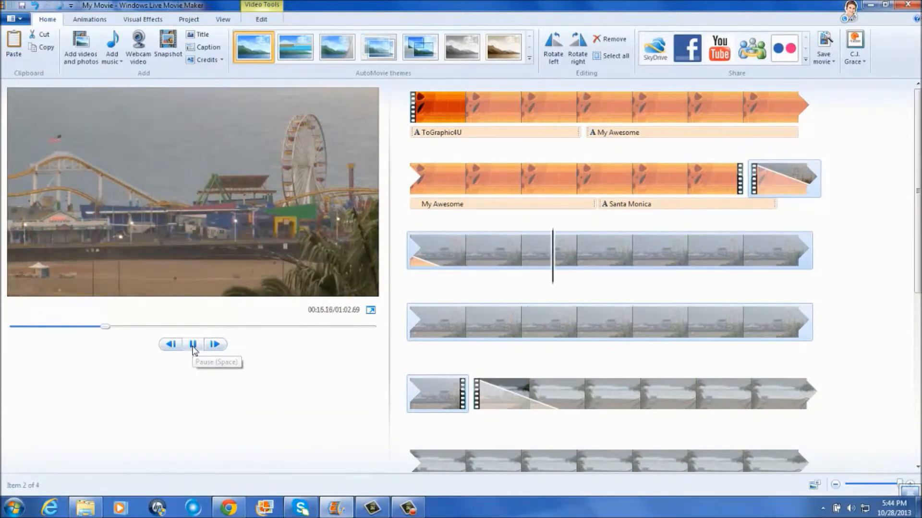
click(193, 343)
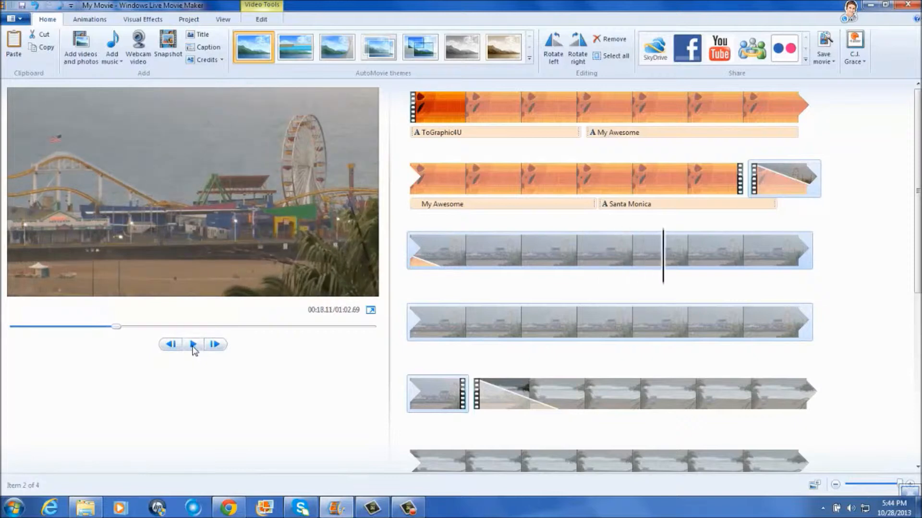
scroll(down, 3)
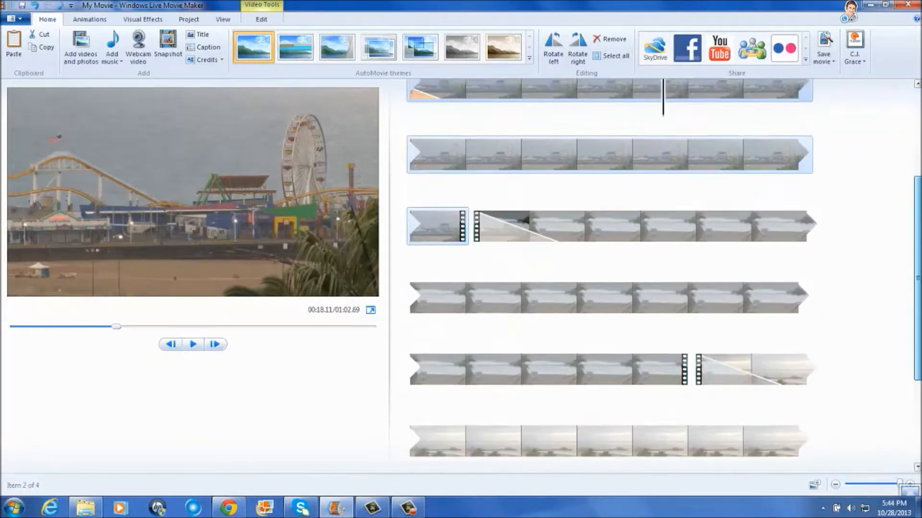
Append the orange film-reel clip from Downloads after the last clip
scroll(down, 3)
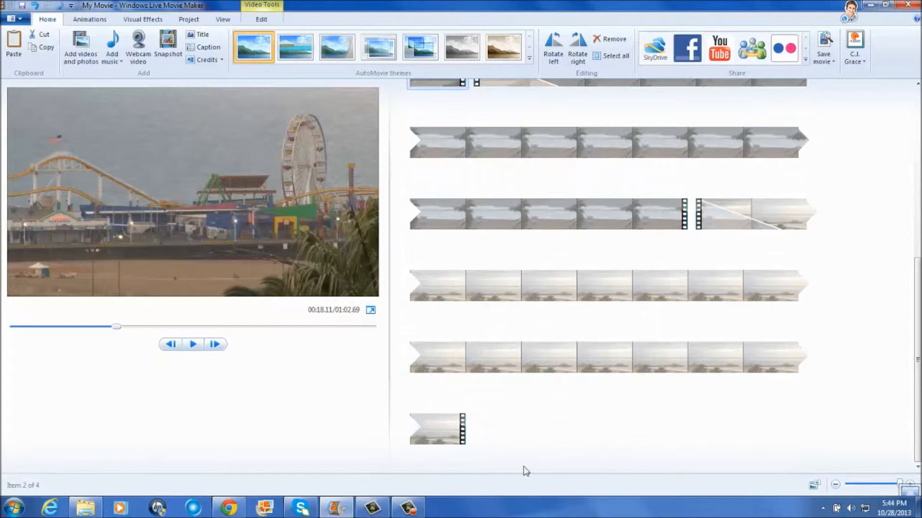
click(437, 428)
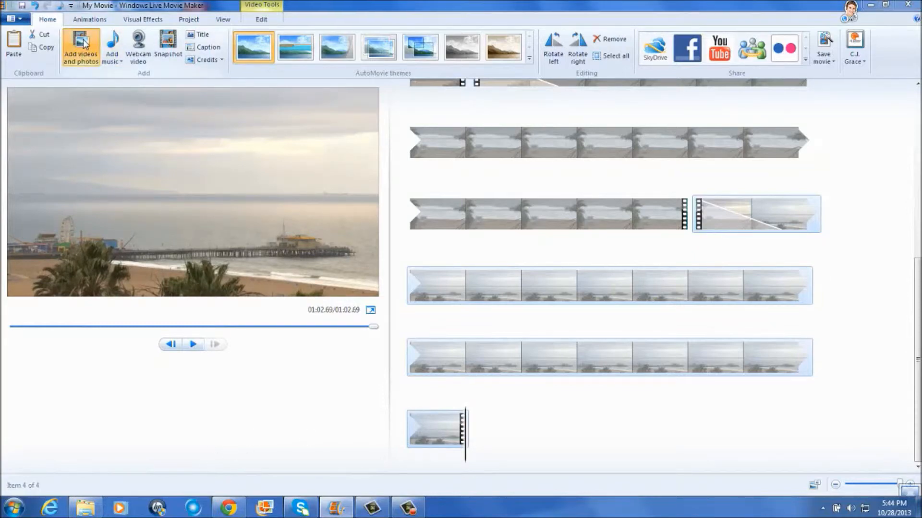
click(81, 47)
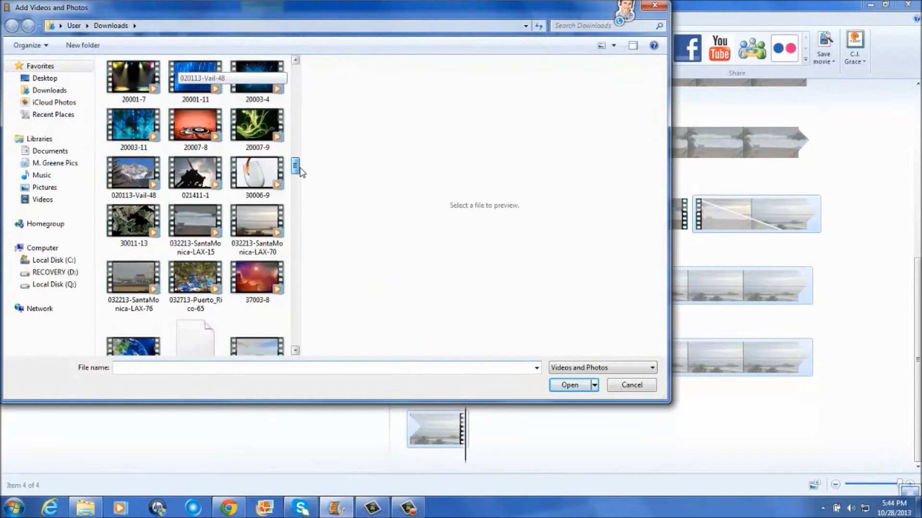
scroll(down, 3)
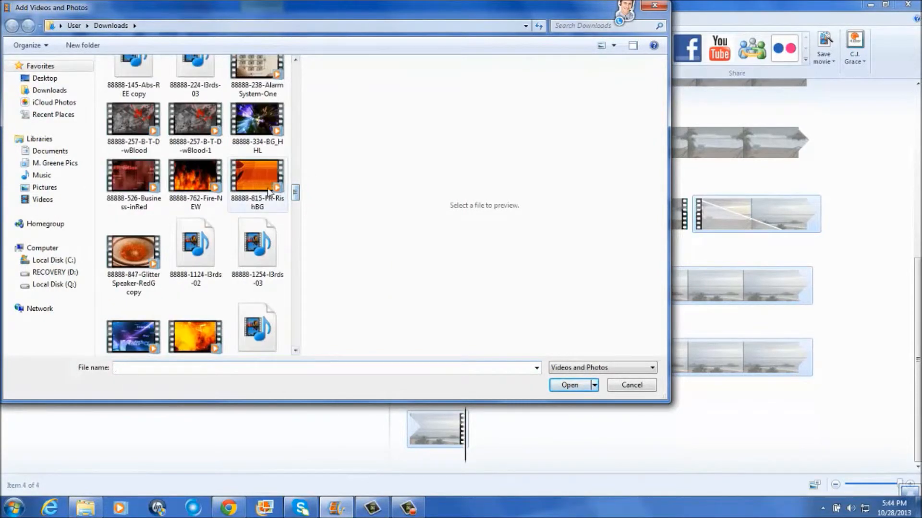
click(568, 385)
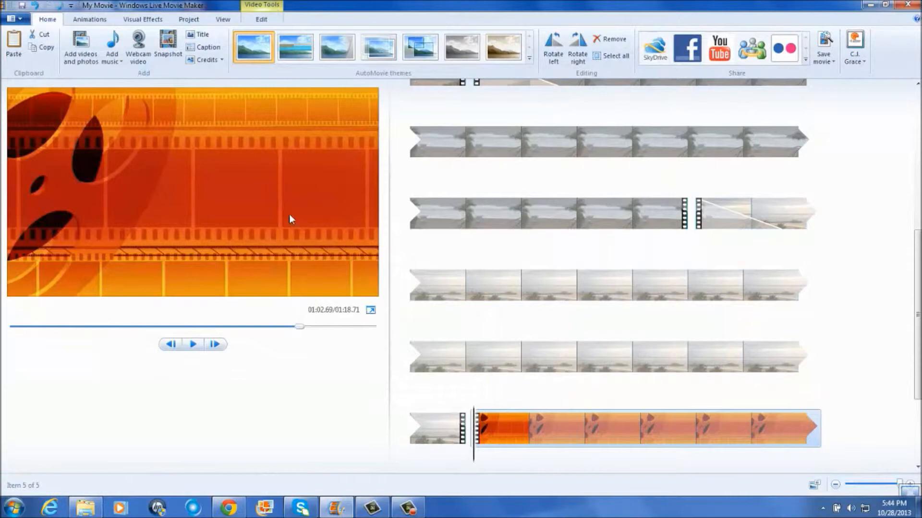
Apply a red-tinted visual effect to the closing film-reel clip
click(142, 20)
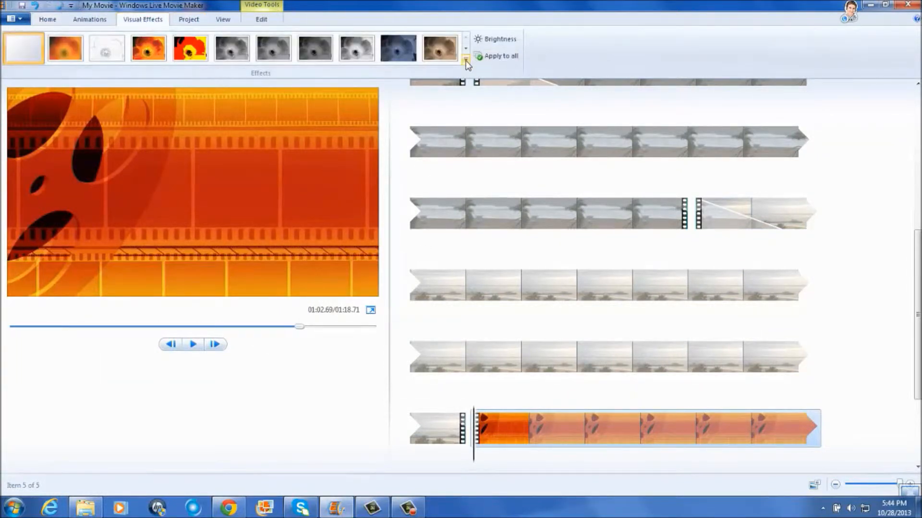
click(465, 60)
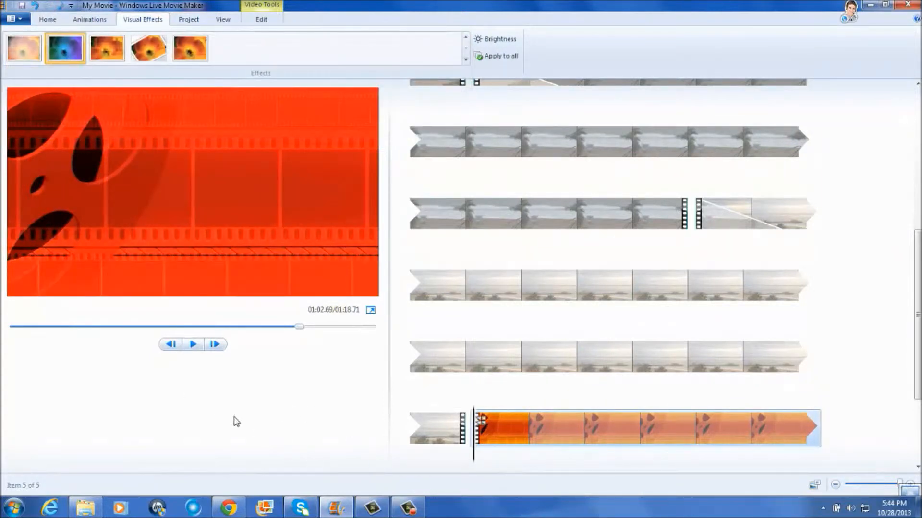
click(47, 19)
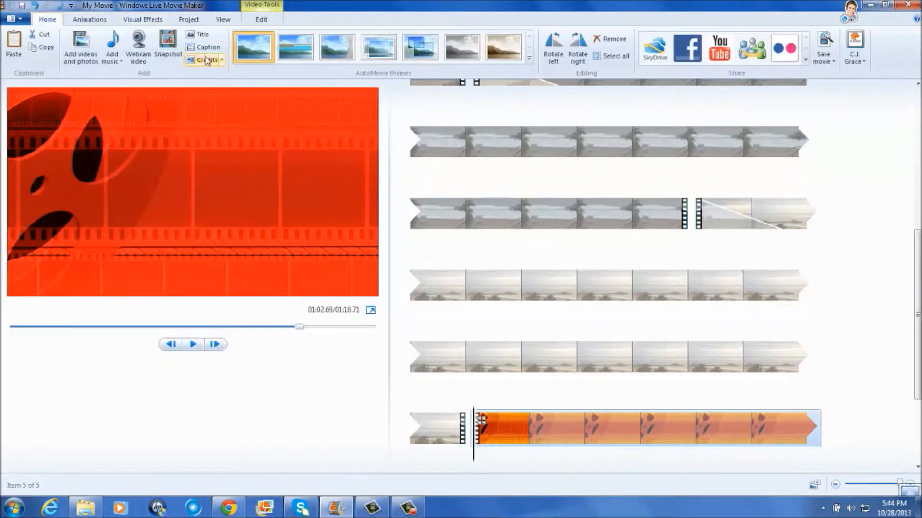
Write the credits 'This video was created in Windows Live Movie Maker... C. J. Grace... Background Music'
click(208, 47)
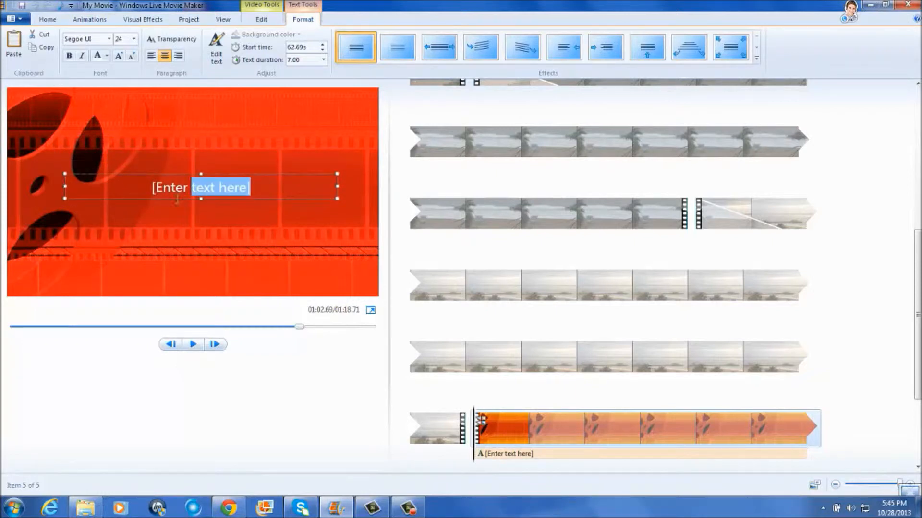
text(T)
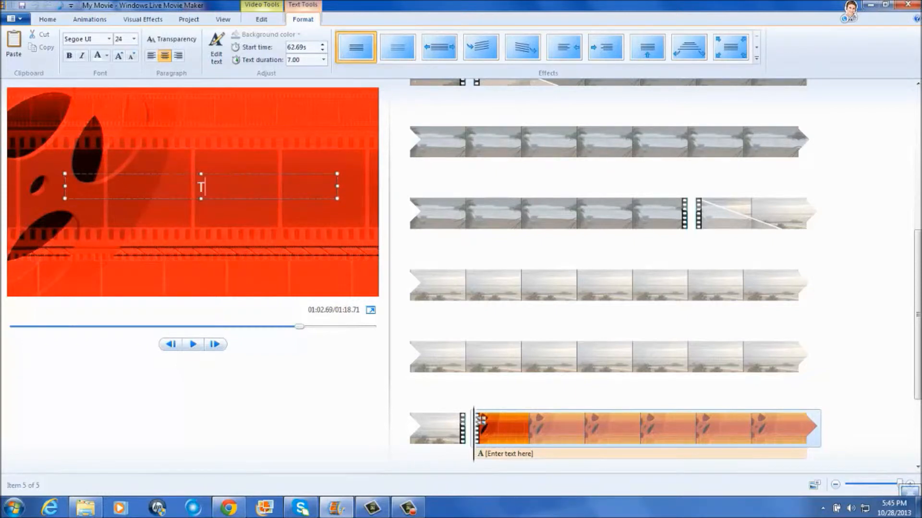
text(This vide)
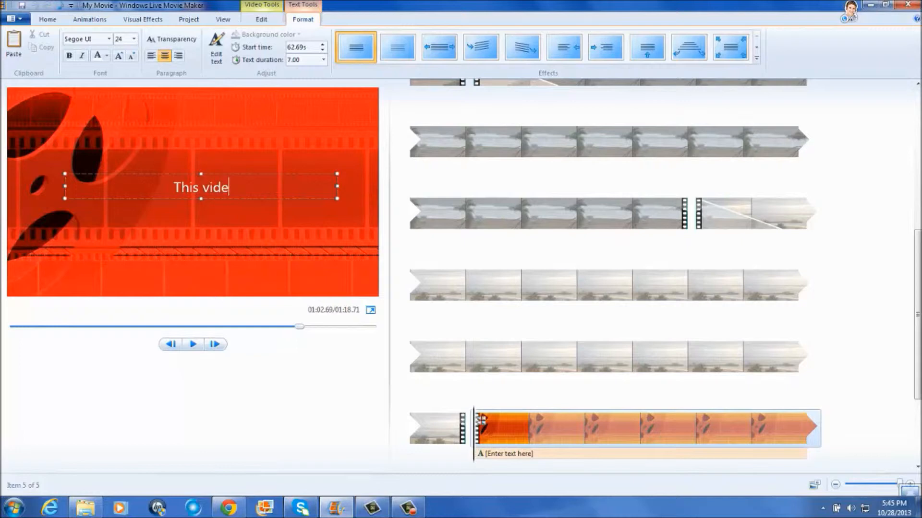
text(o)
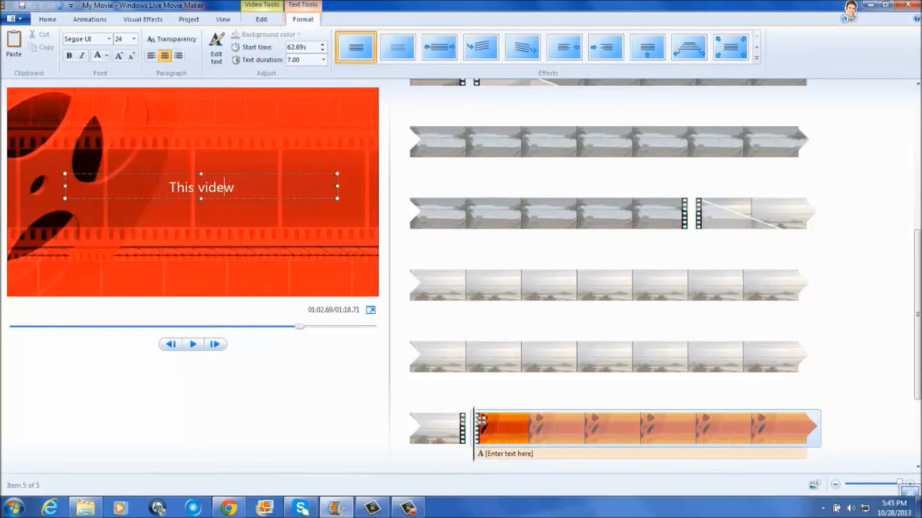
text(was)
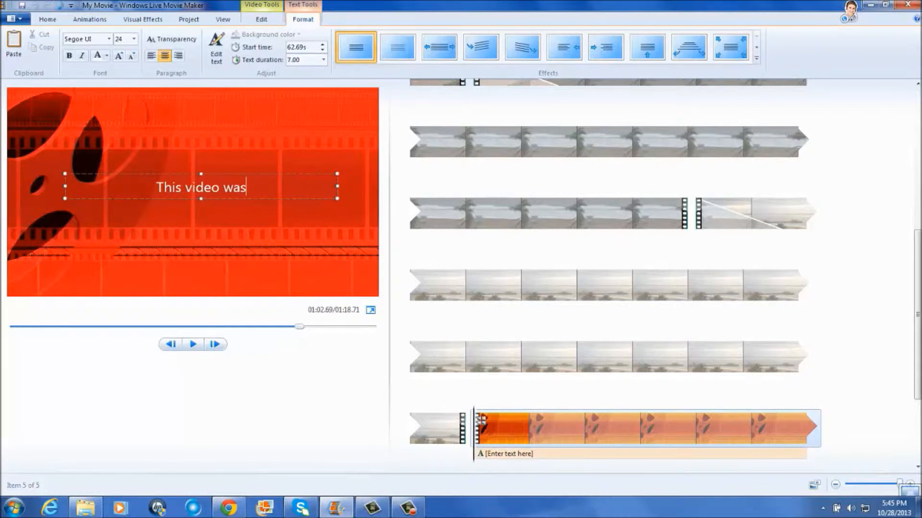
text(created in)
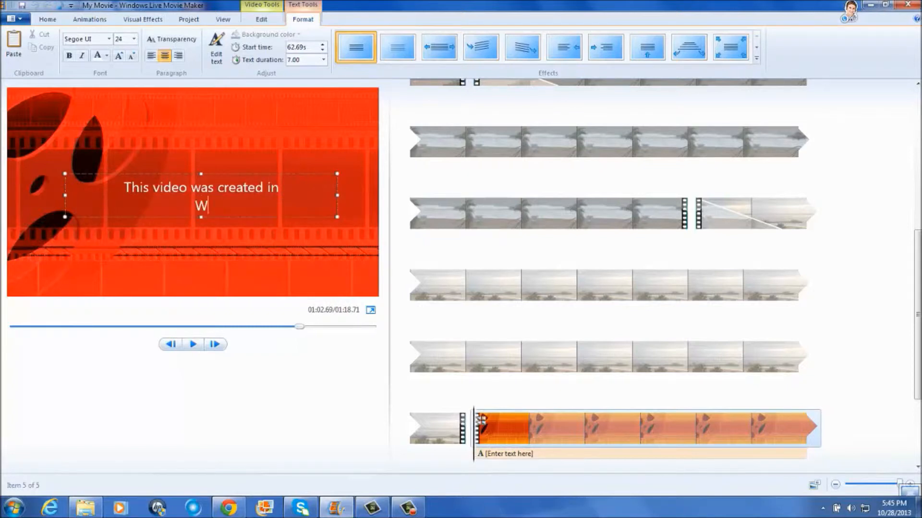
text(indows)
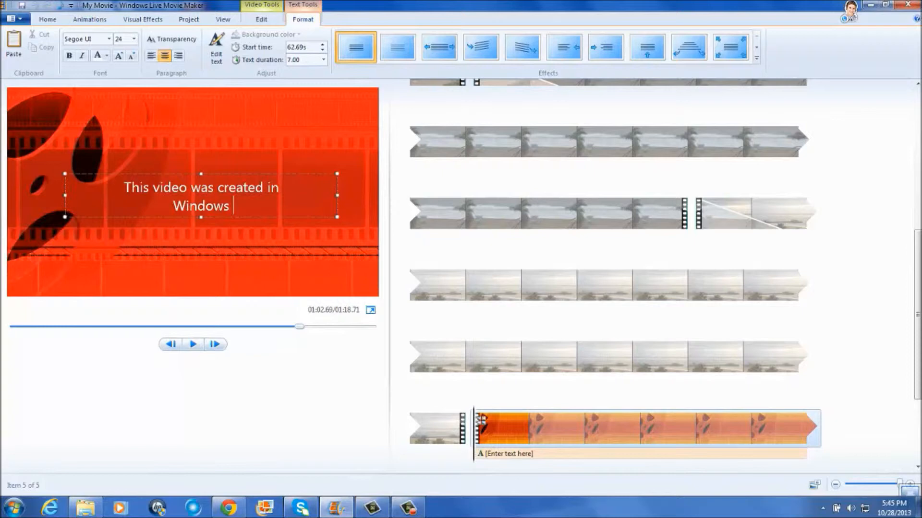
text(Live Mov)
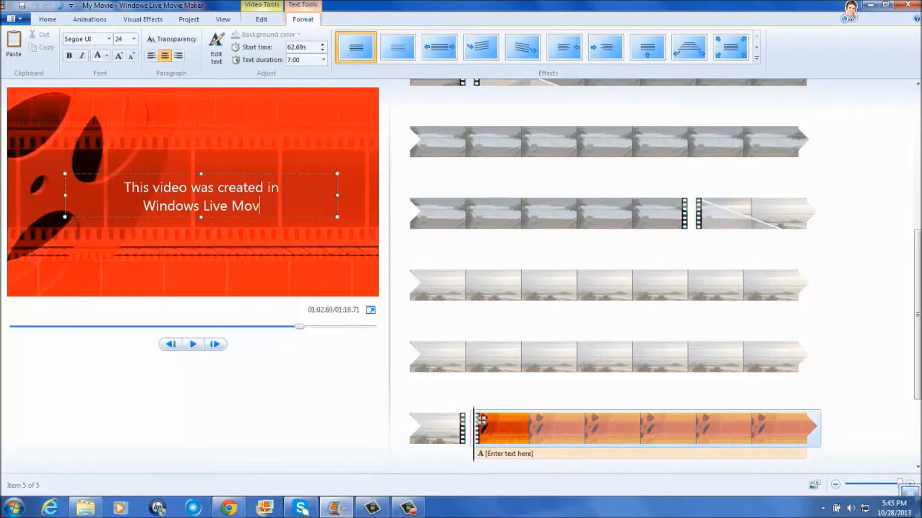
text(ie Maker by)
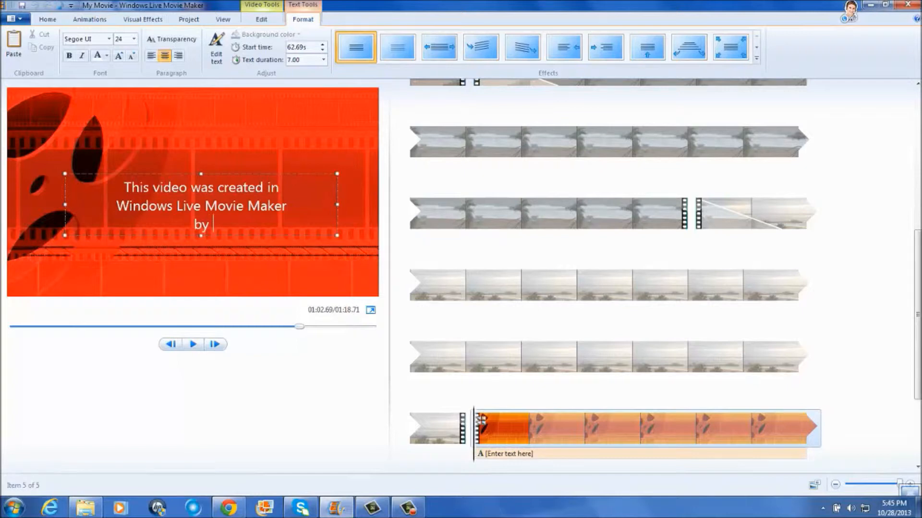
text(C. J.)
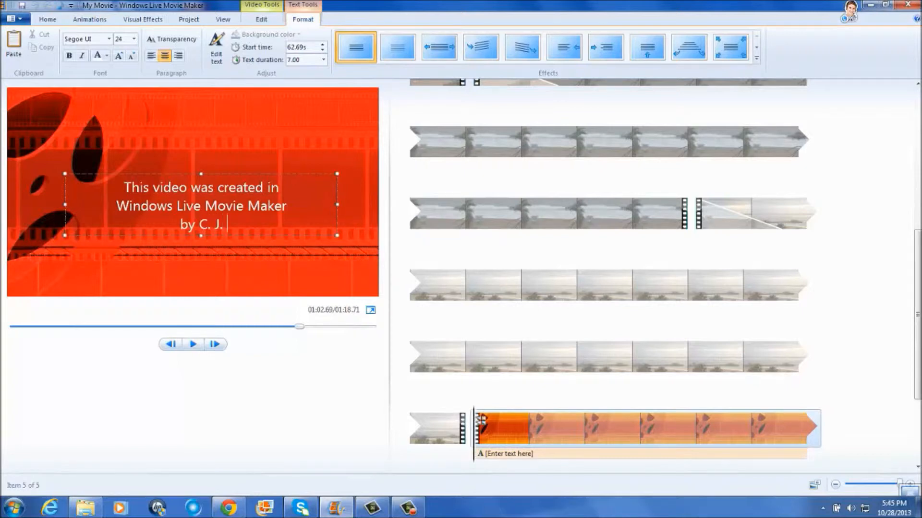
text(race)
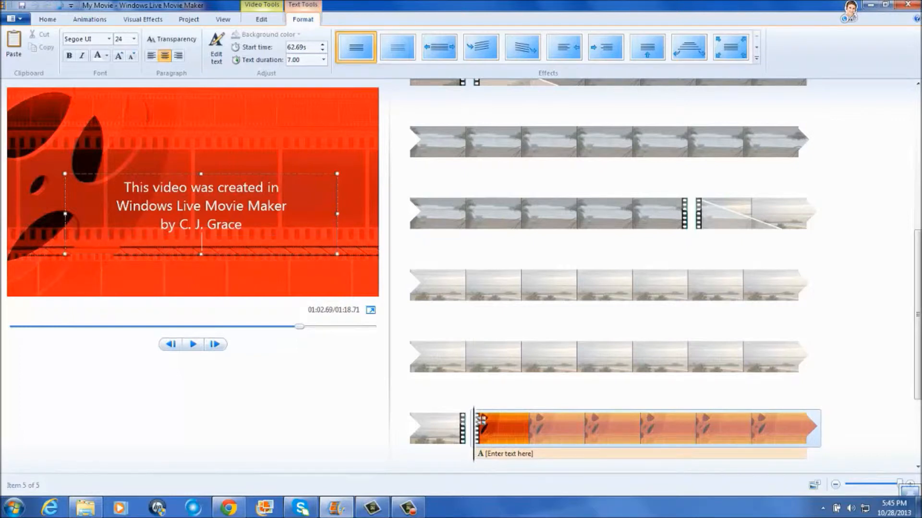
text(Backgr)
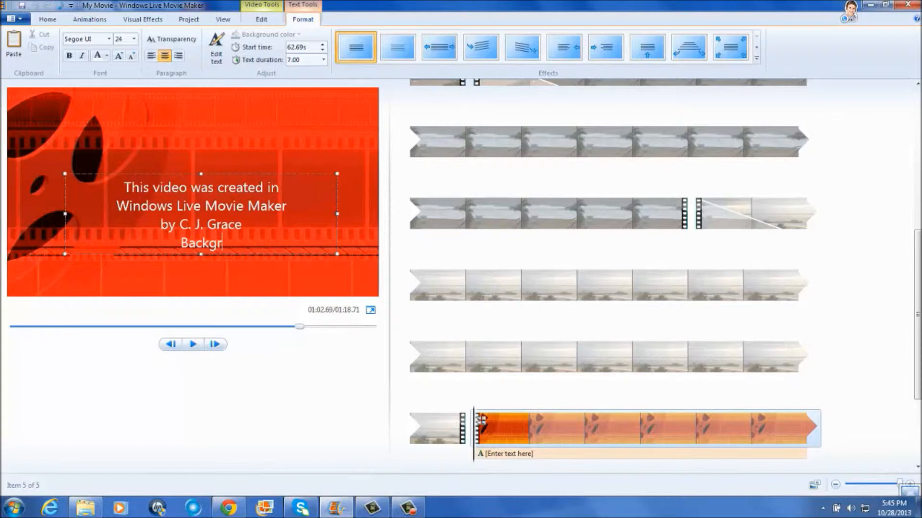
text(ound Musi)
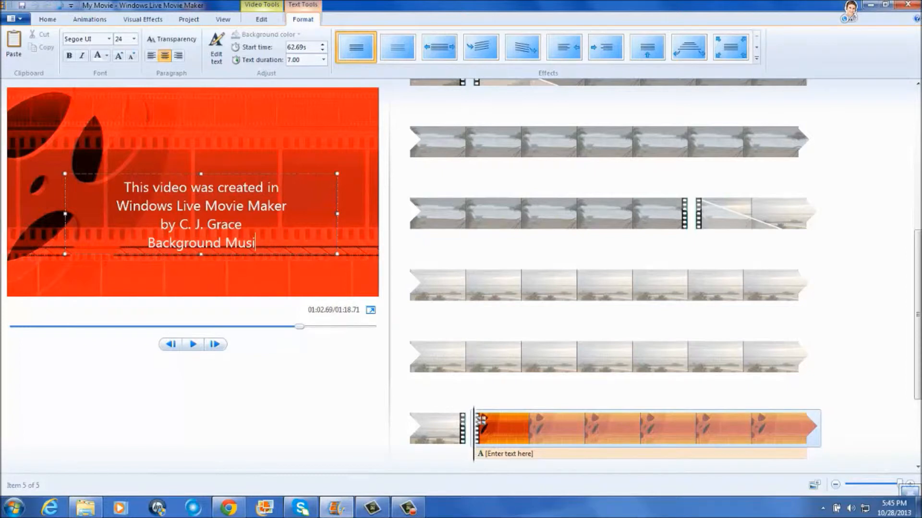
text(c)
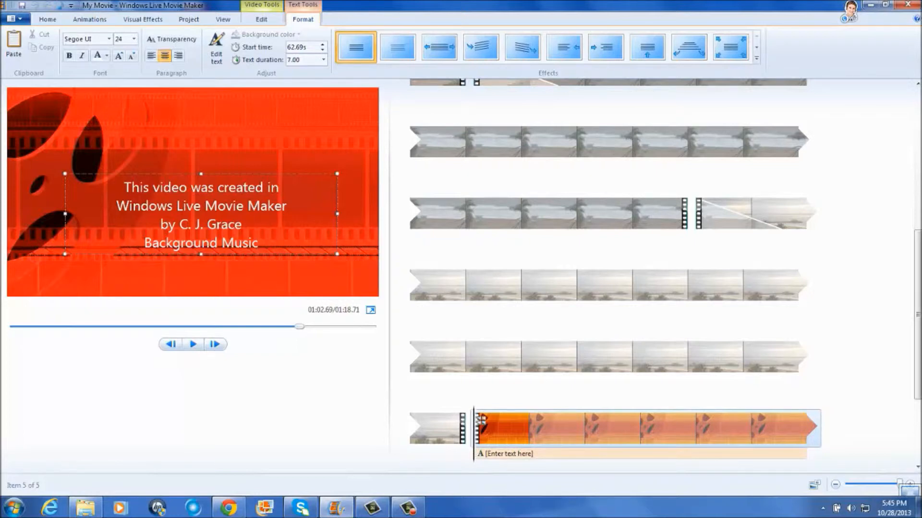
Continue with 'was produced by C. J. Grace using ACID Pro 7'
click(258, 243)
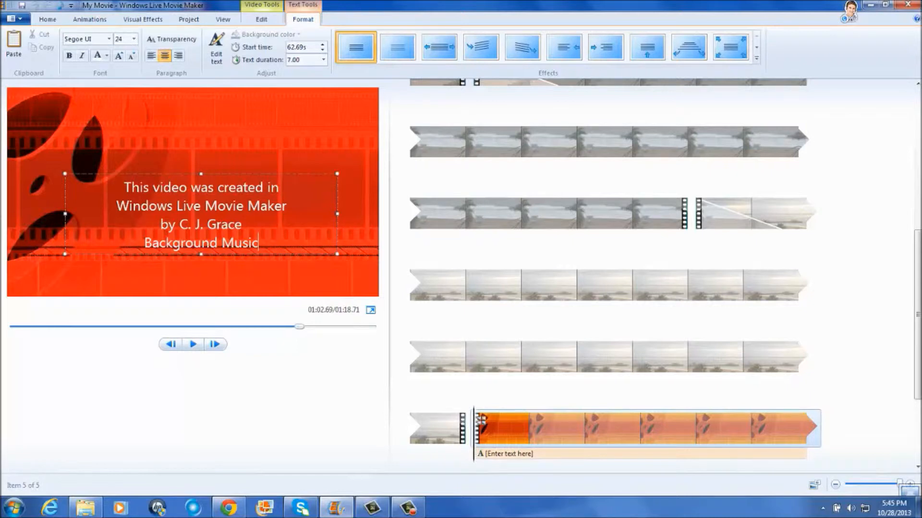
text(was)
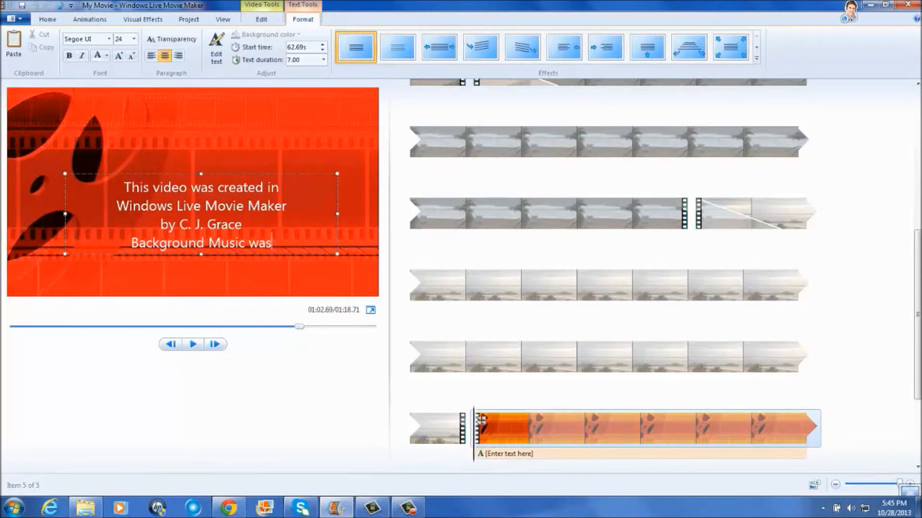
text(produced)
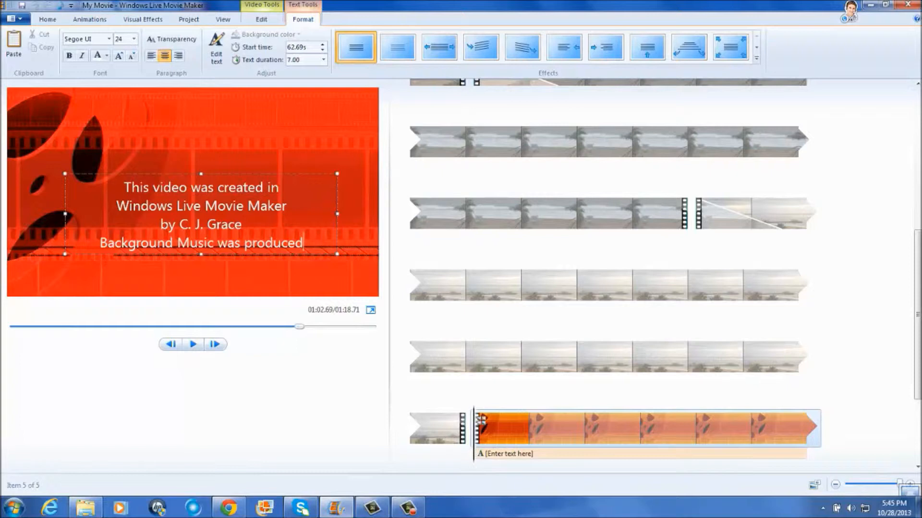
text(by)
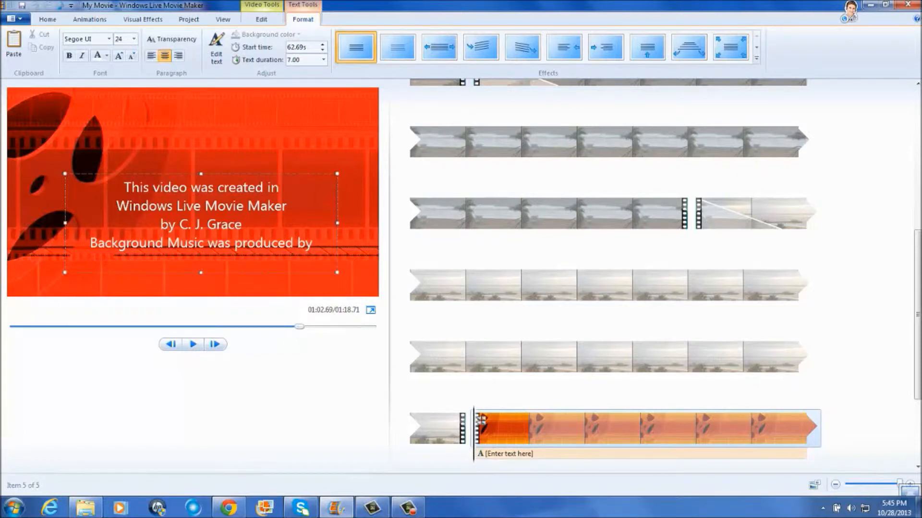
text(C. J. G)
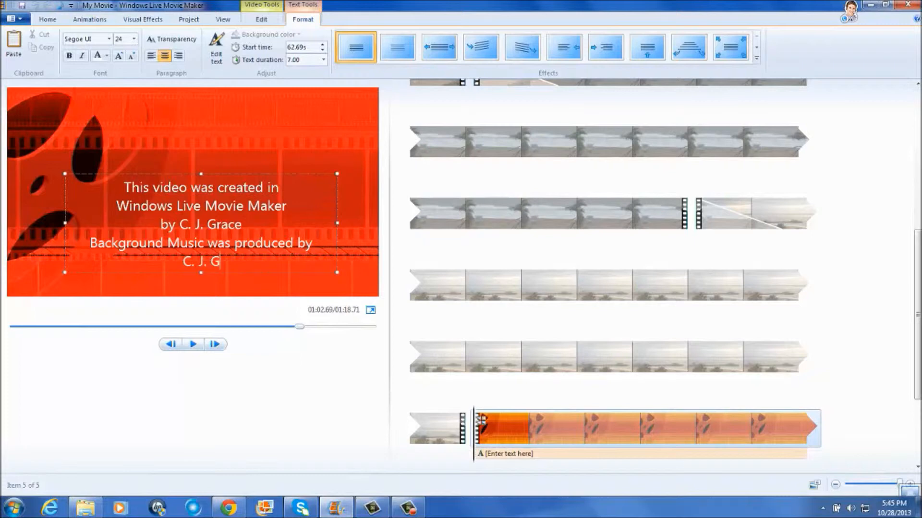
text(race using)
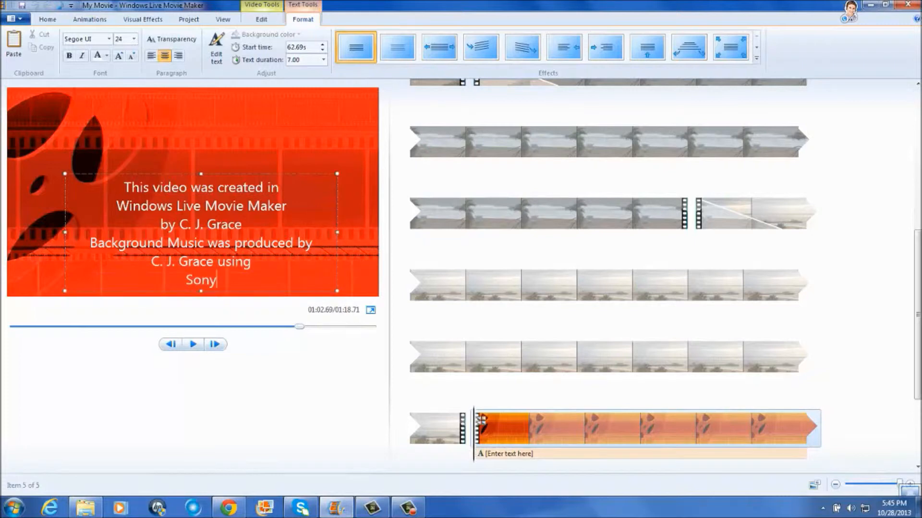
text(ACID)
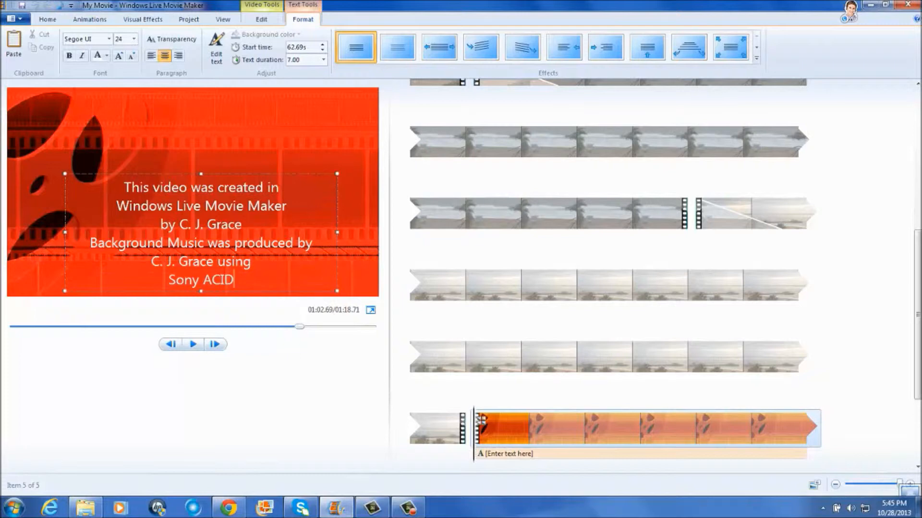
text(Pro)
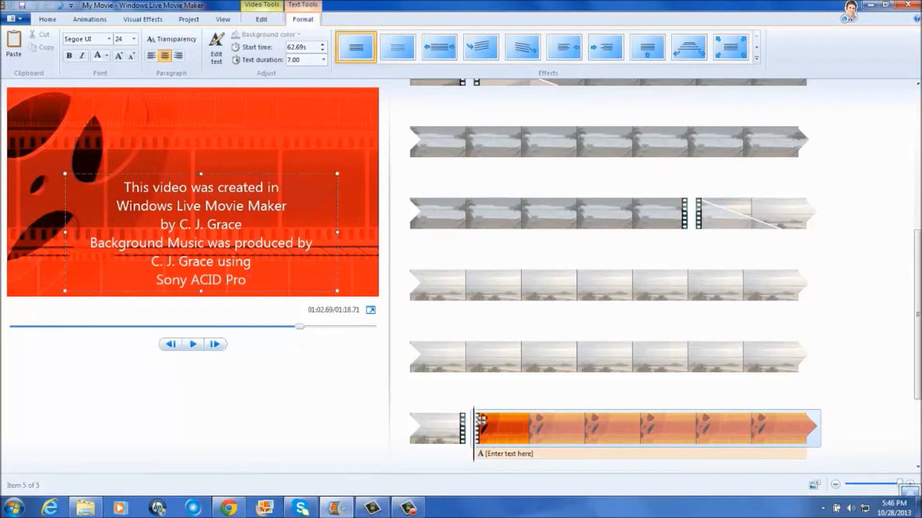
text(7)
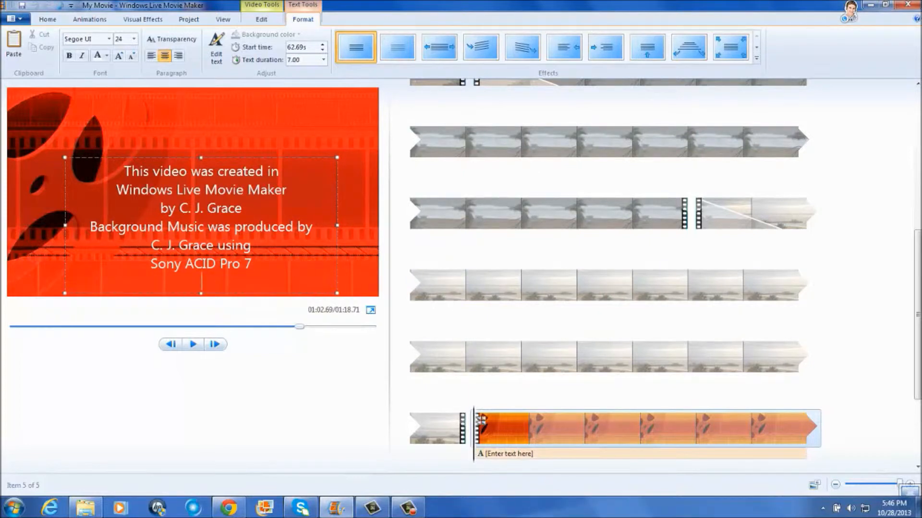
End the credits with 'Please Comment, Like, and Share'
text(Pl)
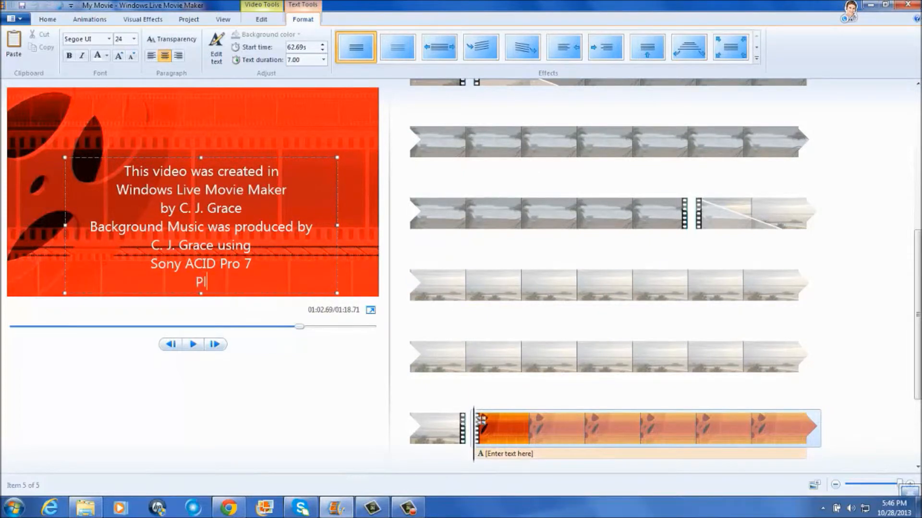
text(ease Co)
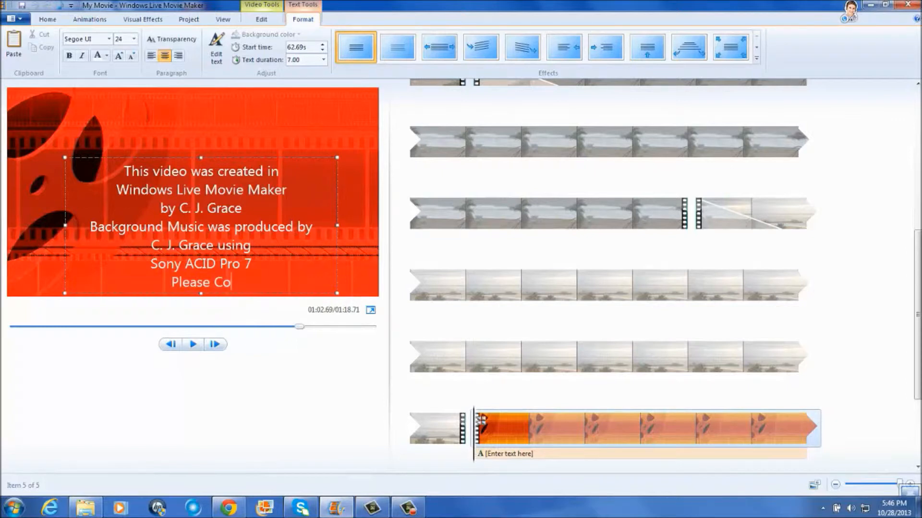
text(mment, L)
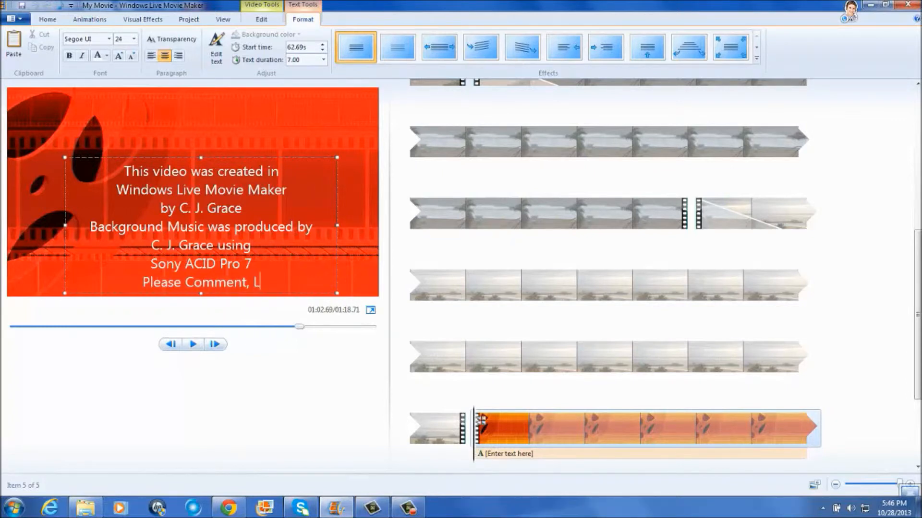
text(ike, and)
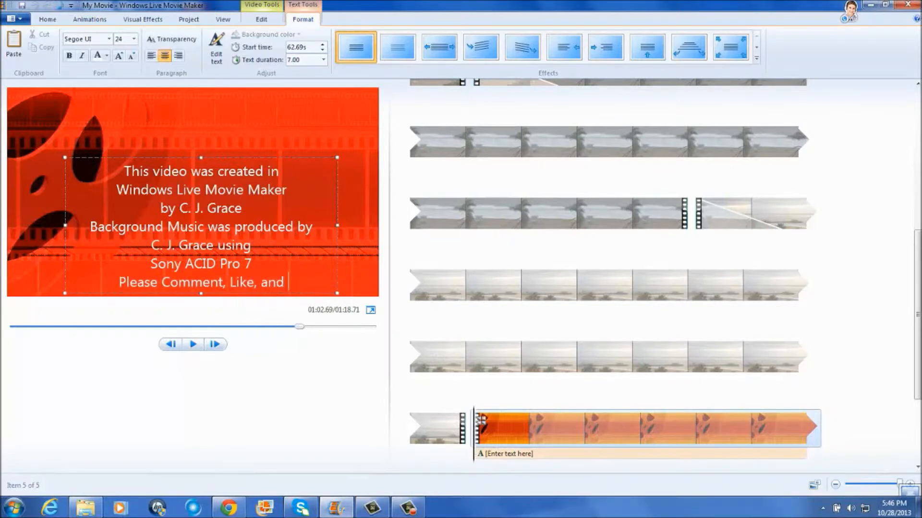
text(Sah)
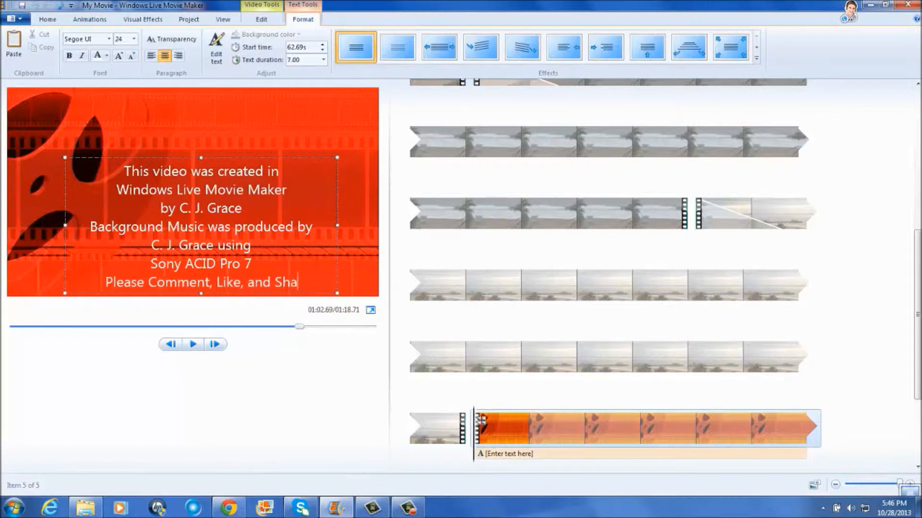
text(re)
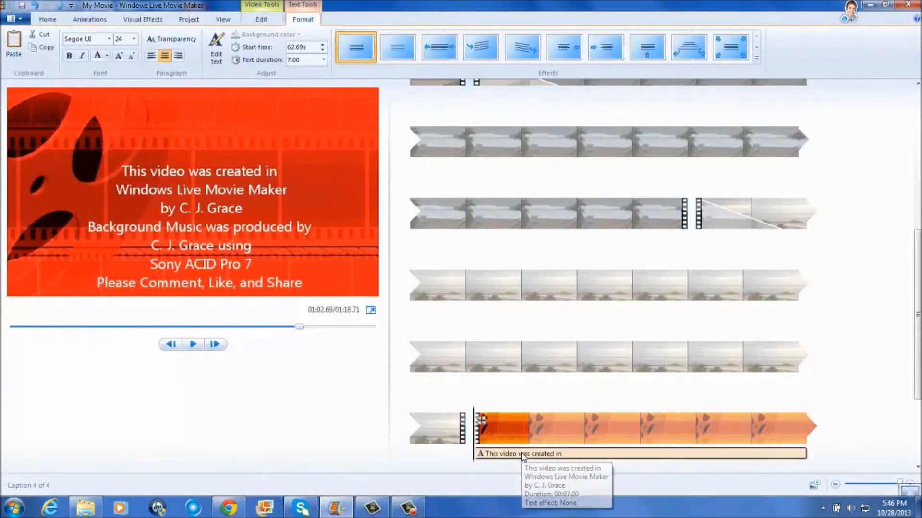
Apply the Scroll effect to the credits caption and preview it playing
click(647, 47)
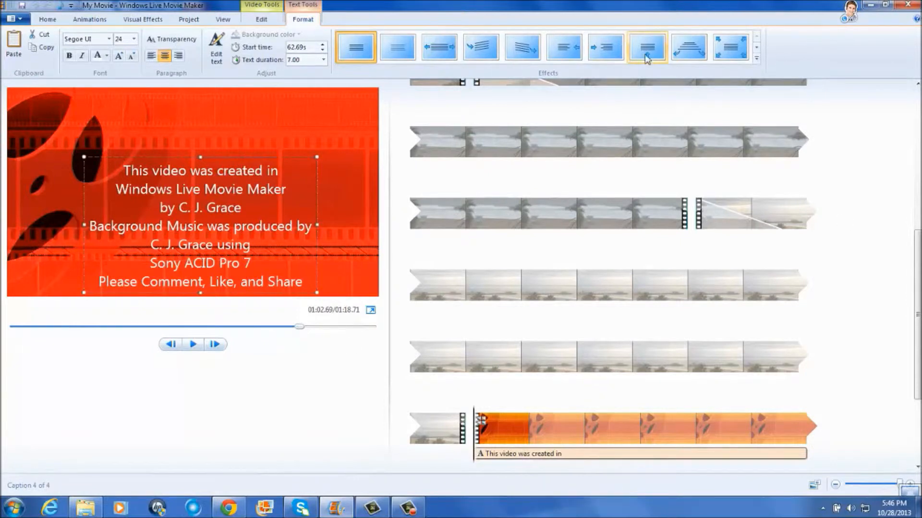
click(193, 343)
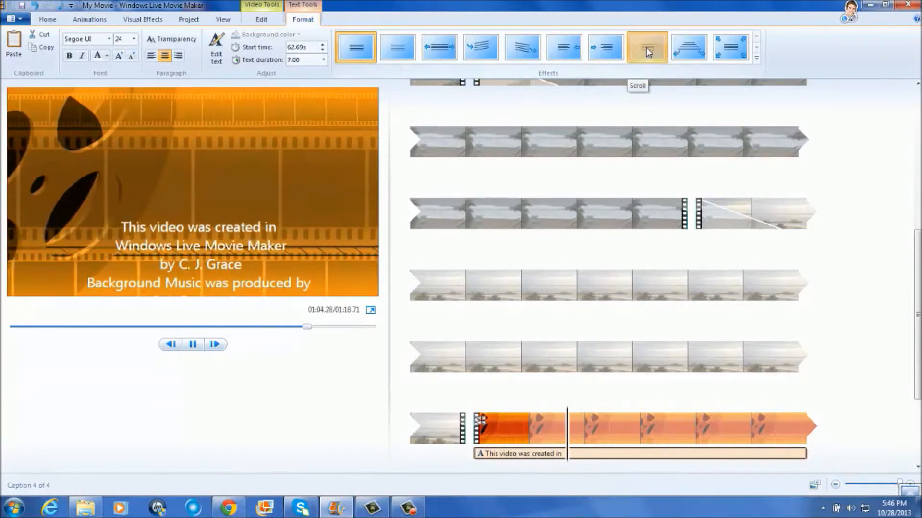
click(193, 344)
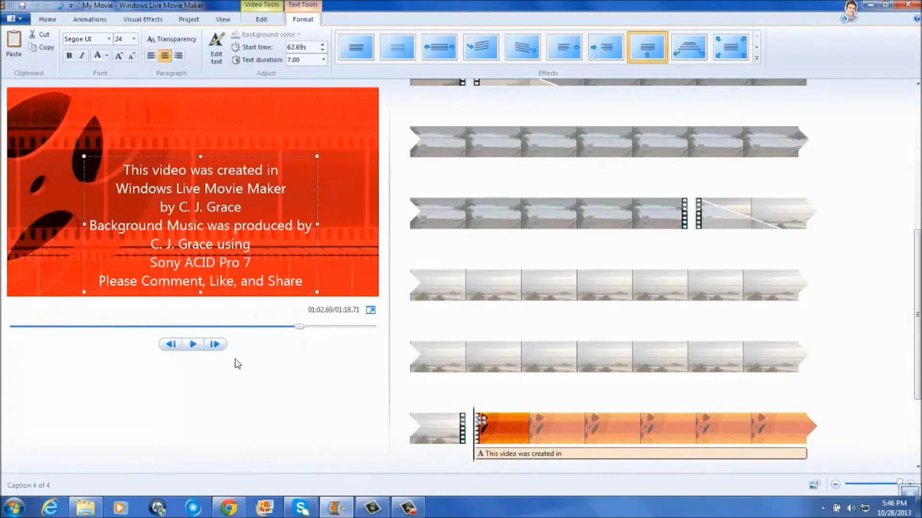
click(193, 344)
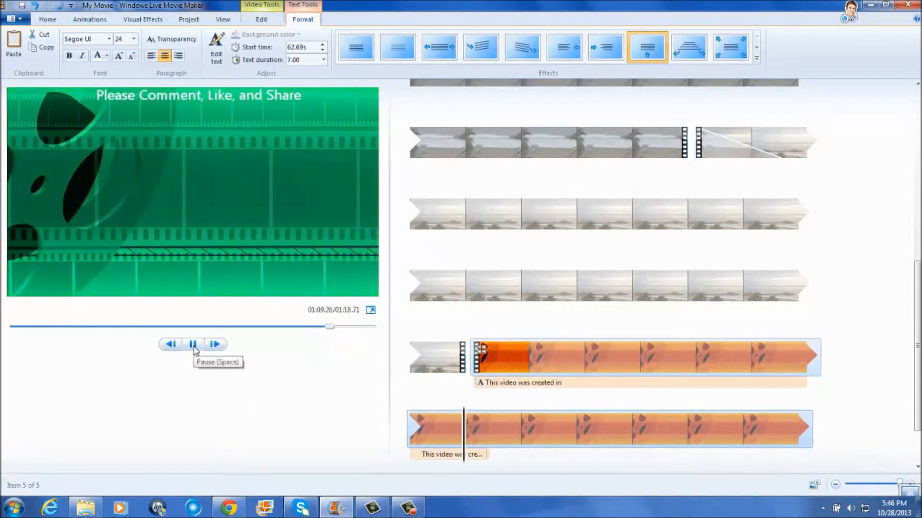
click(193, 344)
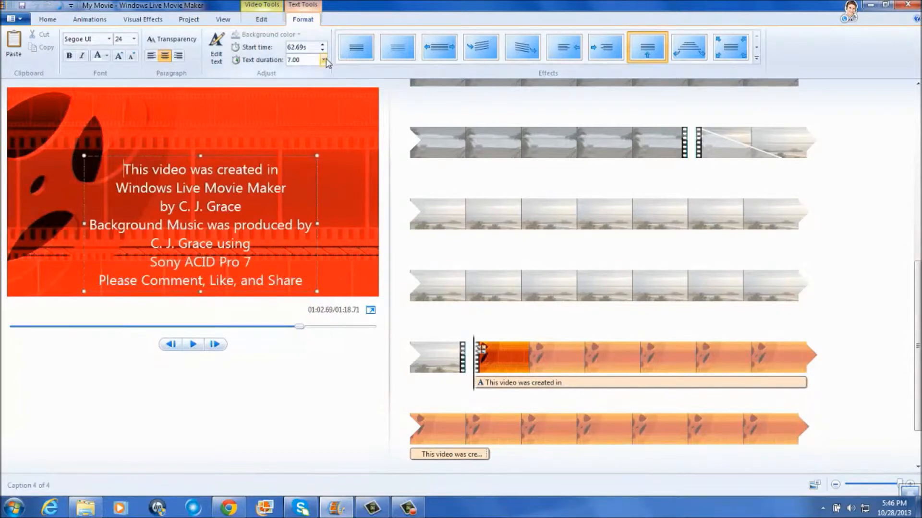
Set the caption's text duration to 10.00 seconds and preview again
click(323, 60)
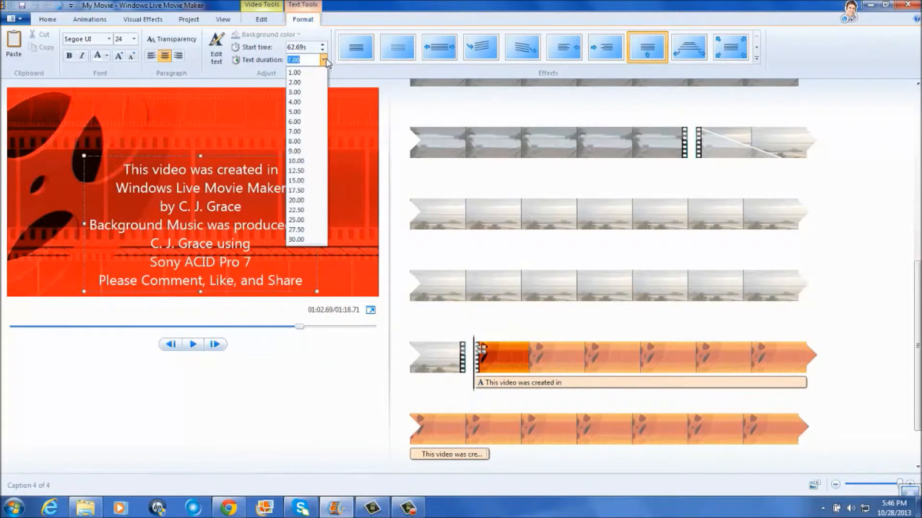
click(297, 161)
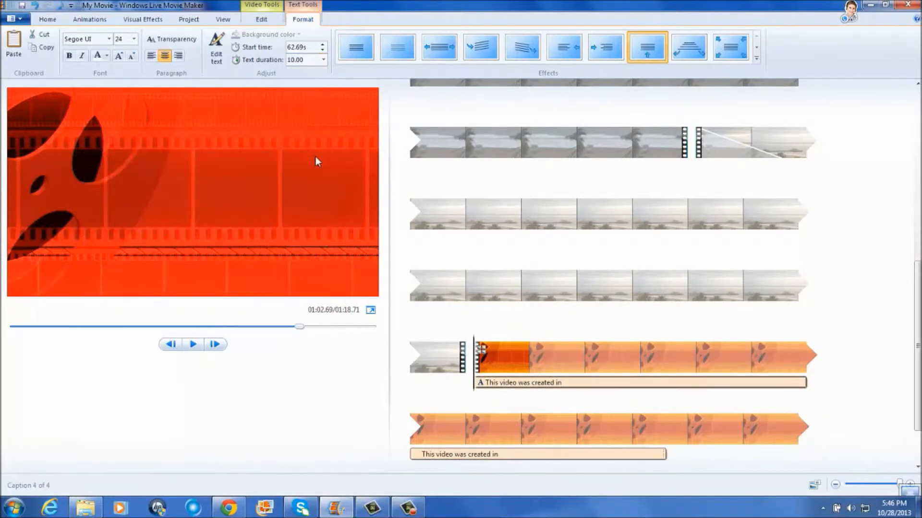
click(193, 344)
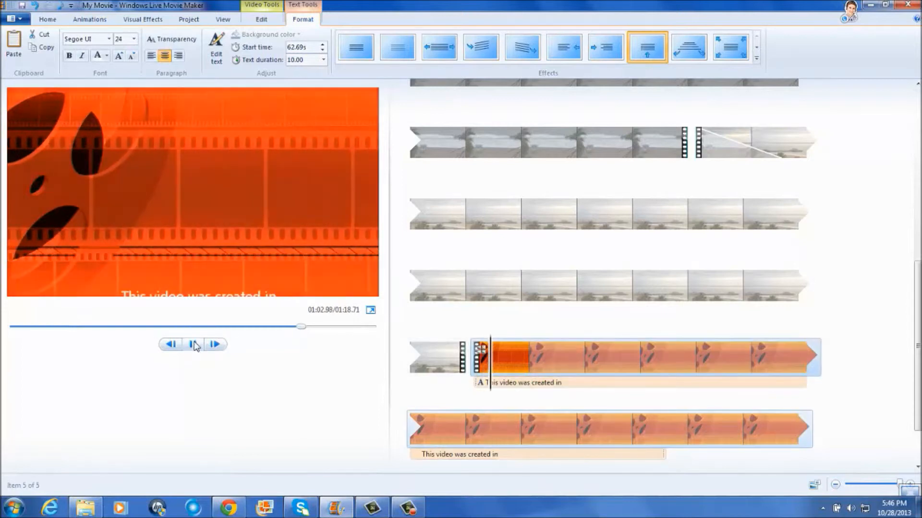
click(192, 344)
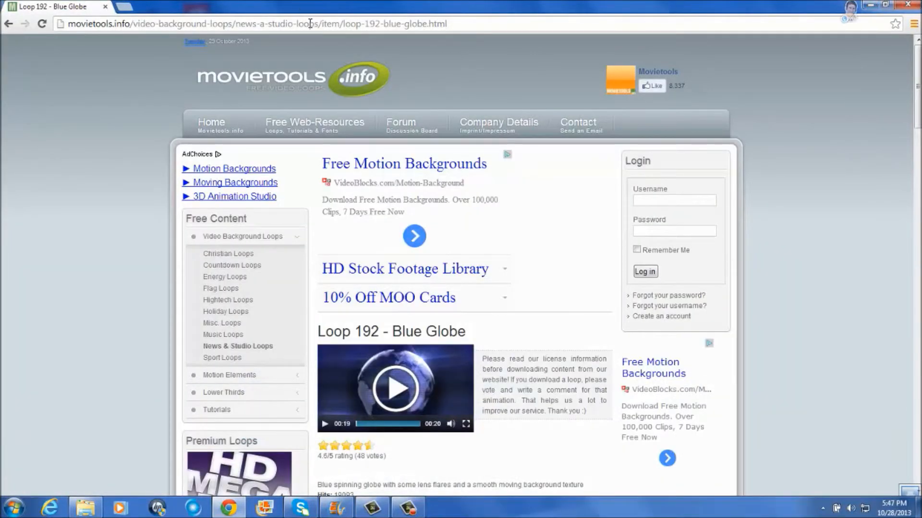
Enter free-background-music in the Chrome address bar to reach the music site
click(252, 23)
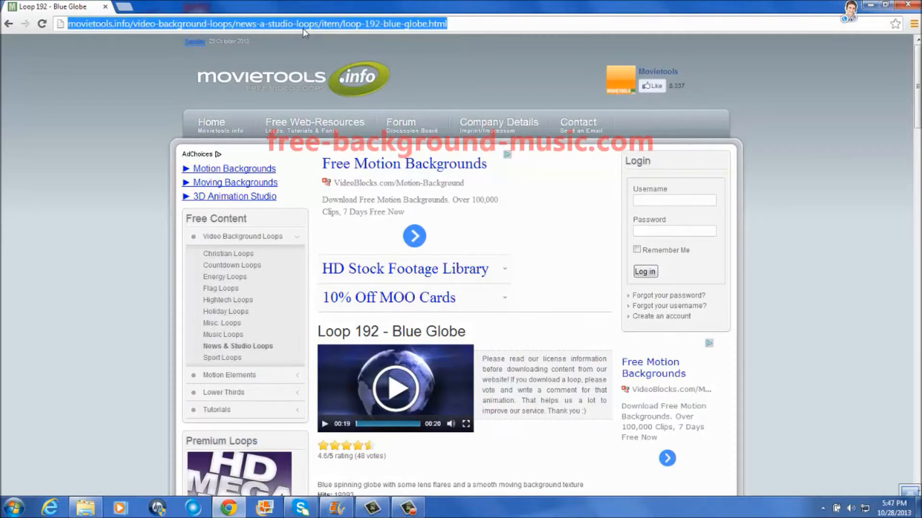
text(Facebook.com)
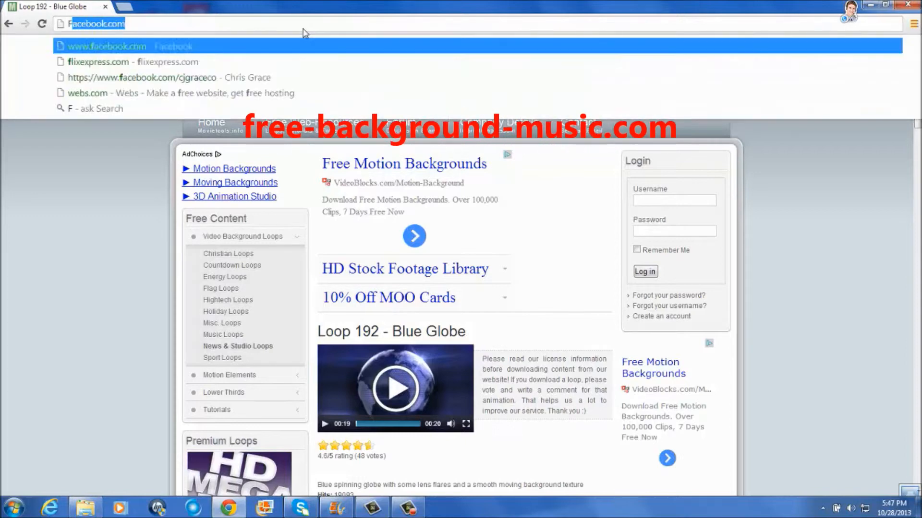
text(Free)
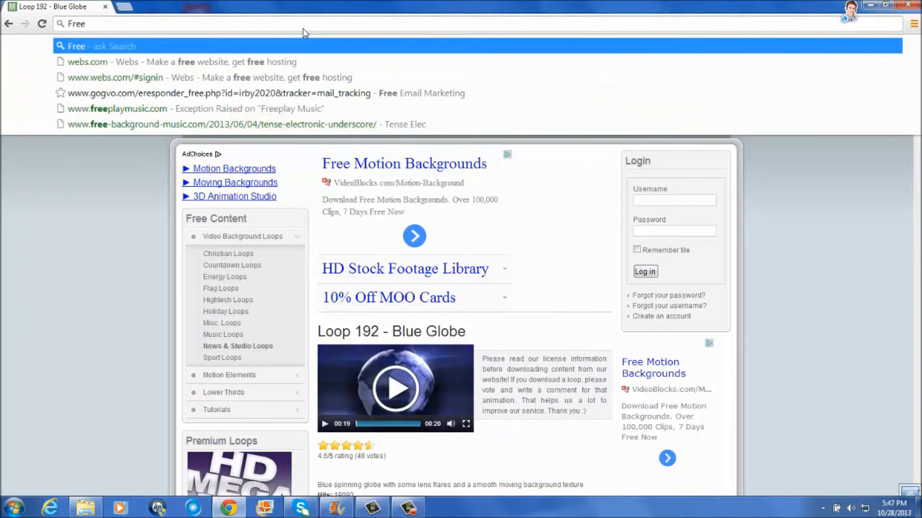
text(-backg)
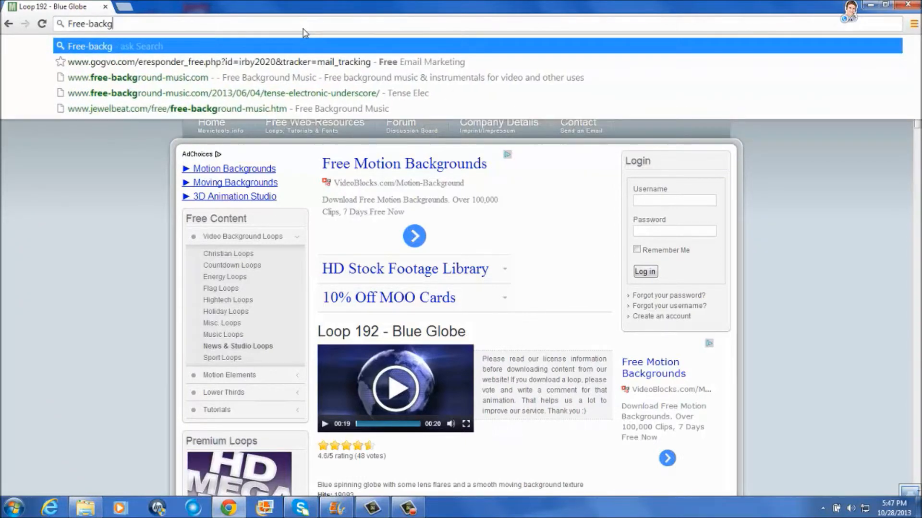
text(round-)
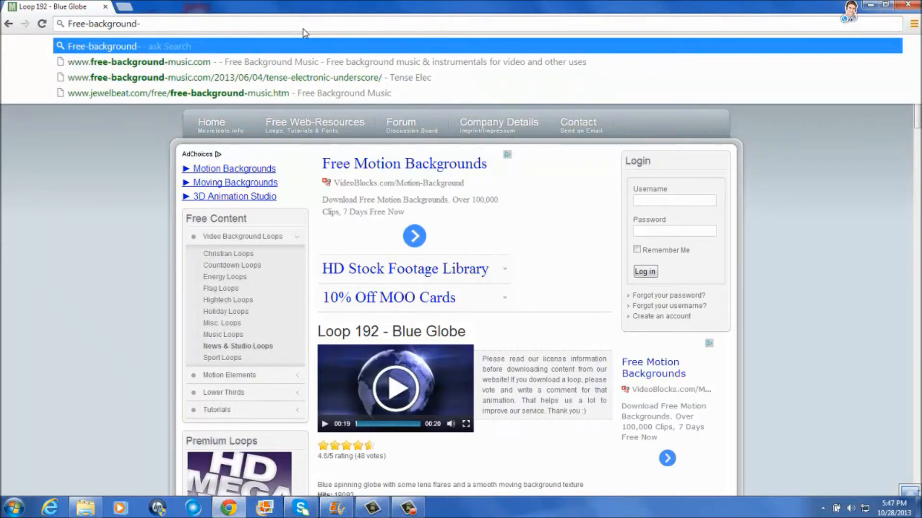
text(music)
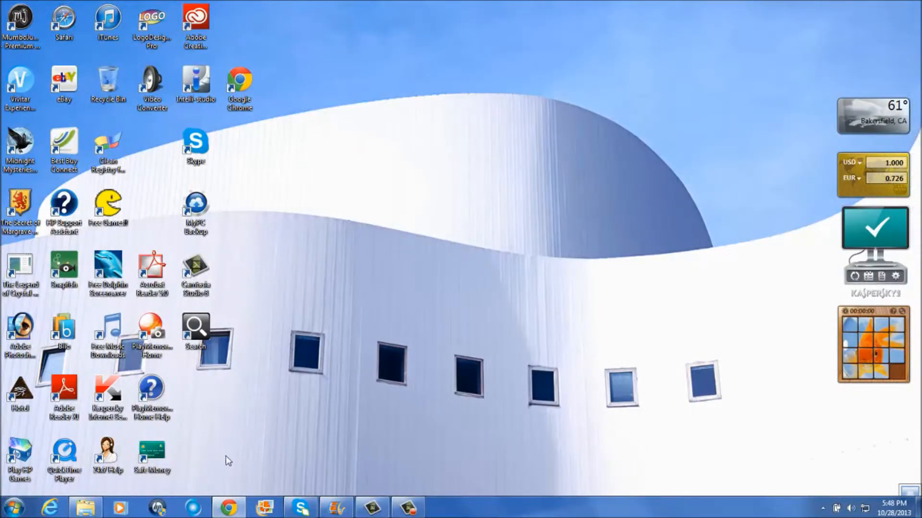
mouse_move(335, 507)
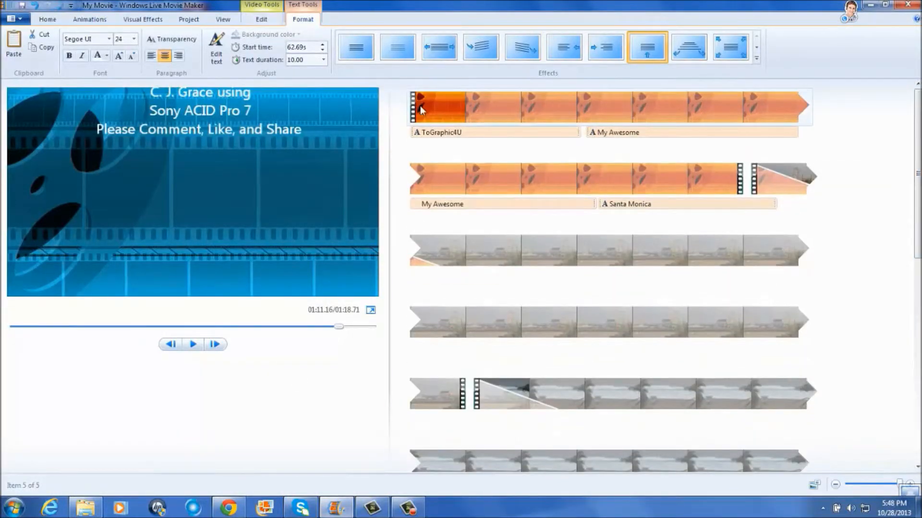
mouse_move(418, 106)
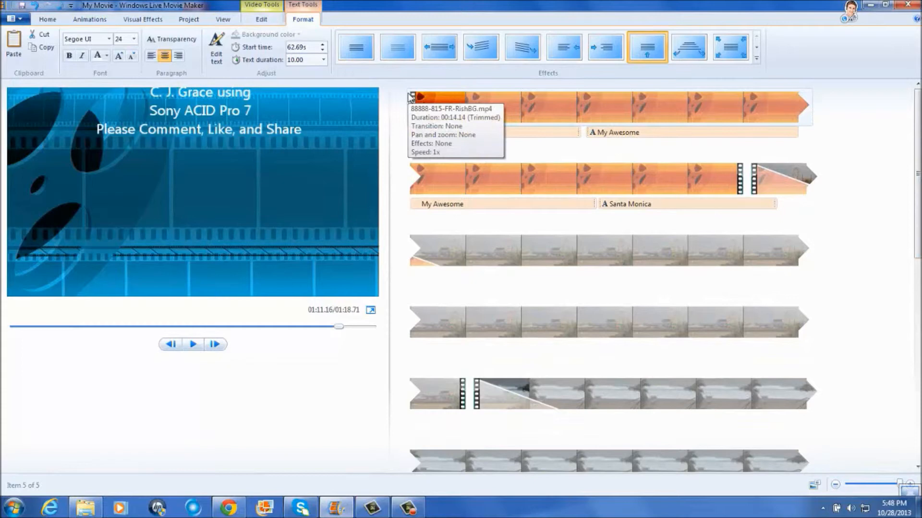
Select the first storyboard clip and return to the Home tab
click(438, 107)
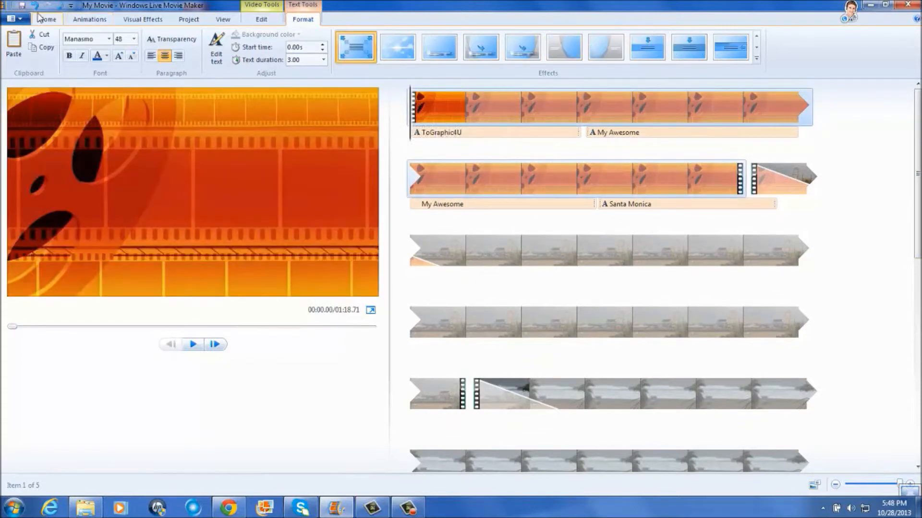
click(47, 19)
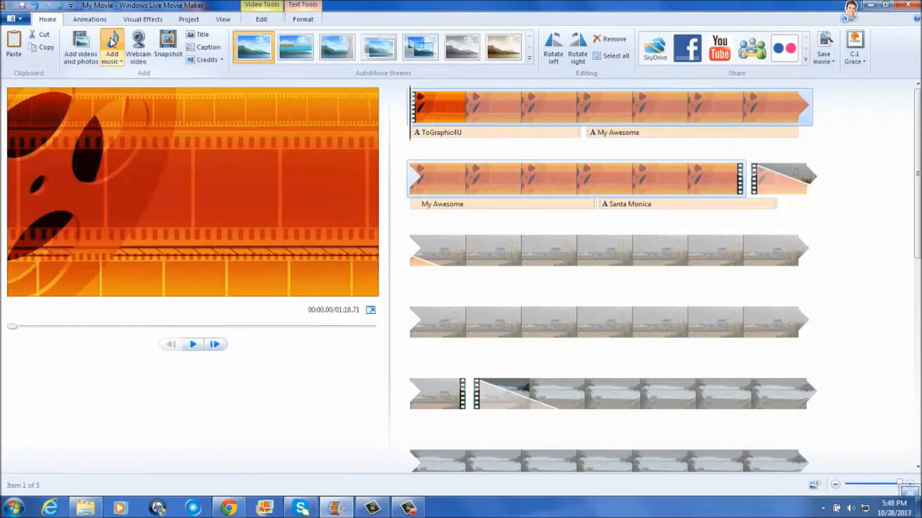
Add the Blue Day music track and set its end point at the playhead (12.92 s)
click(111, 46)
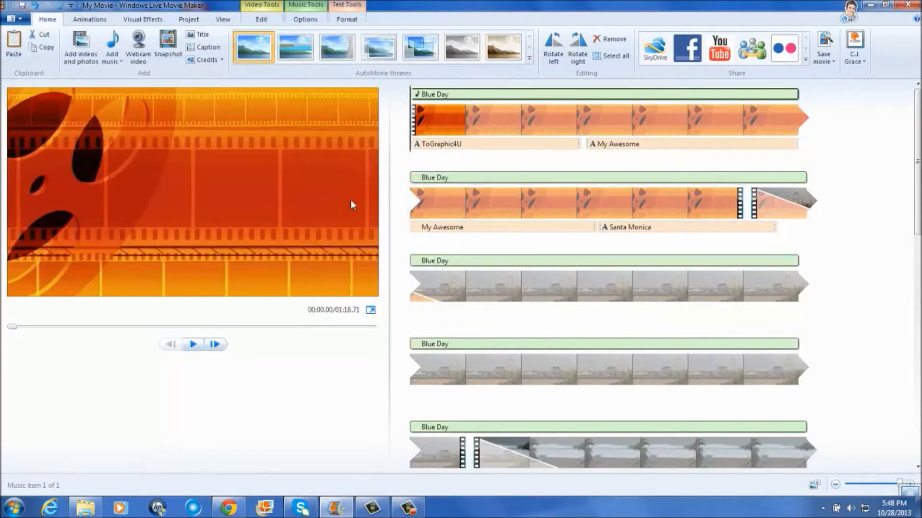
mouse_move(743, 187)
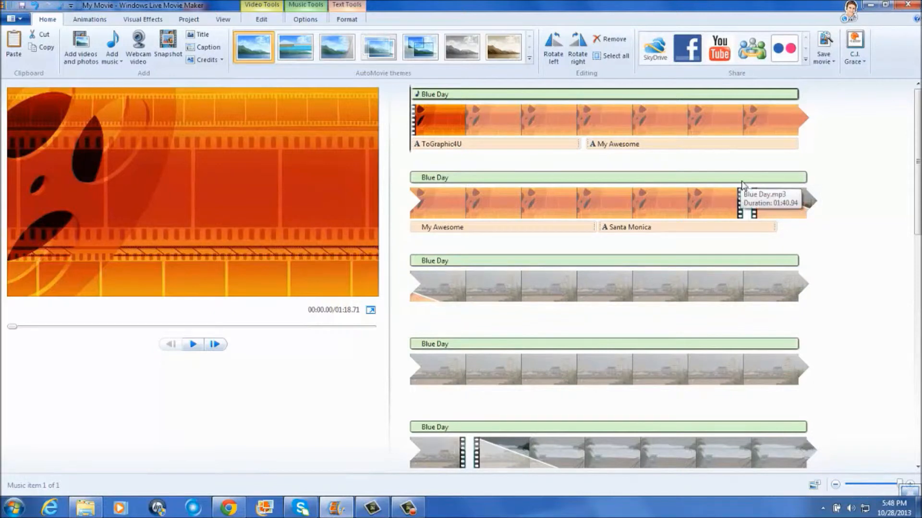
mouse_move(745, 181)
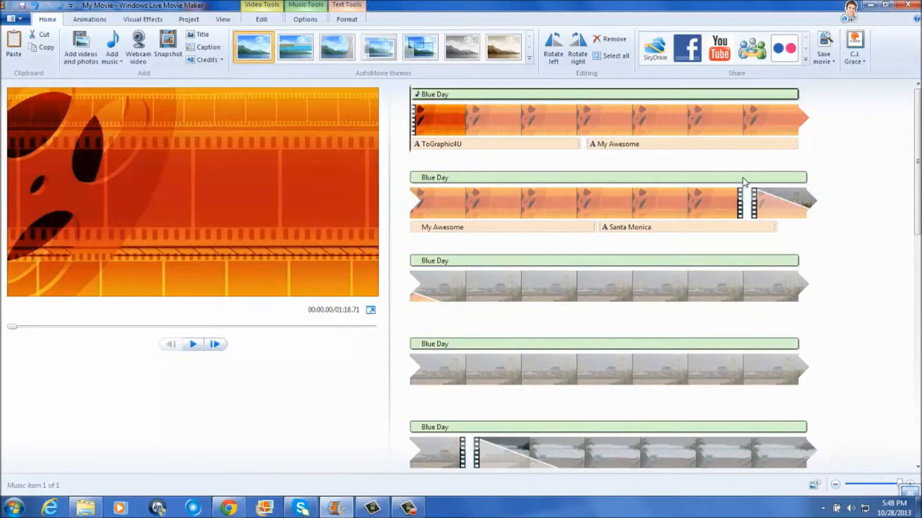
click(192, 345)
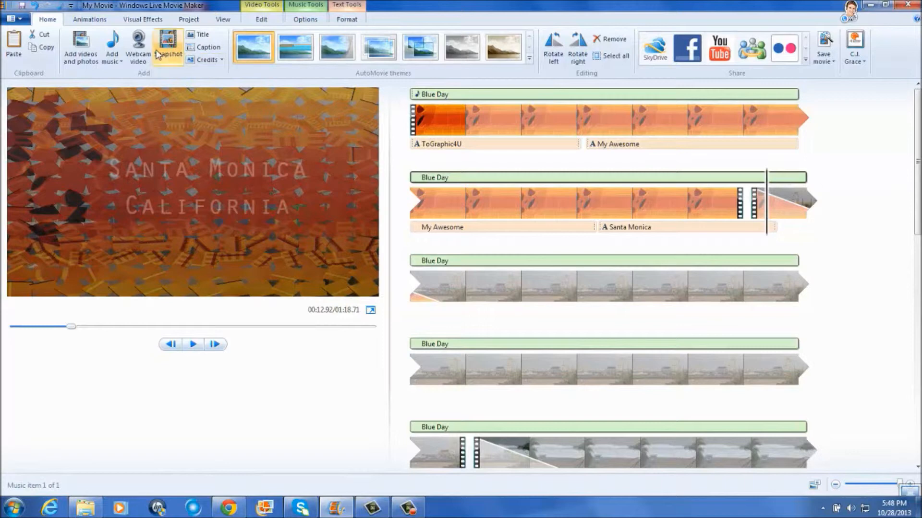
click(305, 19)
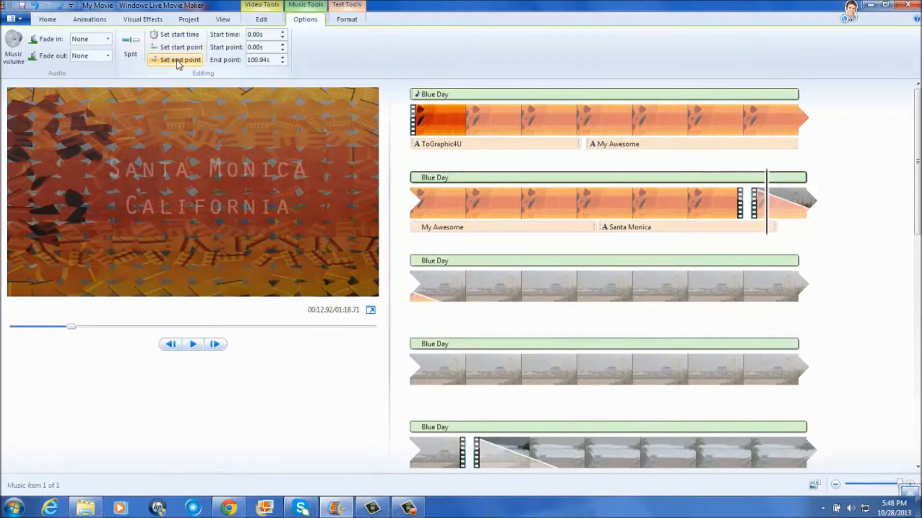
click(108, 38)
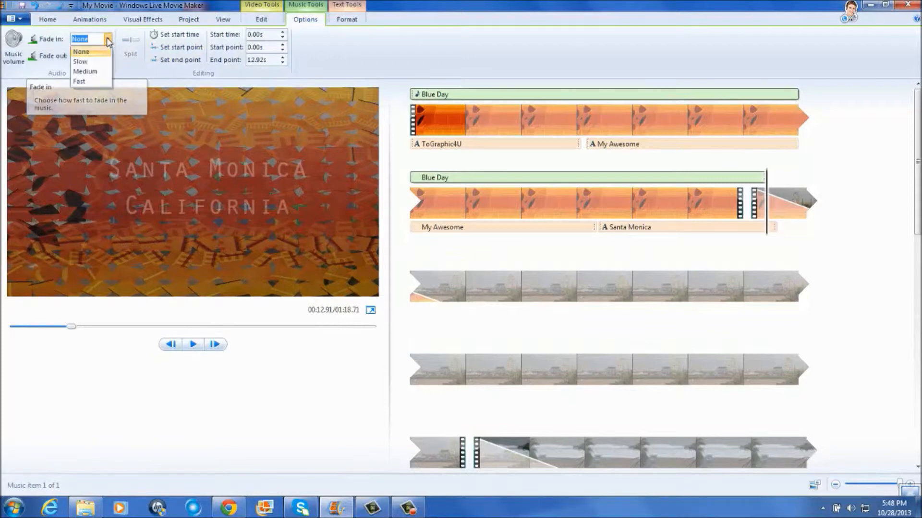
Give Blue Day a Slow fade in and Medium fade out, then play the preview
click(80, 61)
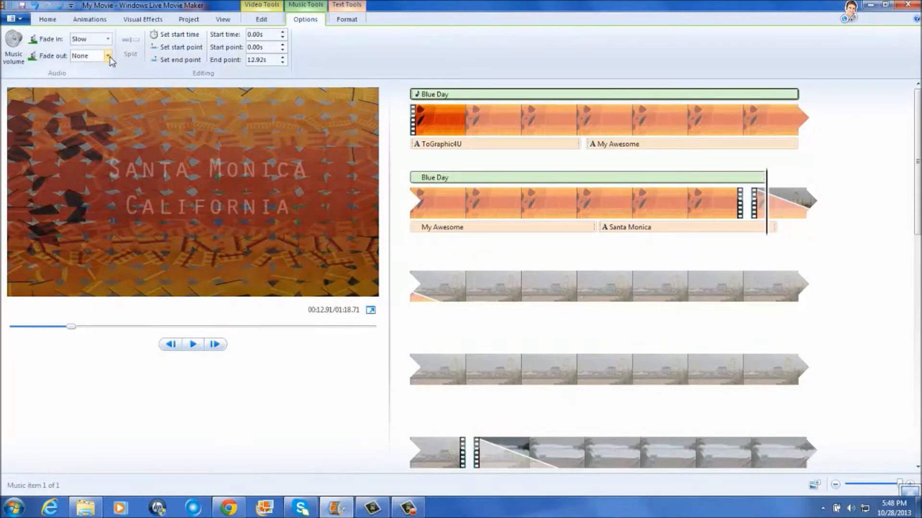
click(88, 56)
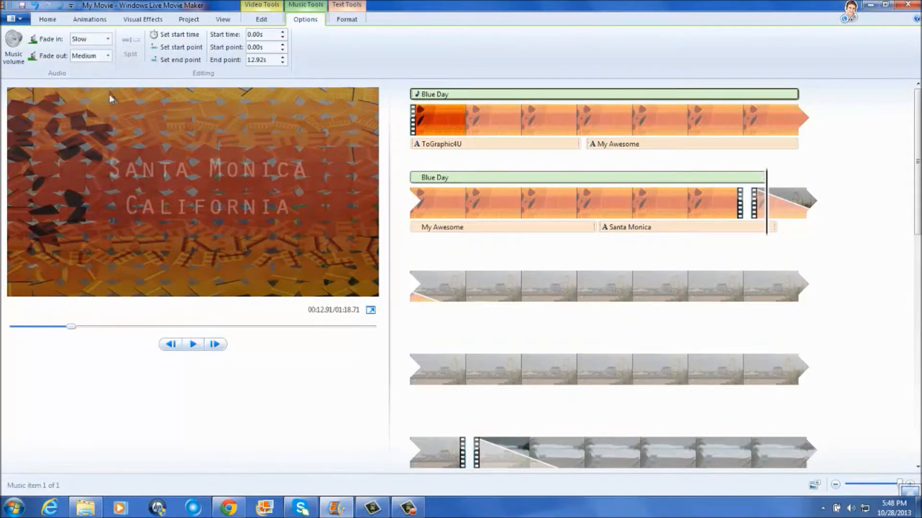
click(193, 344)
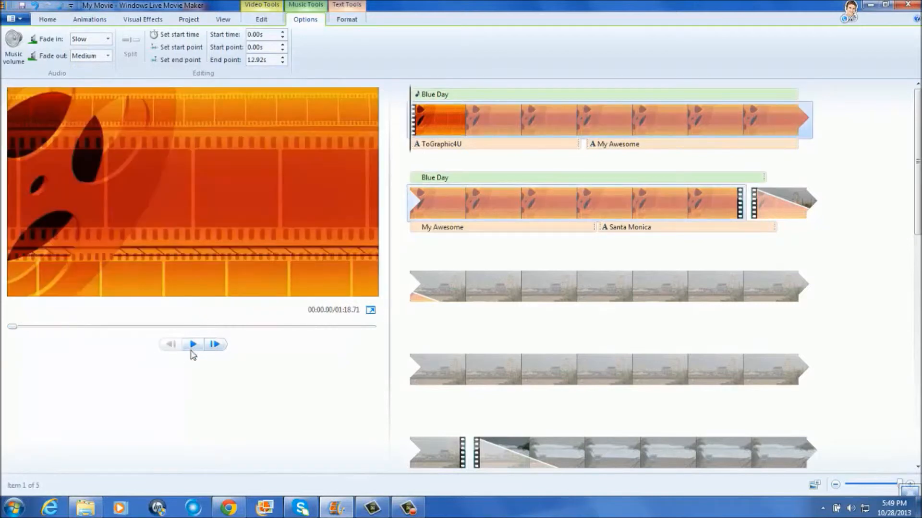
click(192, 343)
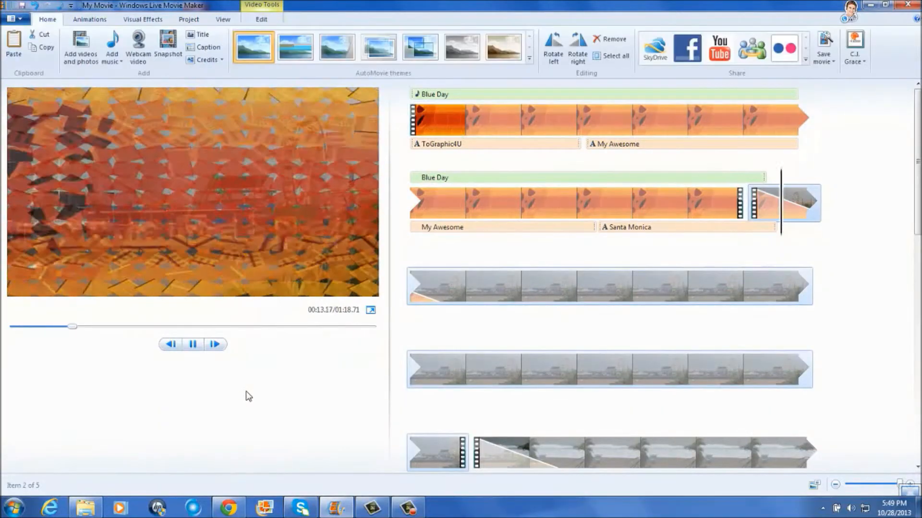
Play the preview past the music's end into the beach footage, scrolling to the closing clips
click(192, 344)
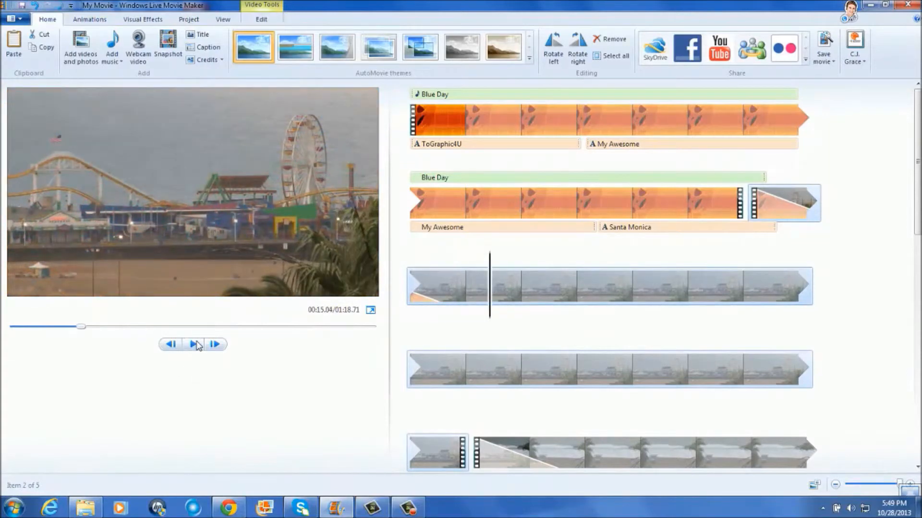
click(193, 343)
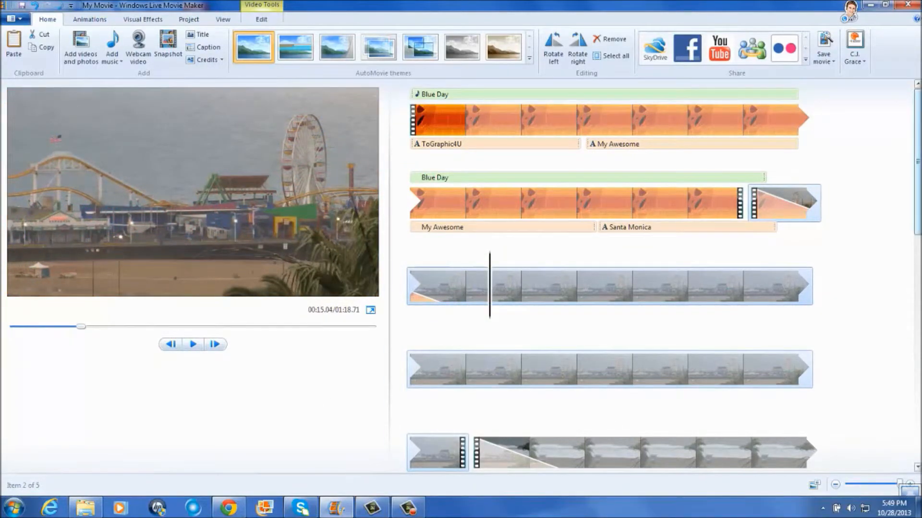
scroll(down, 3)
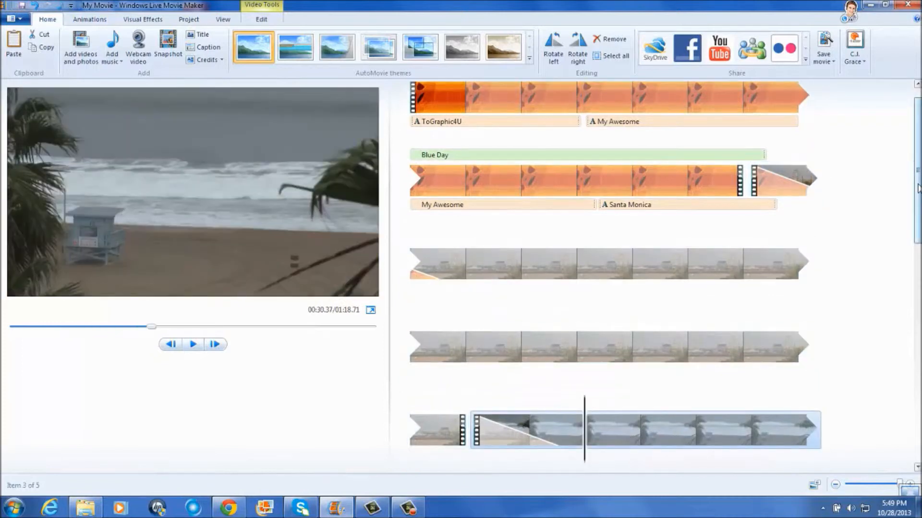
scroll(down, 3)
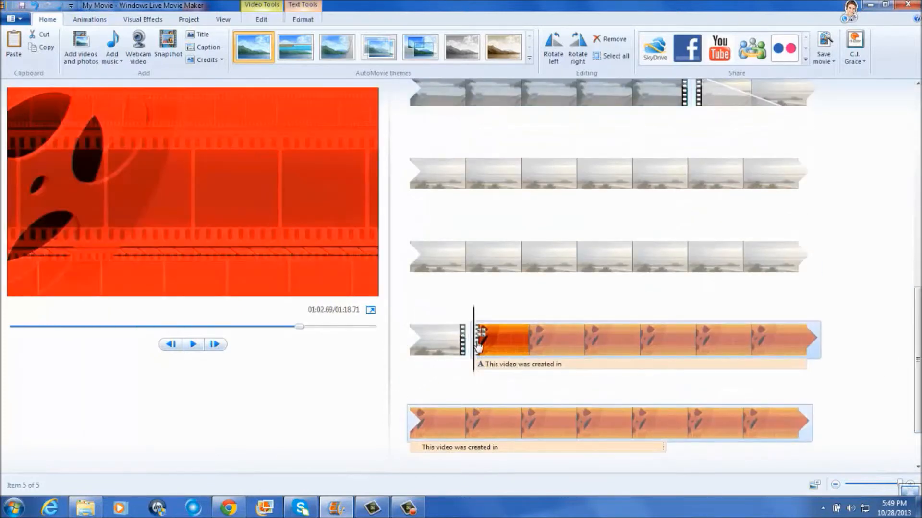
mouse_move(81, 46)
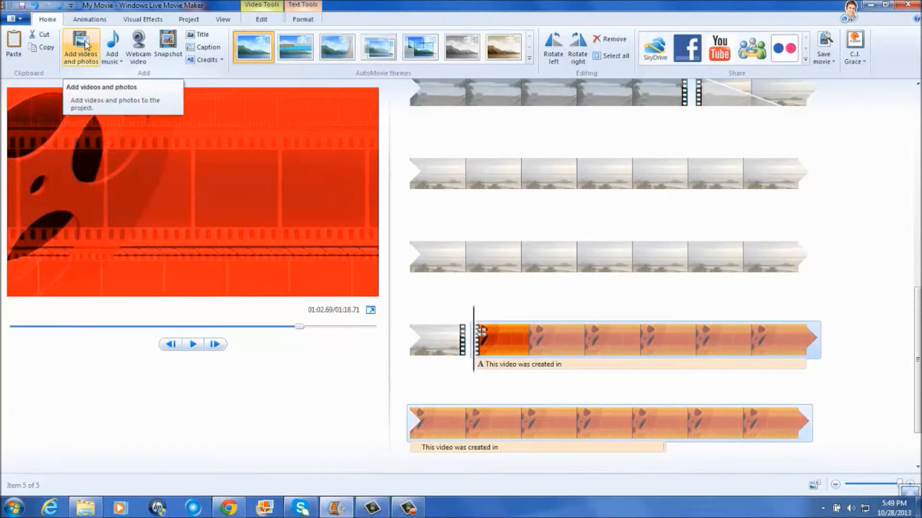
Add a second Blue Day music track starting over the credits at 62.69 s
click(111, 48)
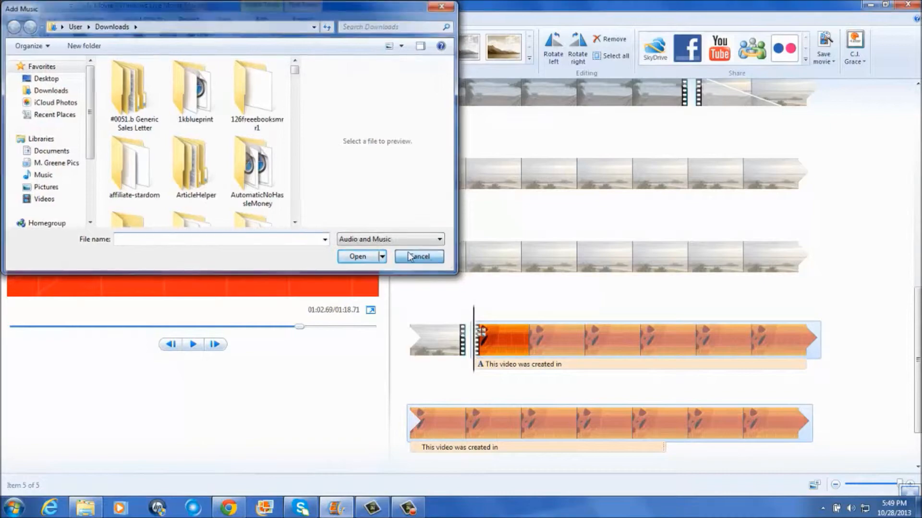
click(418, 257)
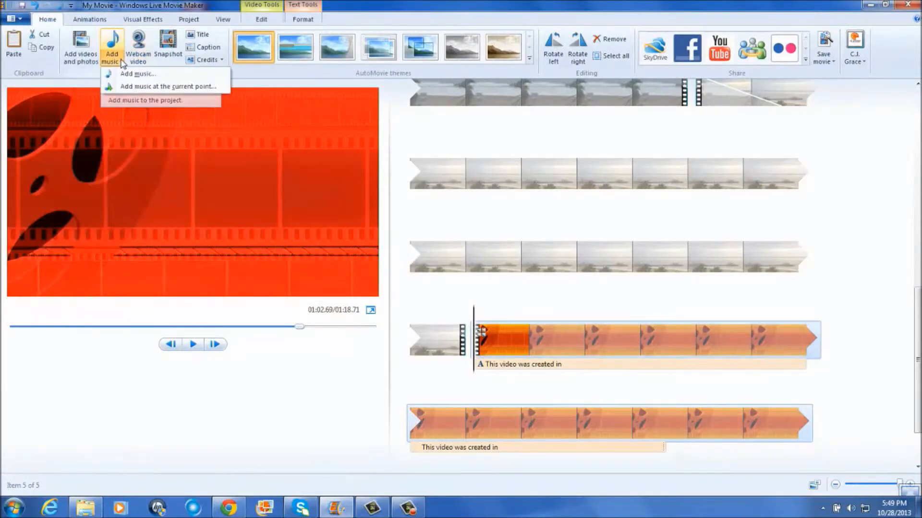
click(129, 94)
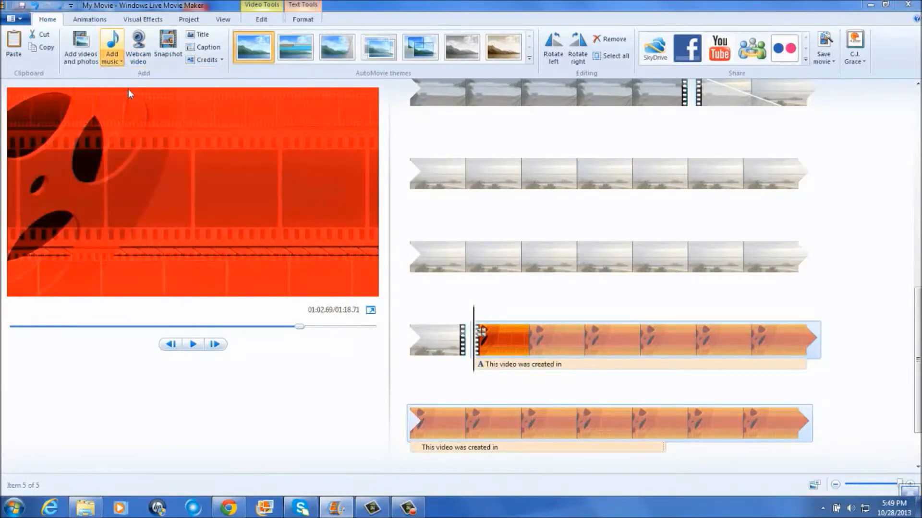
click(112, 46)
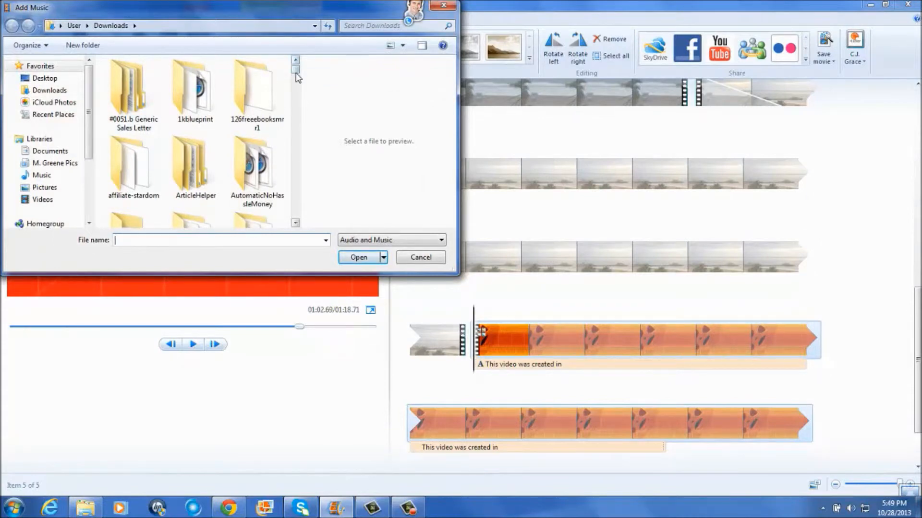
scroll(down, 3)
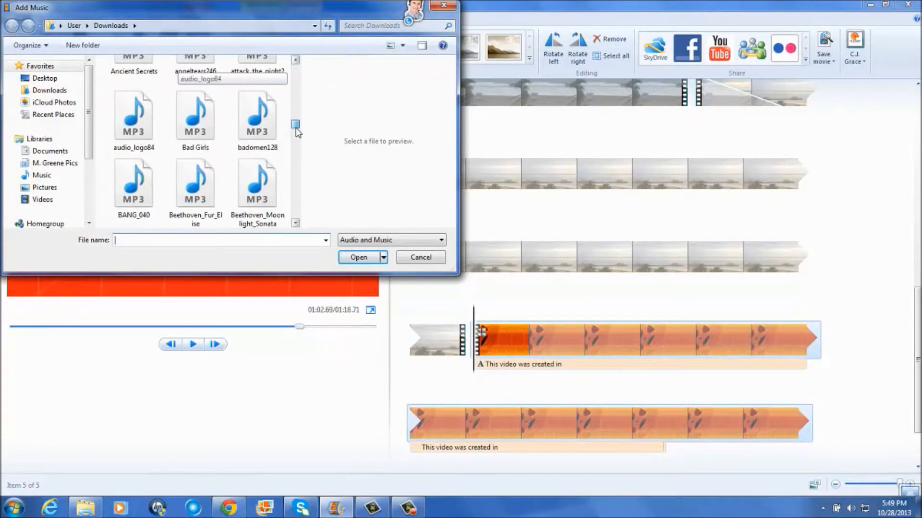
scroll(down, 3)
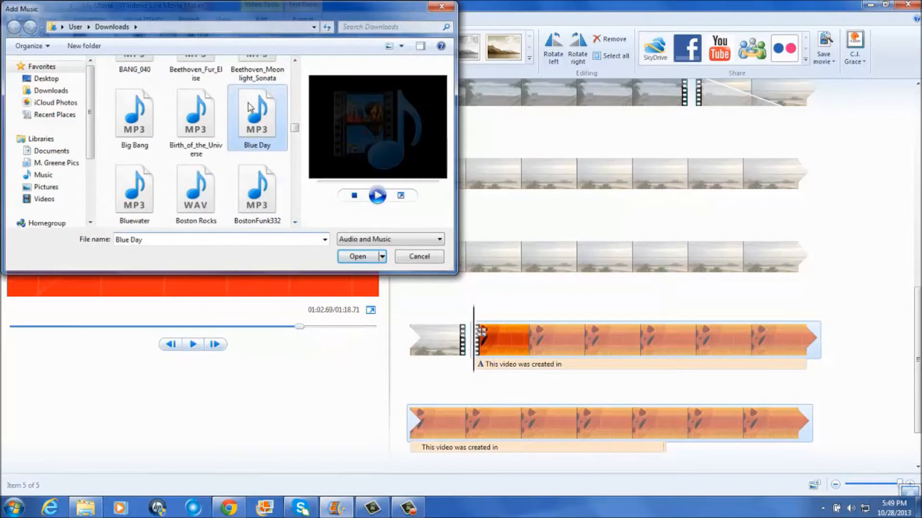
click(356, 256)
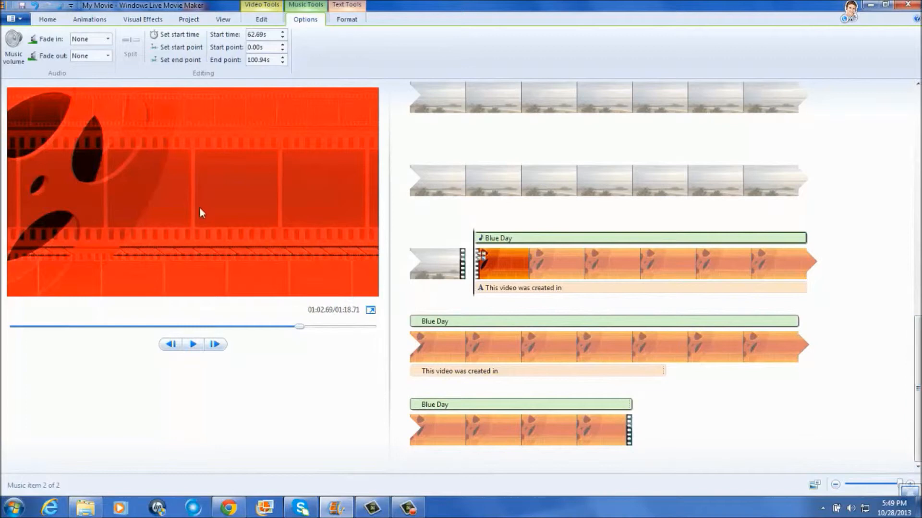
Set the second track to fade out Medium and fade in Slow
click(108, 56)
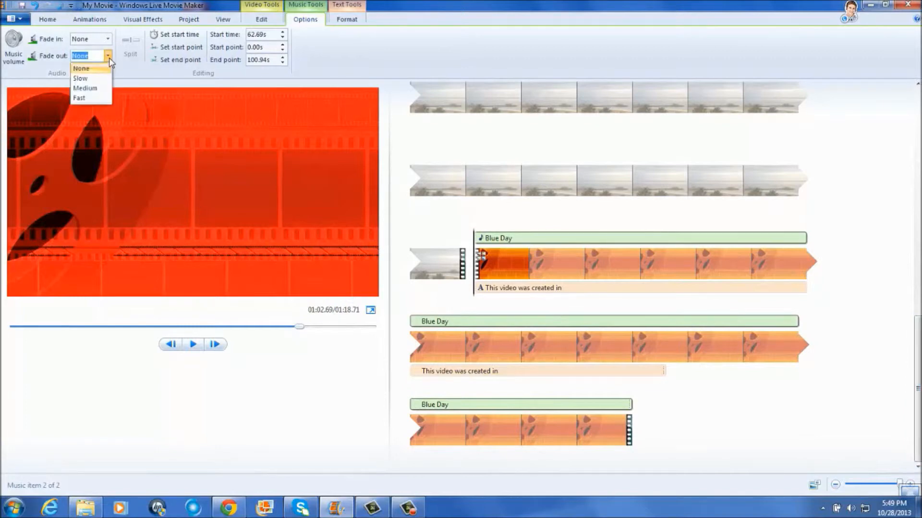
click(85, 87)
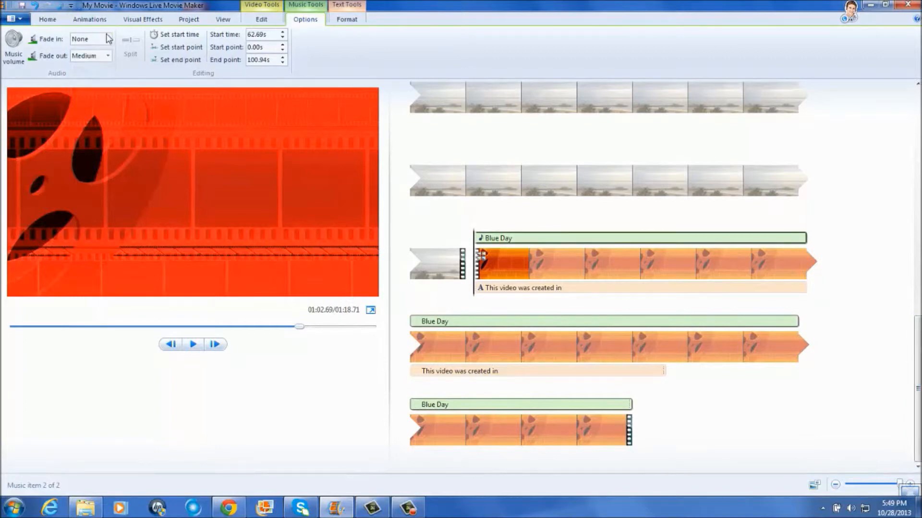
click(89, 38)
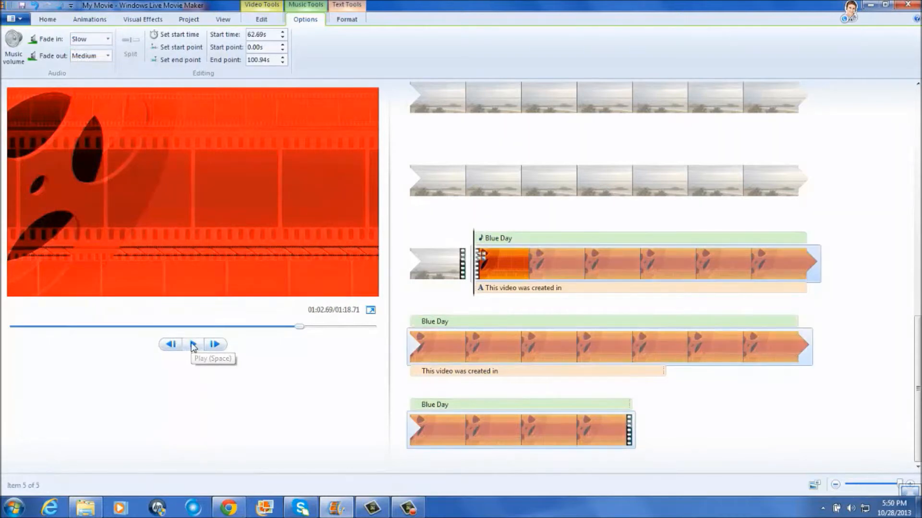
Play the movie through the credits to its end at 1:18.71
click(193, 343)
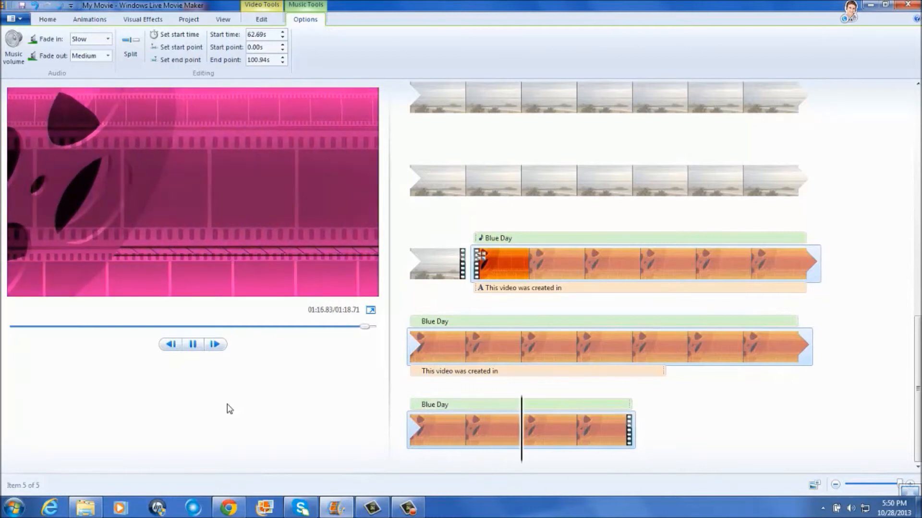
click(192, 344)
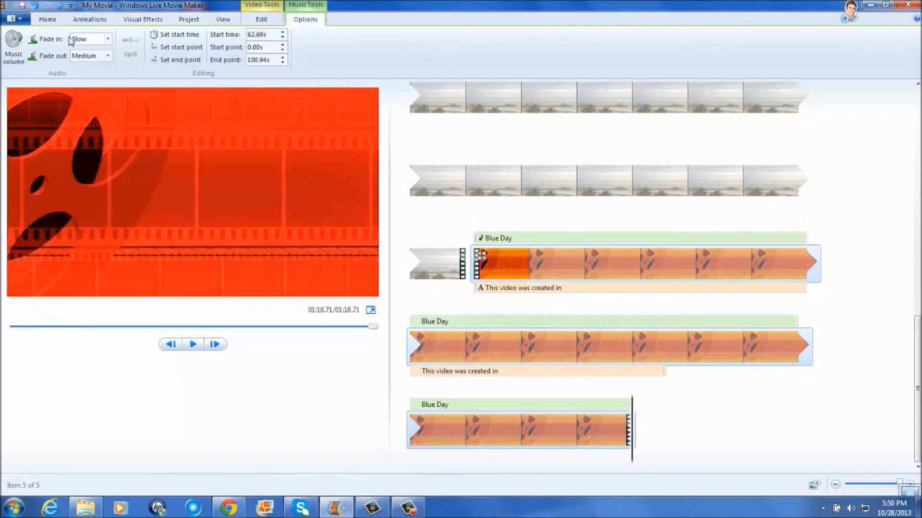
Start a new project from the File menu, discarding changes to the current movie
click(12, 18)
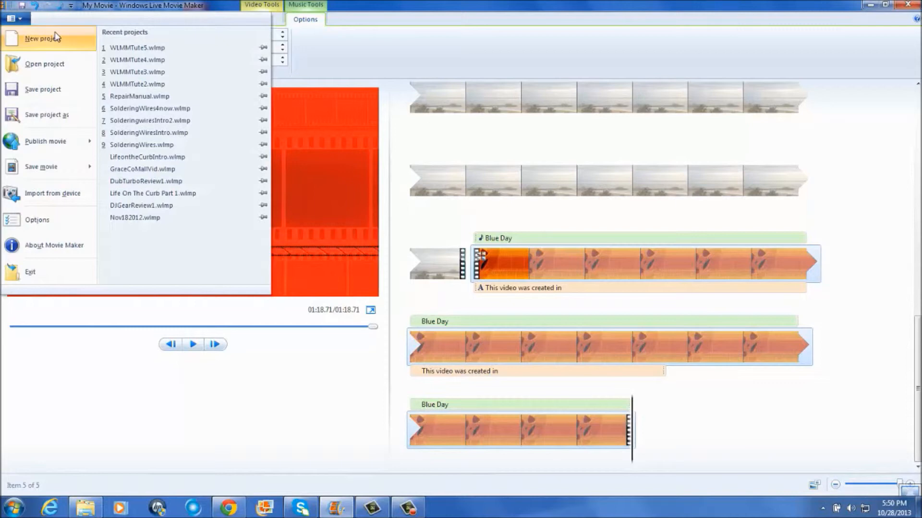
click(43, 39)
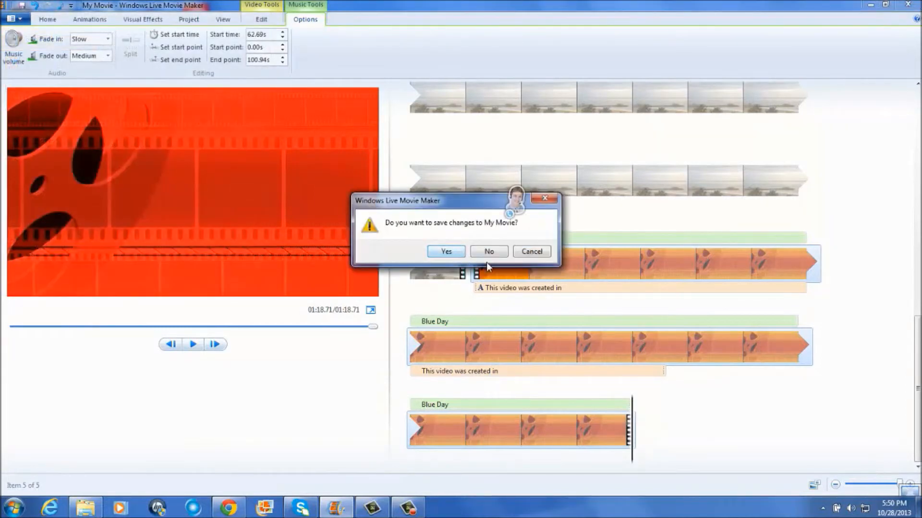
click(487, 252)
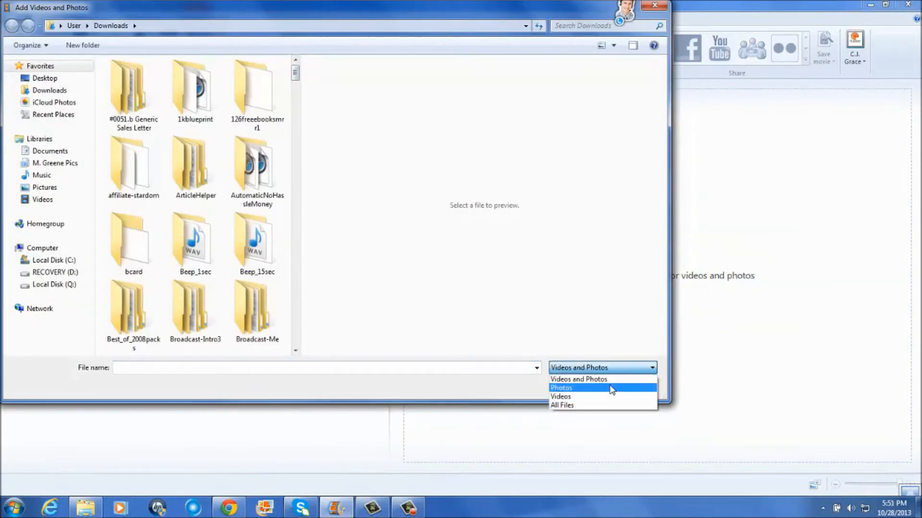
With file type All Files, import 88888-224-l3rds-03 from Downloads into the project
click(562, 405)
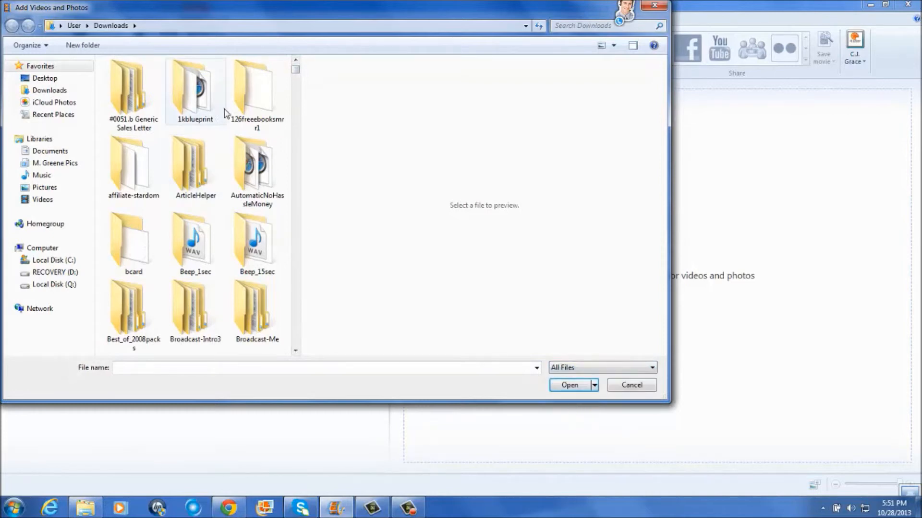
scroll(down, 3)
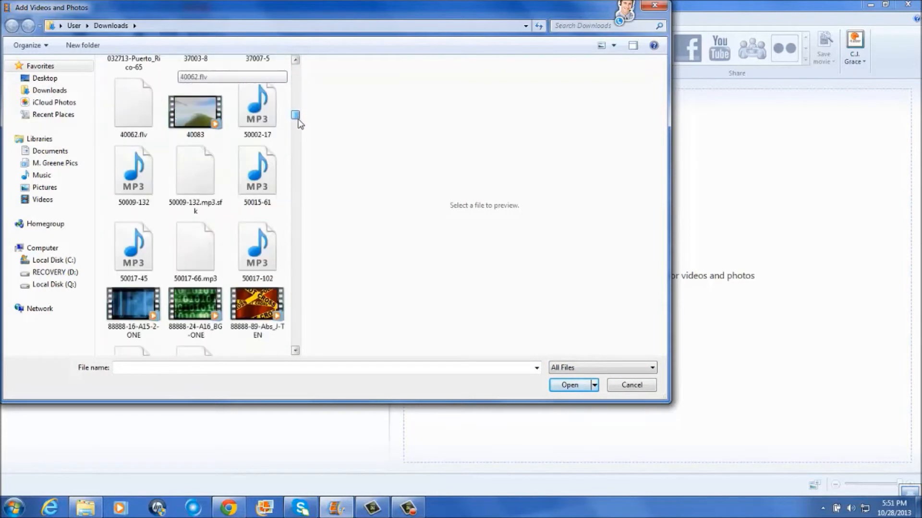
scroll(down, 3)
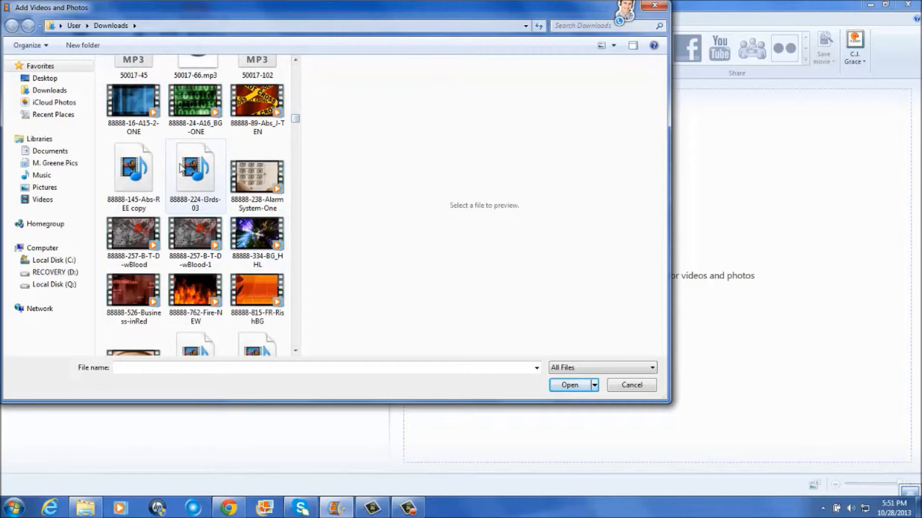
click(195, 171)
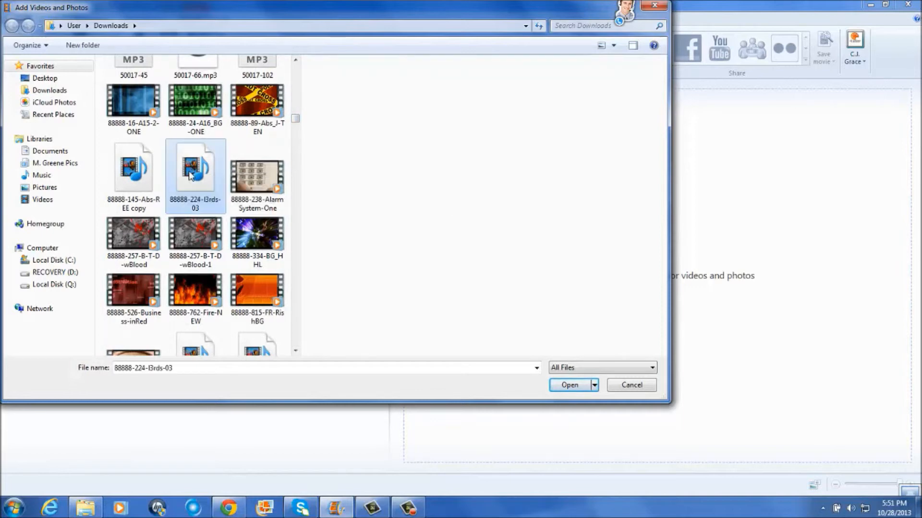
click(567, 385)
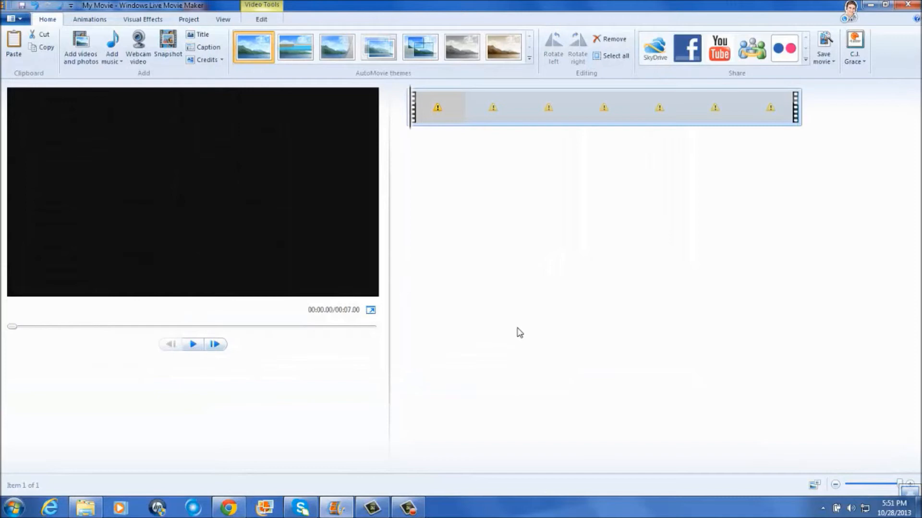
mouse_move(437, 108)
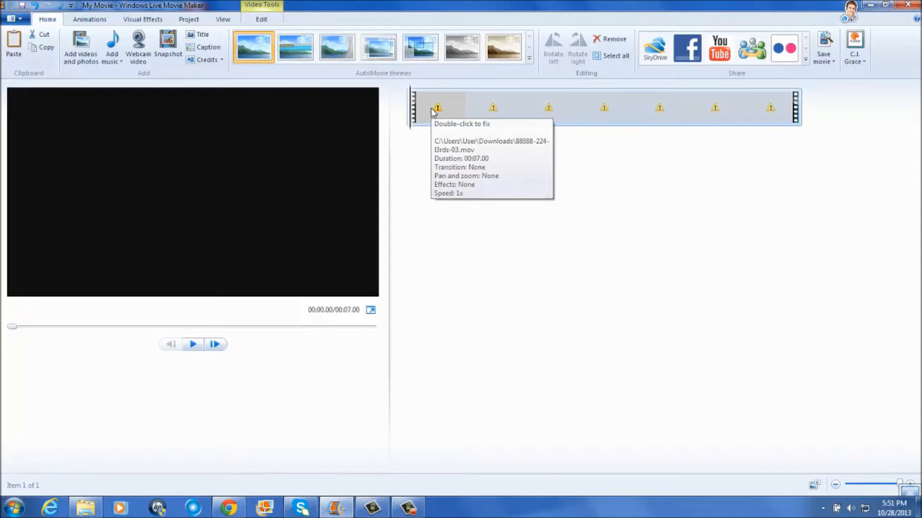
mouse_move(452, 112)
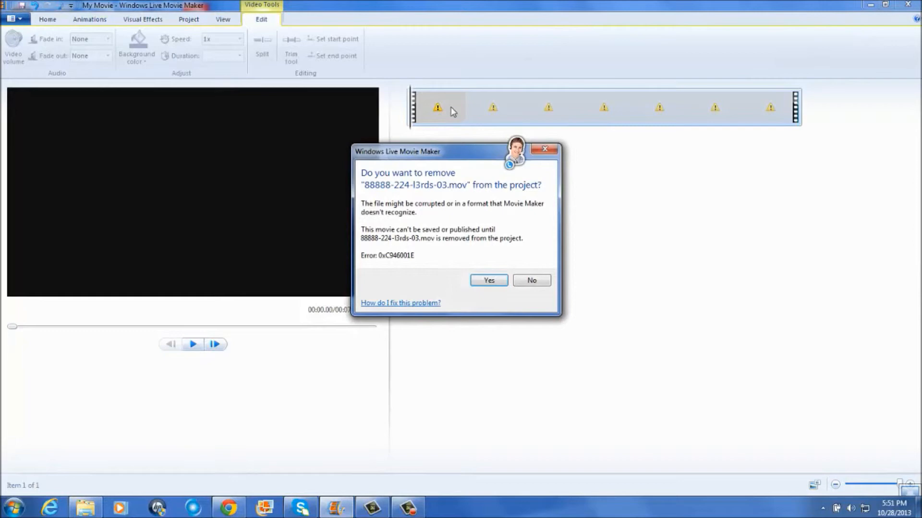
mouse_move(671, 240)
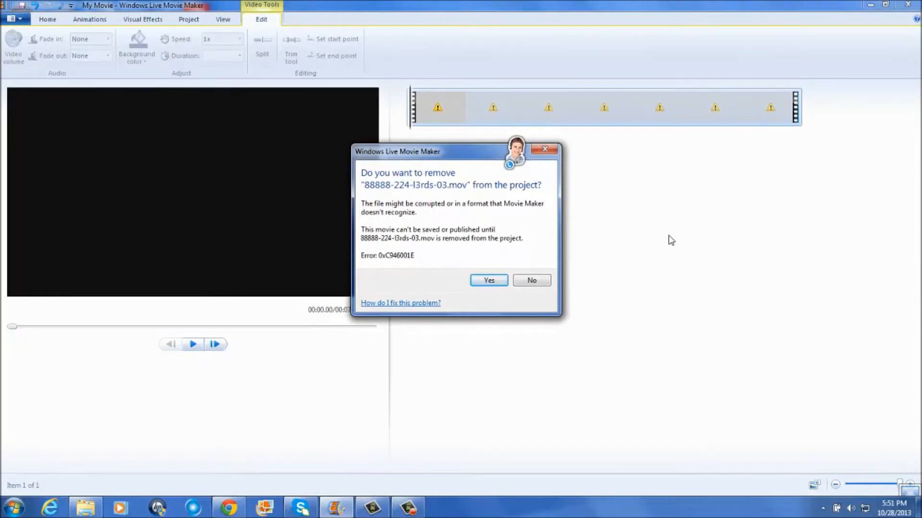
mouse_move(430, 212)
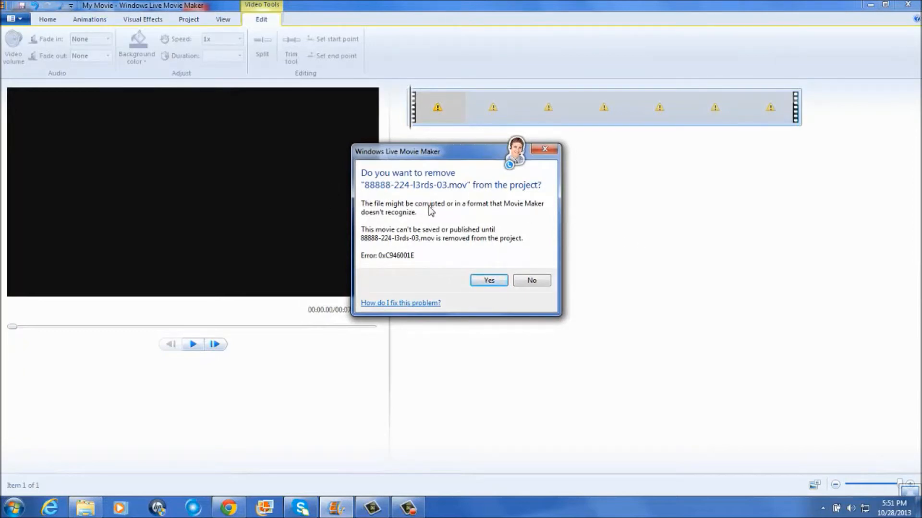
mouse_move(493, 216)
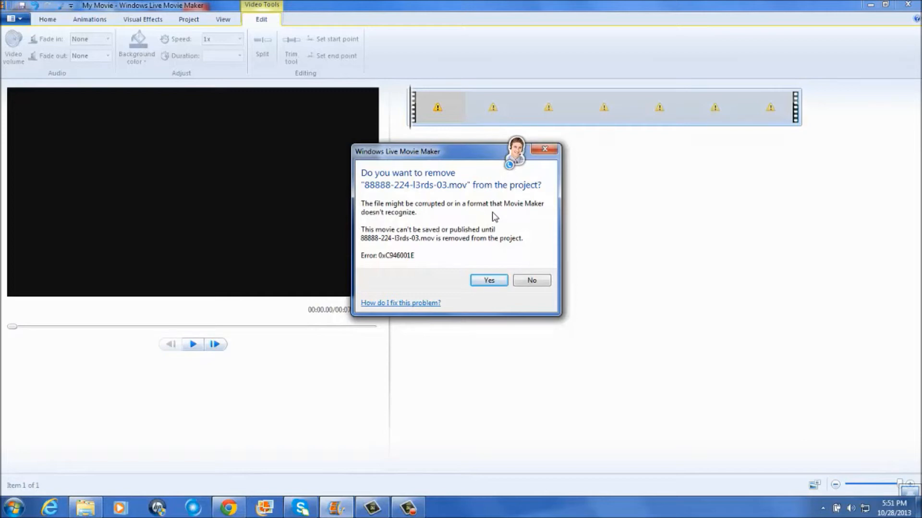
mouse_move(449, 219)
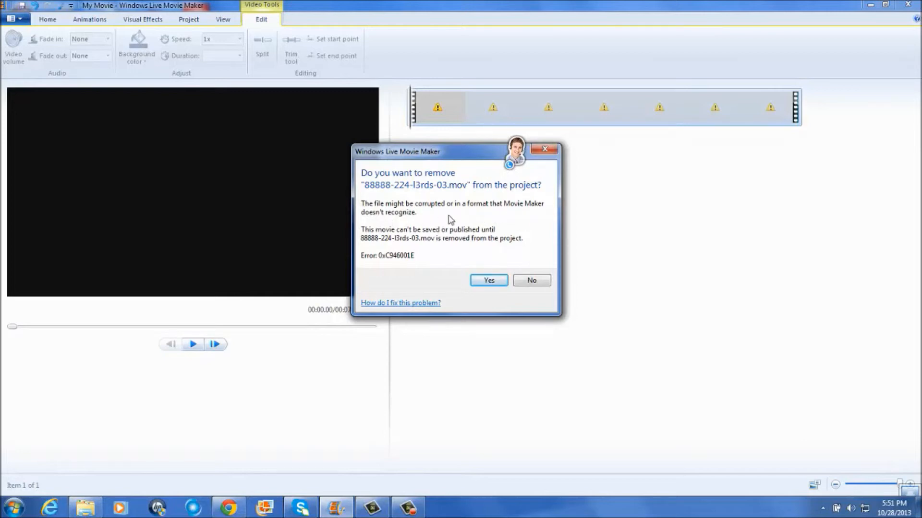
mouse_move(379, 211)
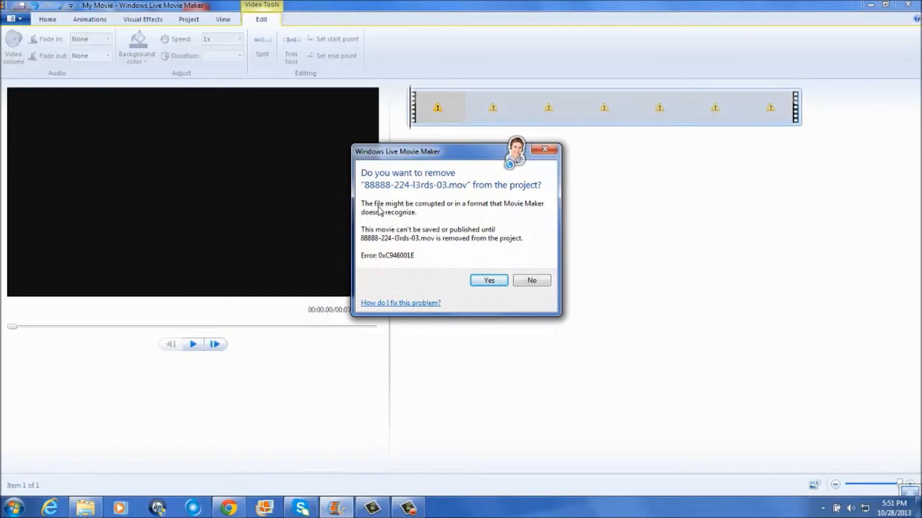
mouse_move(379, 237)
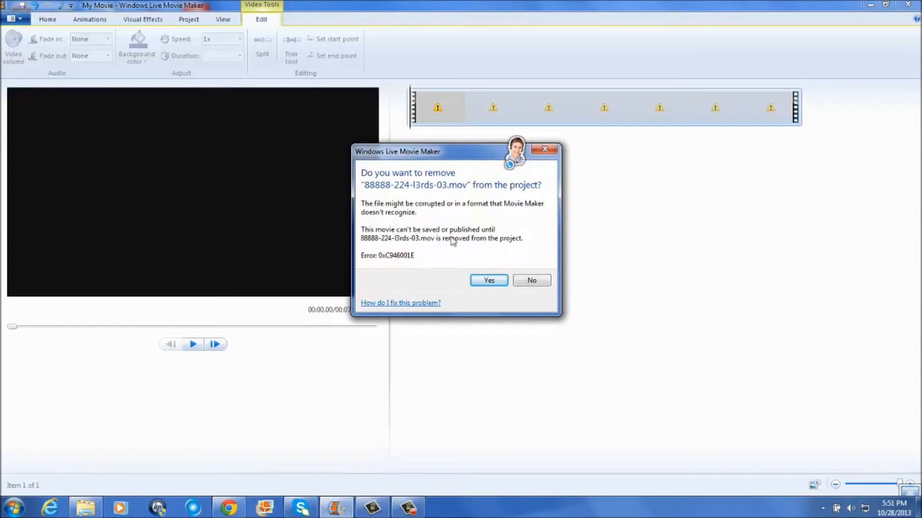
mouse_move(531, 281)
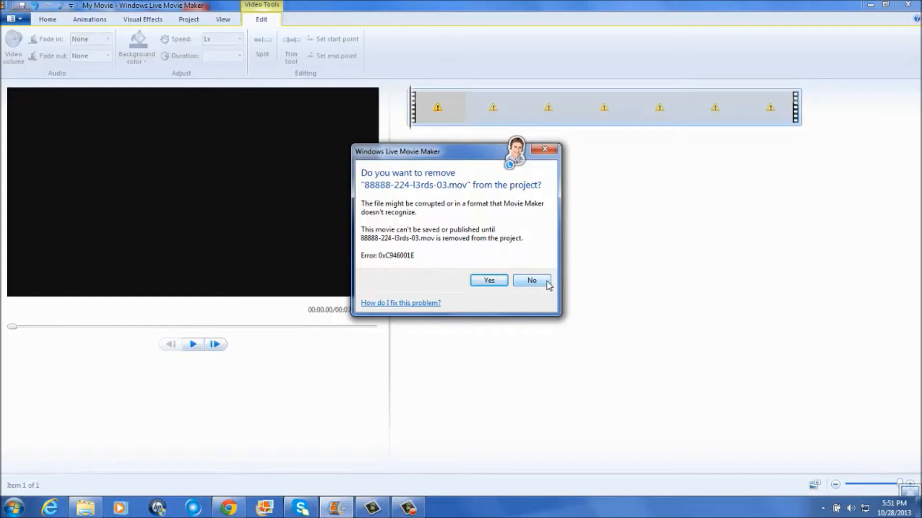
mouse_move(733, 152)
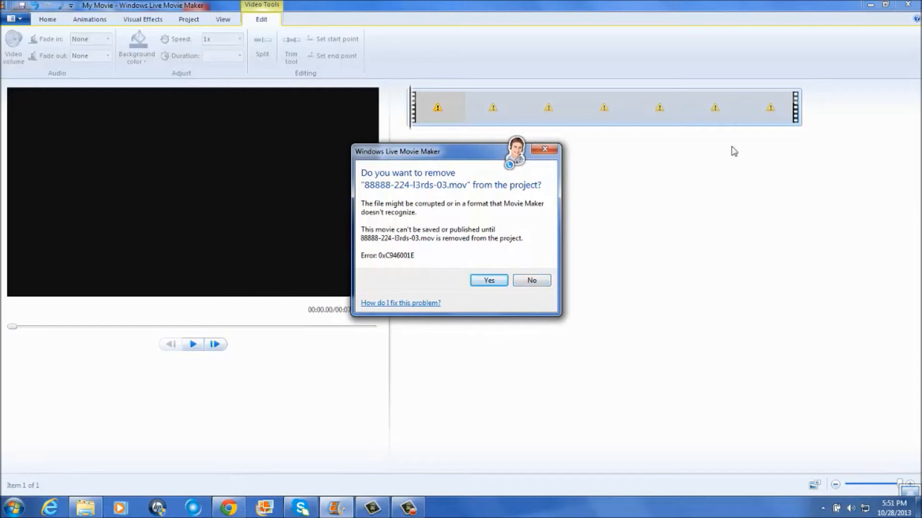
mouse_move(561, 137)
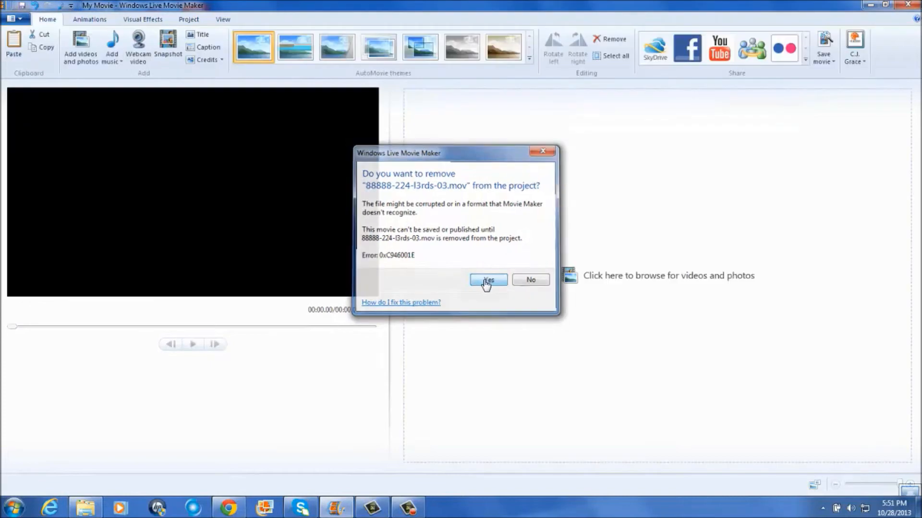
click(488, 279)
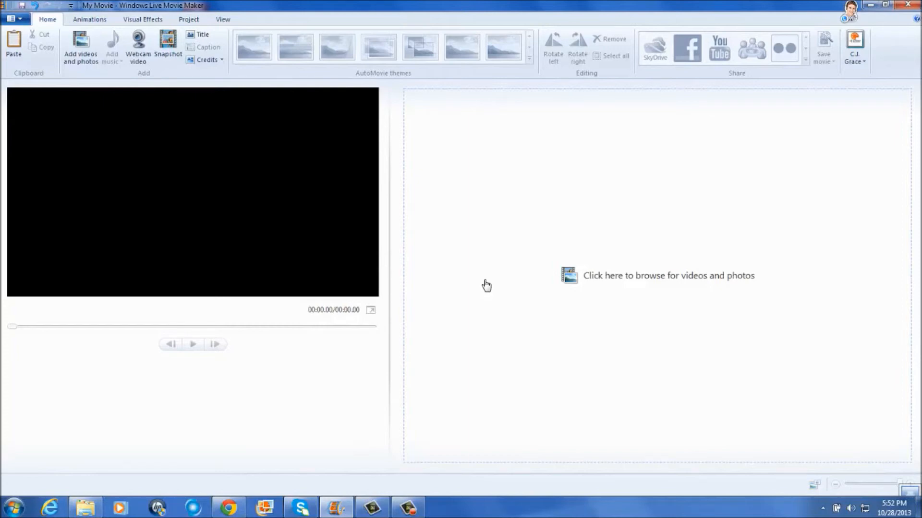
mouse_move(740, 365)
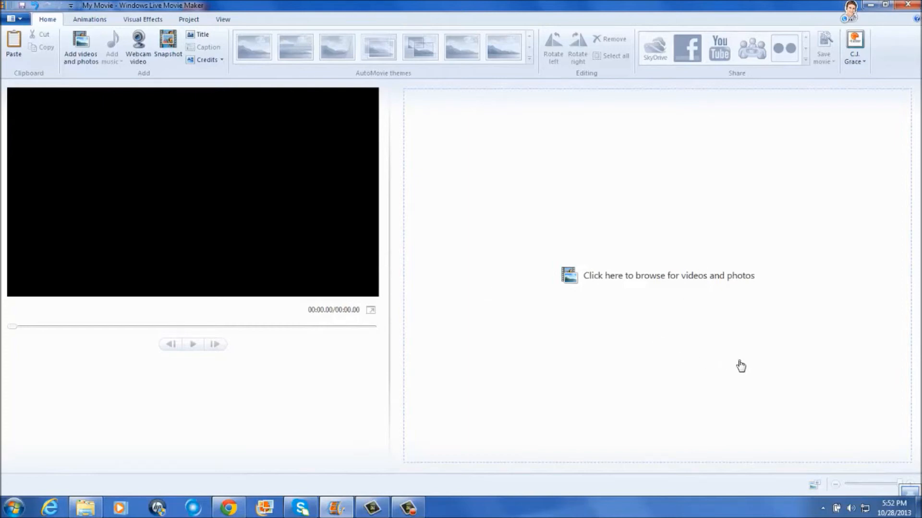
mouse_move(790, 322)
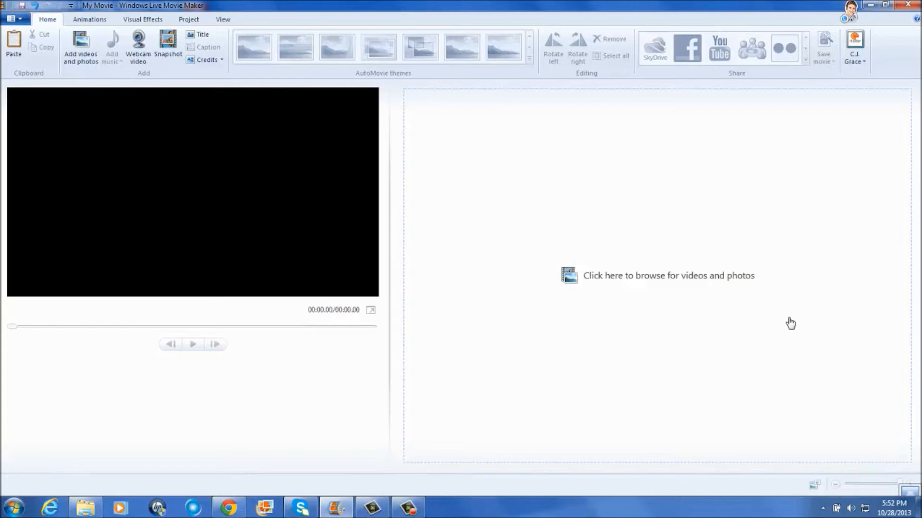
mouse_move(863, 16)
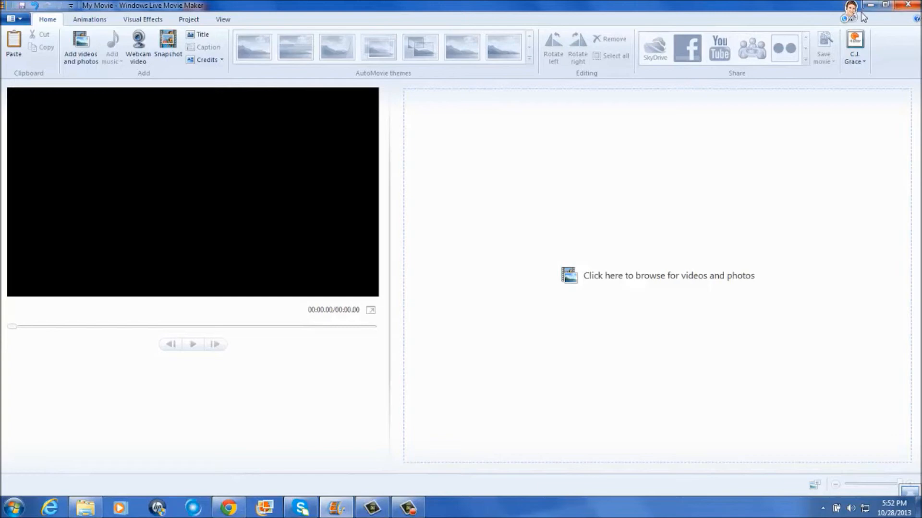
mouse_move(811, 261)
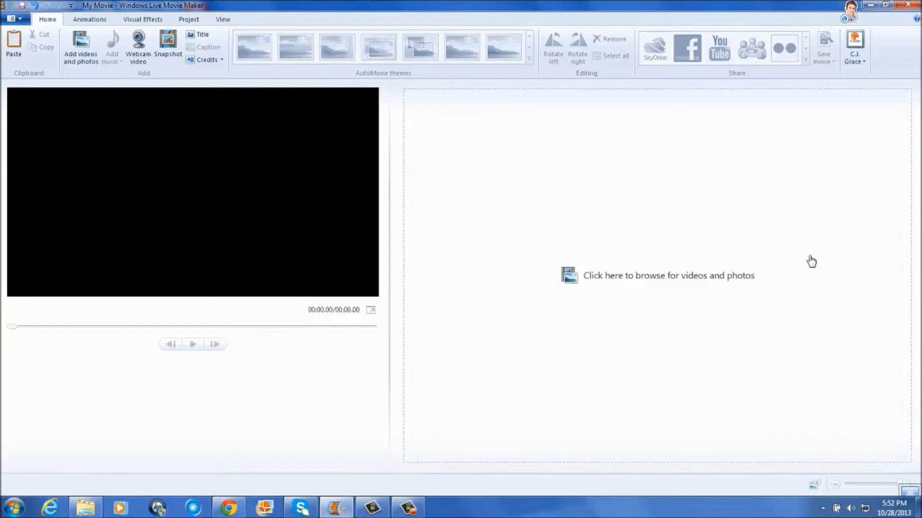
mouse_move(579, 277)
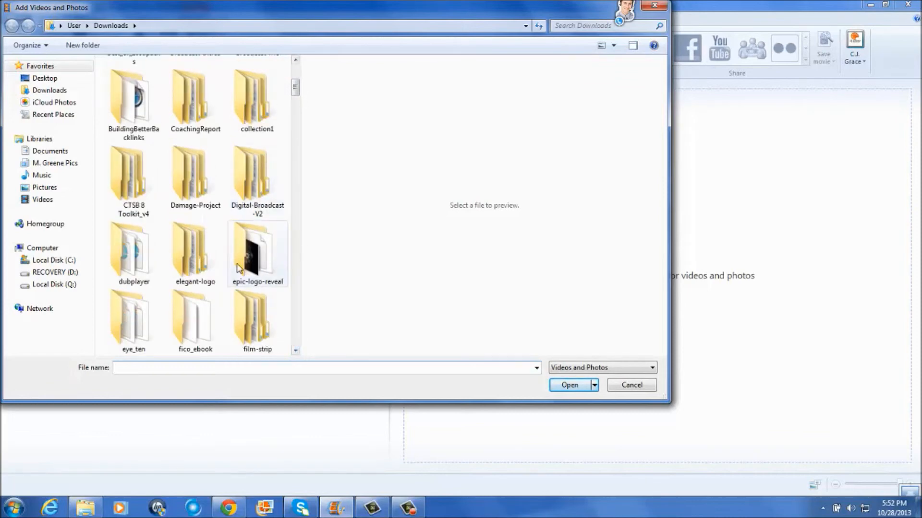
Add the Clouds clip from epic-logo-reveal's Pre-rendered videos folder to the storyboard
double_click(257, 249)
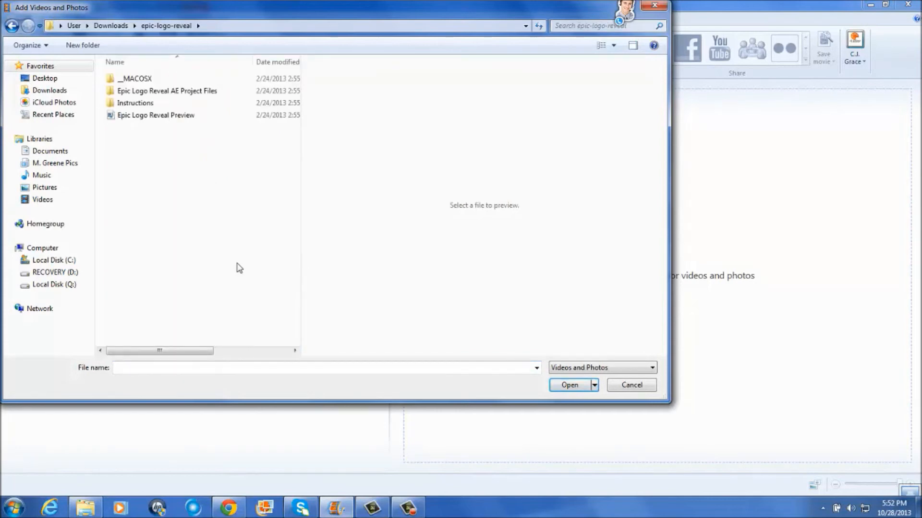
mouse_move(144, 180)
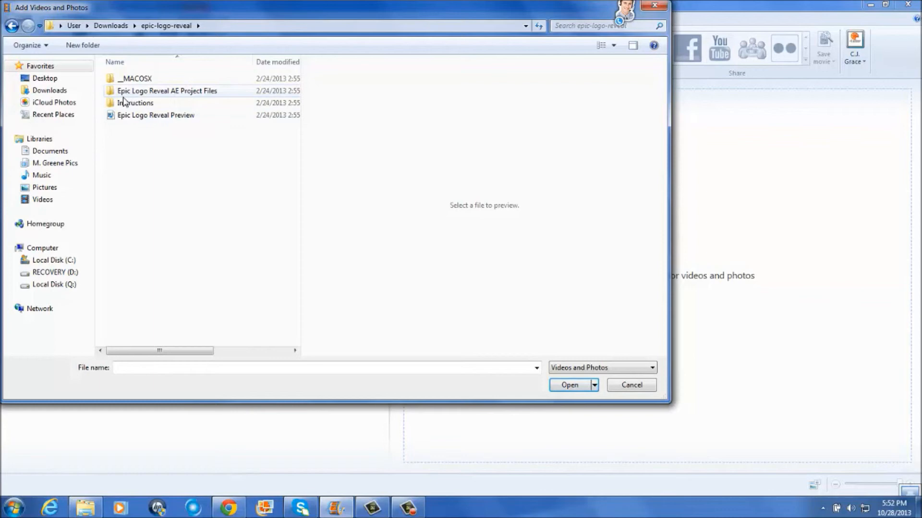
mouse_move(106, 97)
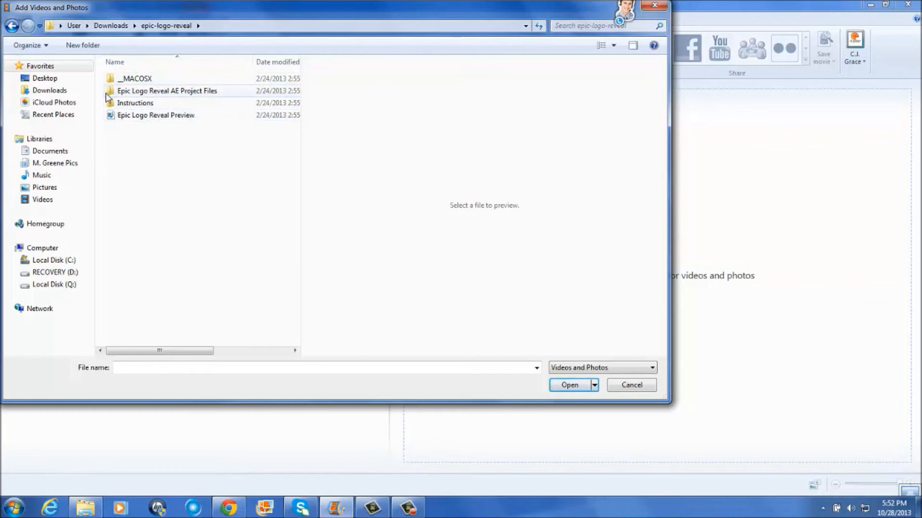
double_click(167, 91)
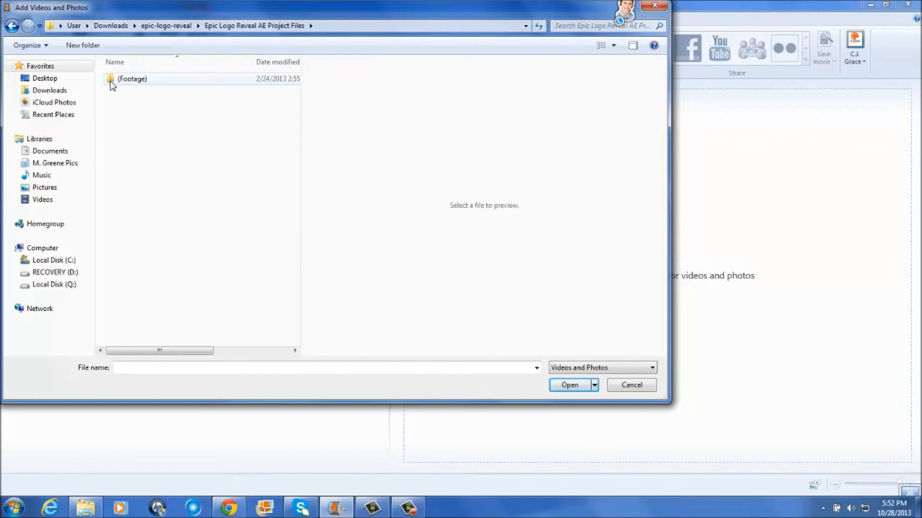
double_click(132, 78)
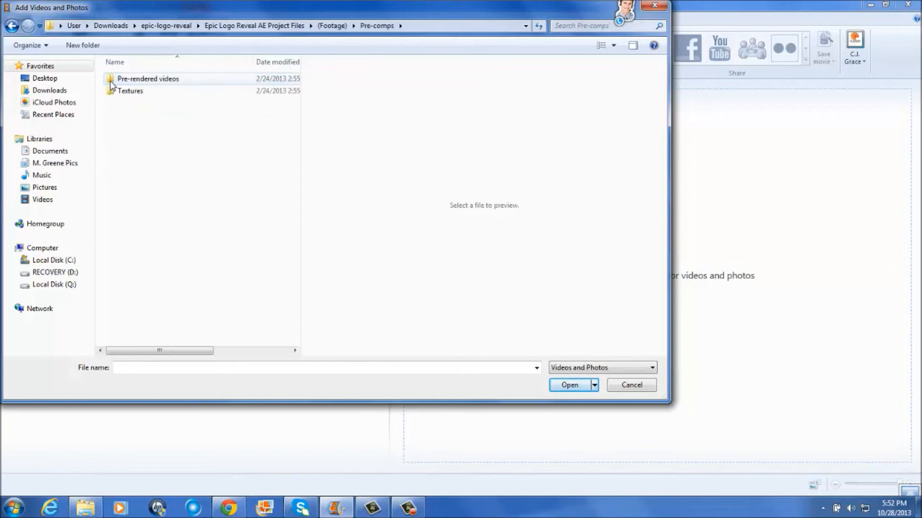
double_click(147, 78)
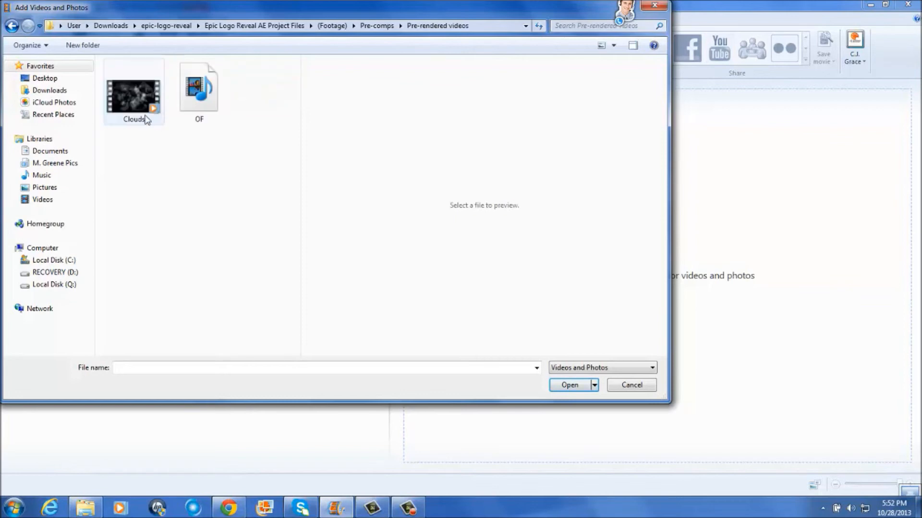
click(134, 94)
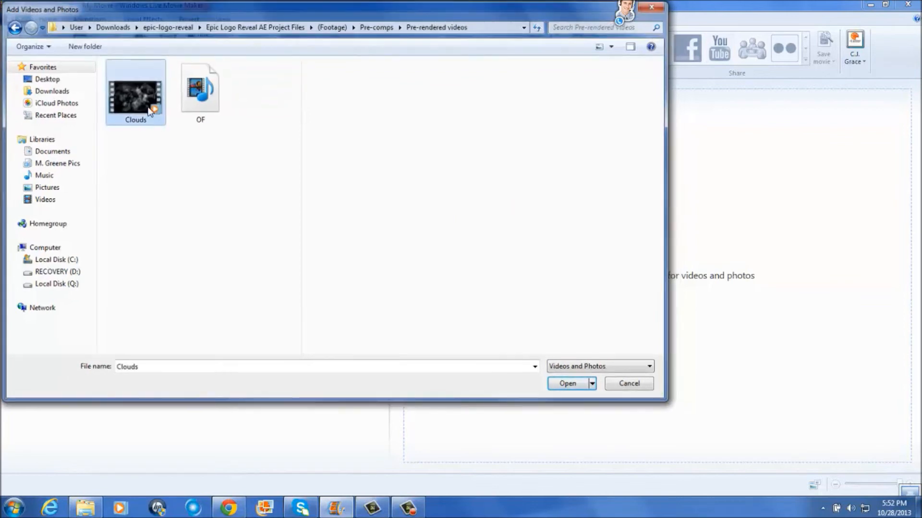
click(566, 383)
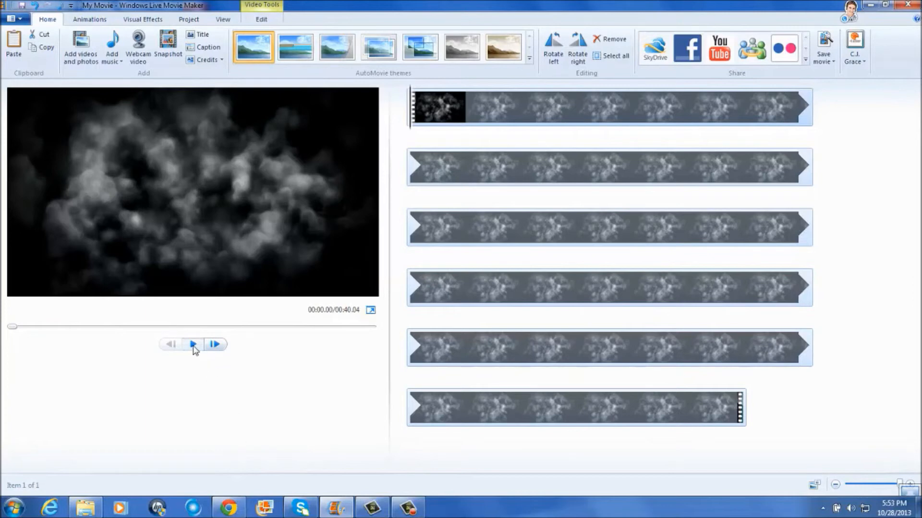
Play the first seconds of the Clouds clip in the preview pane, then pause it
click(193, 344)
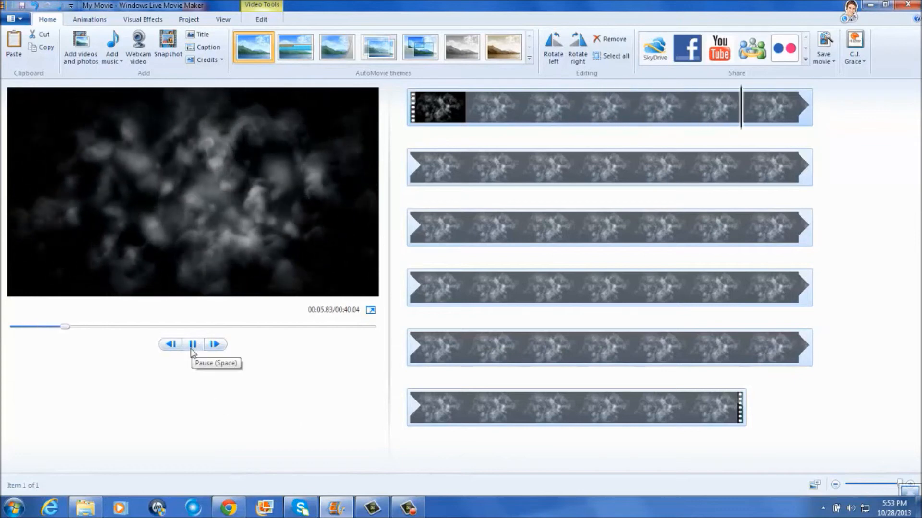
click(193, 344)
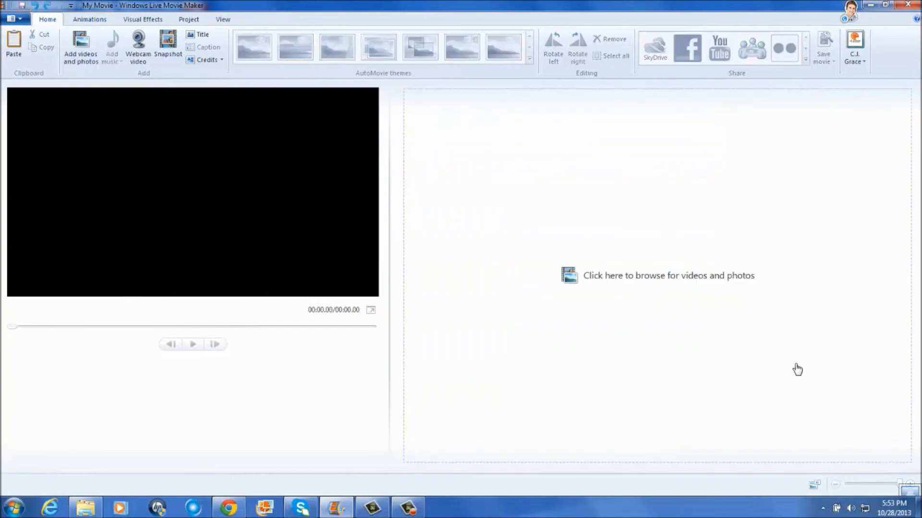
Add the of_particular flare clip from Downloads > union-logo's Footage folder to the storyboard
click(668, 275)
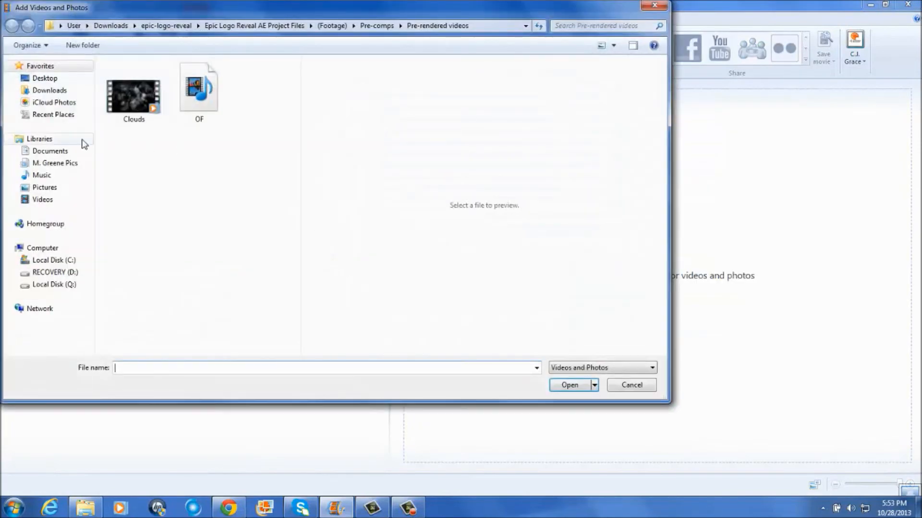
click(49, 90)
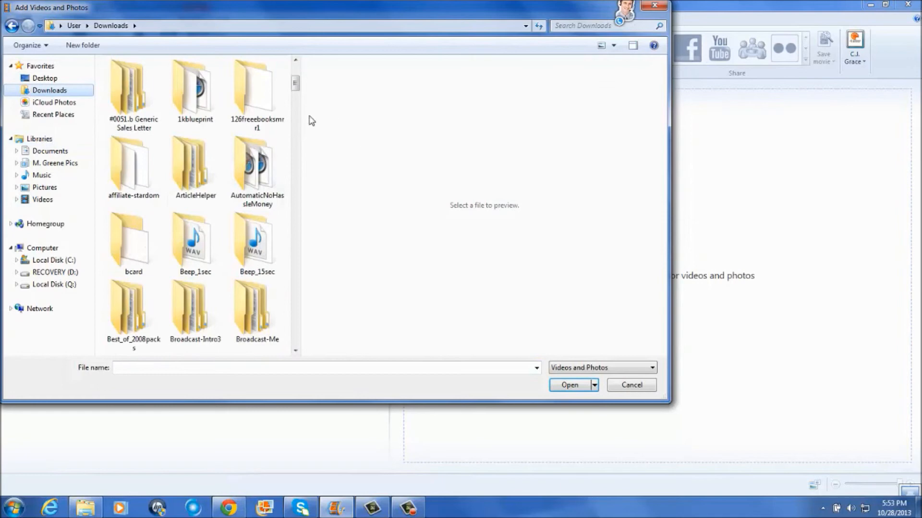
scroll(down, 3)
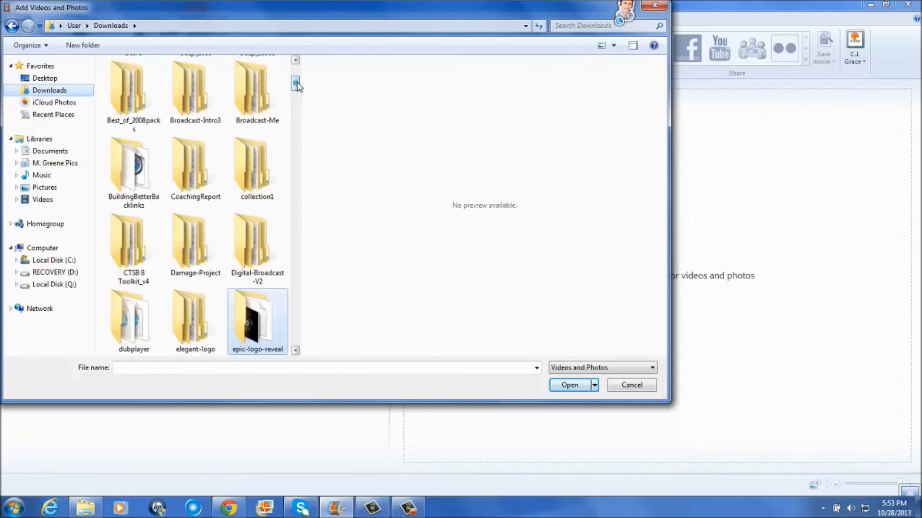
scroll(down, 3)
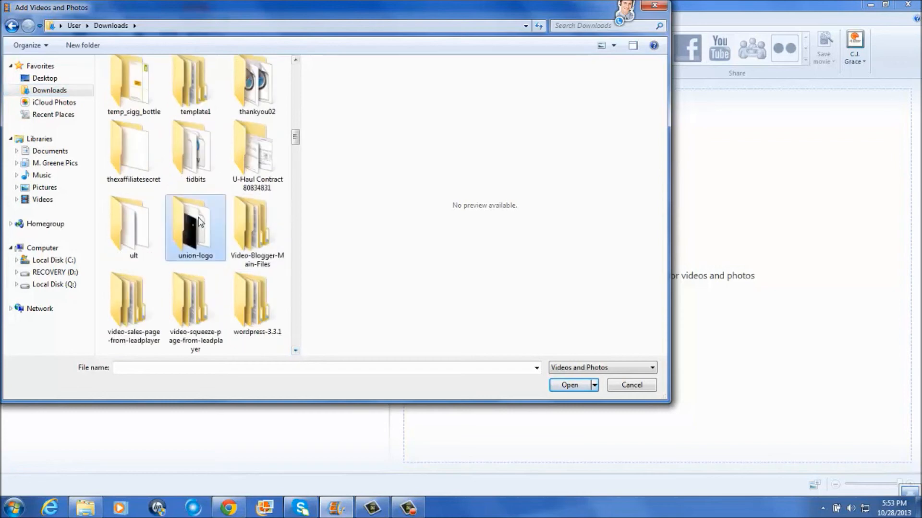
double_click(195, 221)
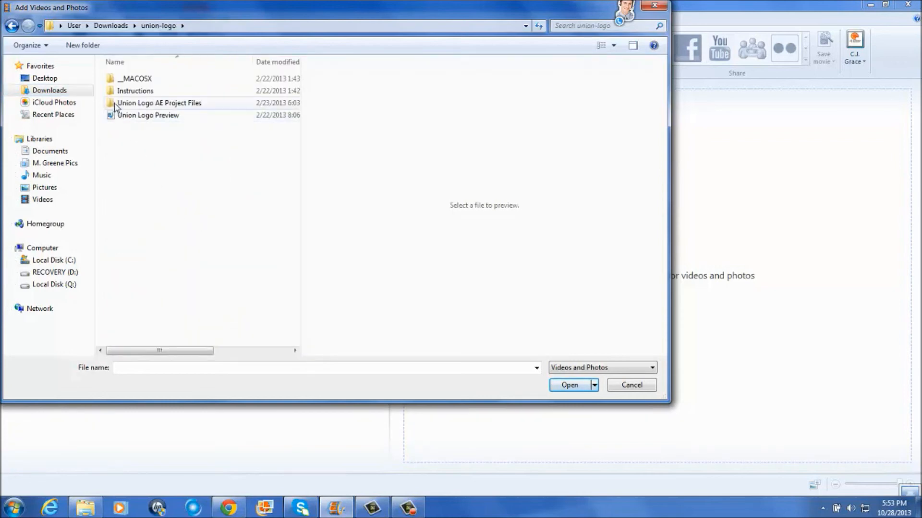
double_click(158, 102)
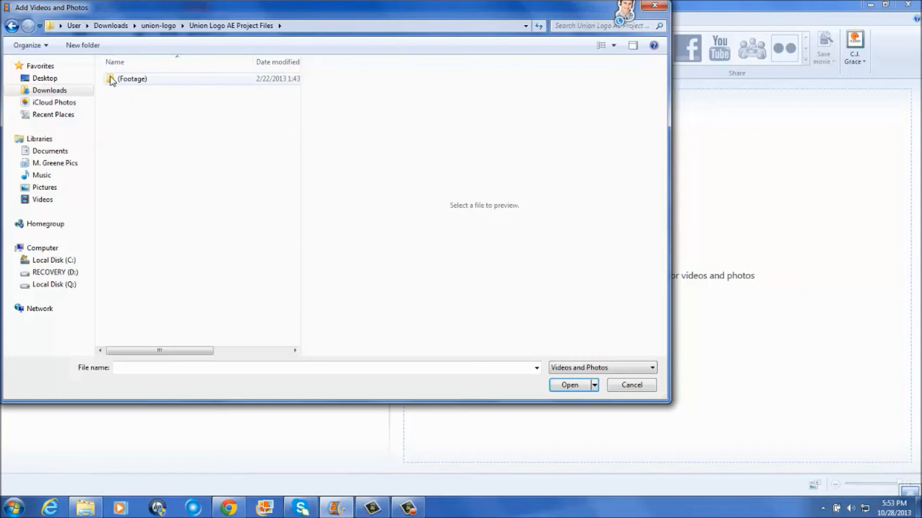
double_click(132, 78)
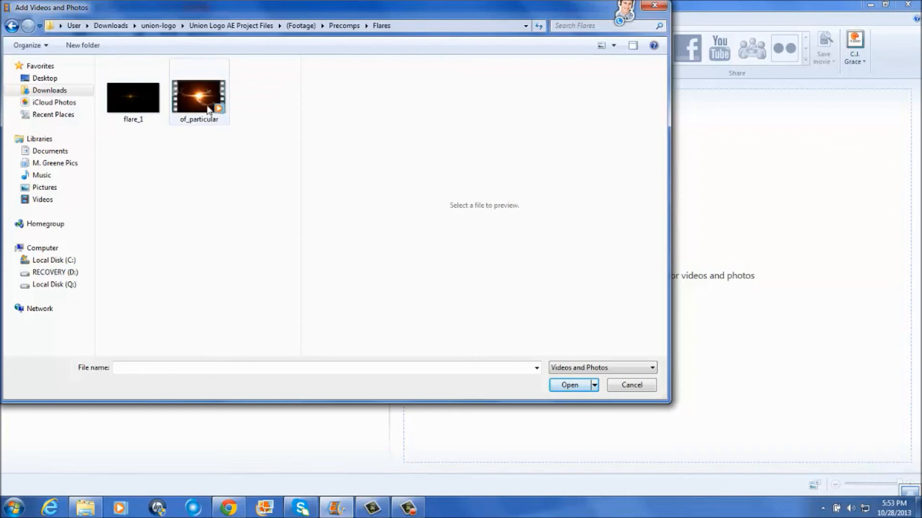
click(567, 385)
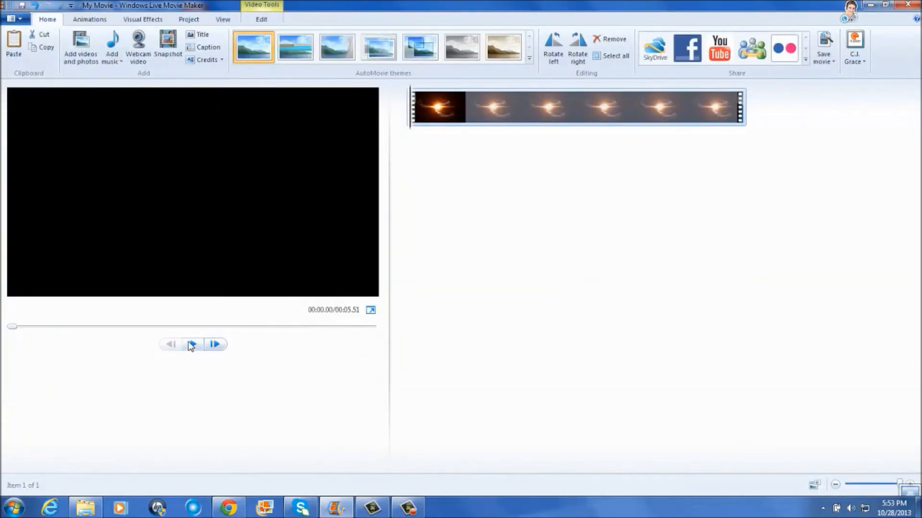
click(192, 343)
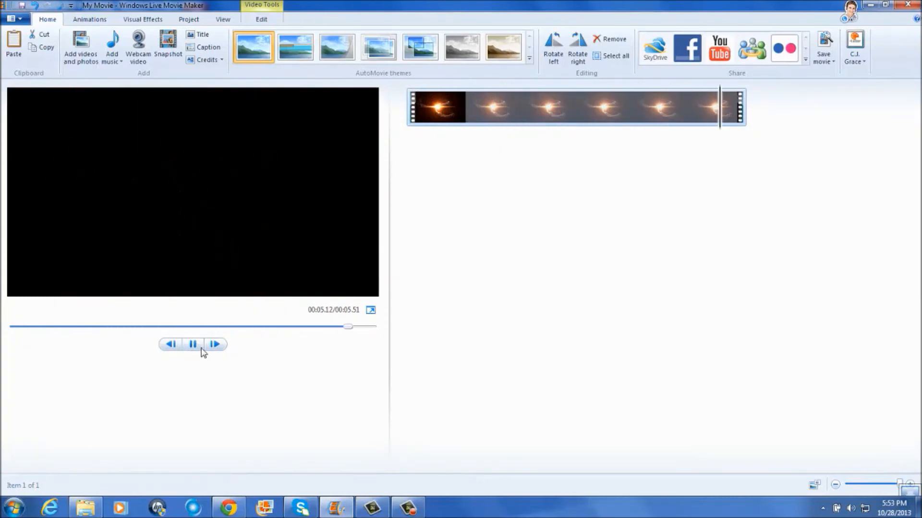
click(193, 345)
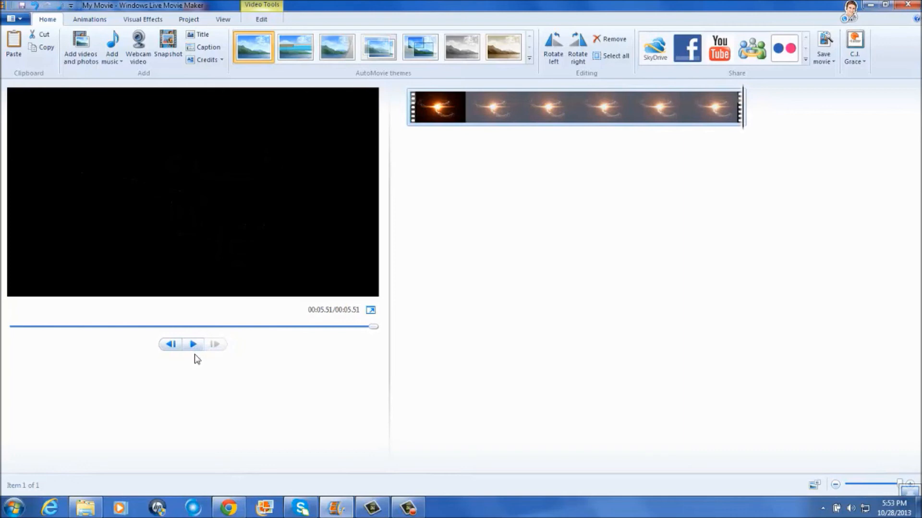
mouse_move(379, 250)
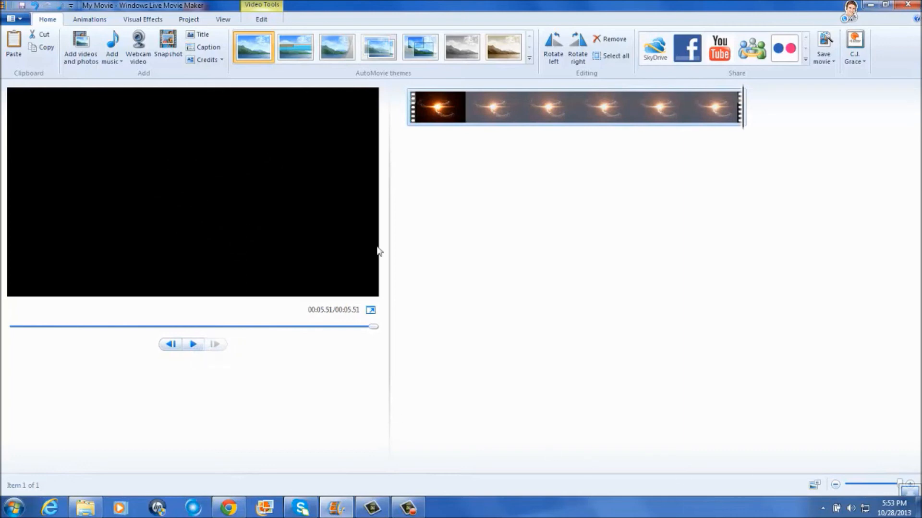
mouse_move(500, 260)
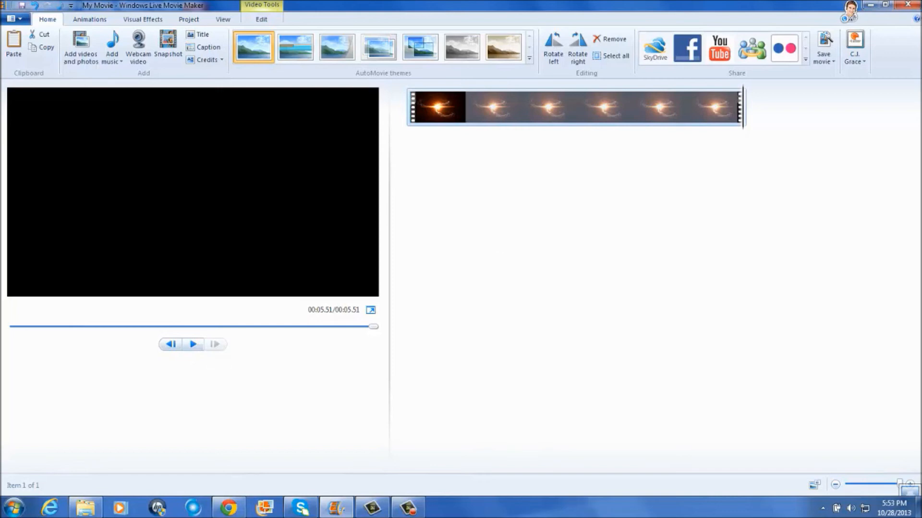
mouse_move(625, 437)
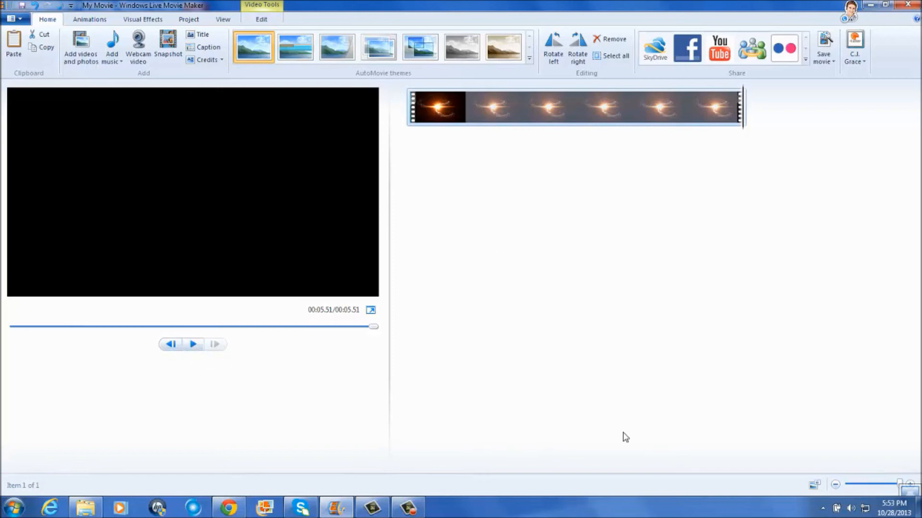
mouse_move(48, 175)
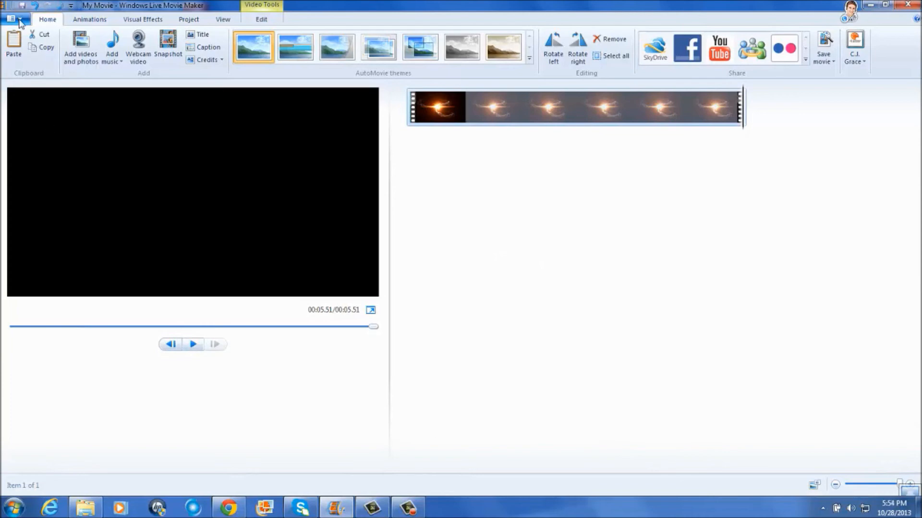
mouse_move(679, 321)
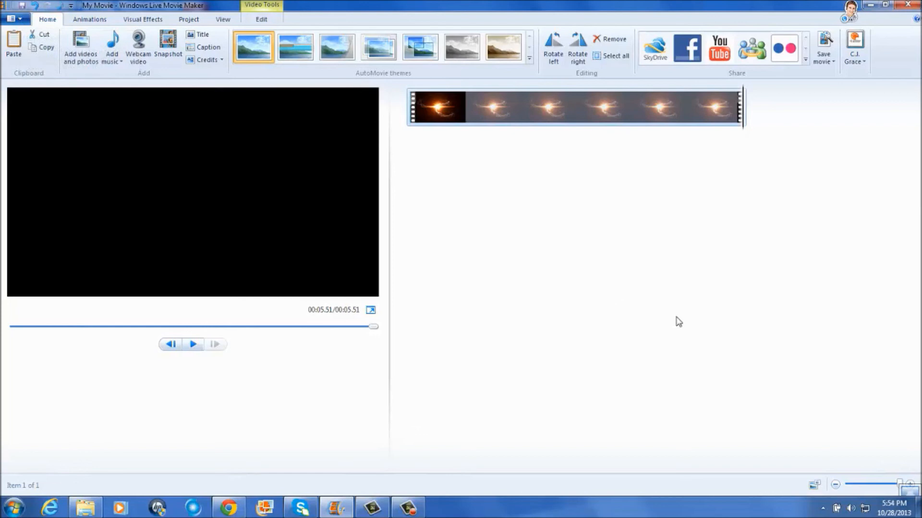
mouse_move(675, 323)
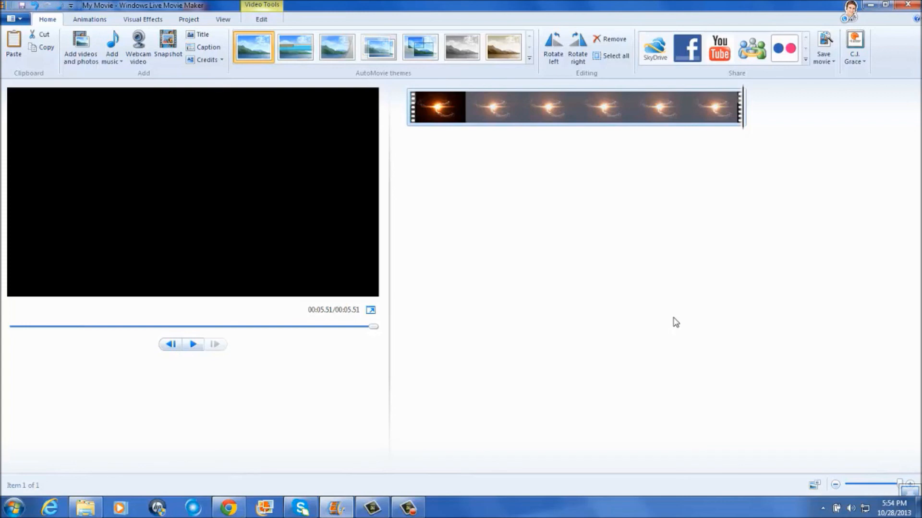
mouse_move(438, 517)
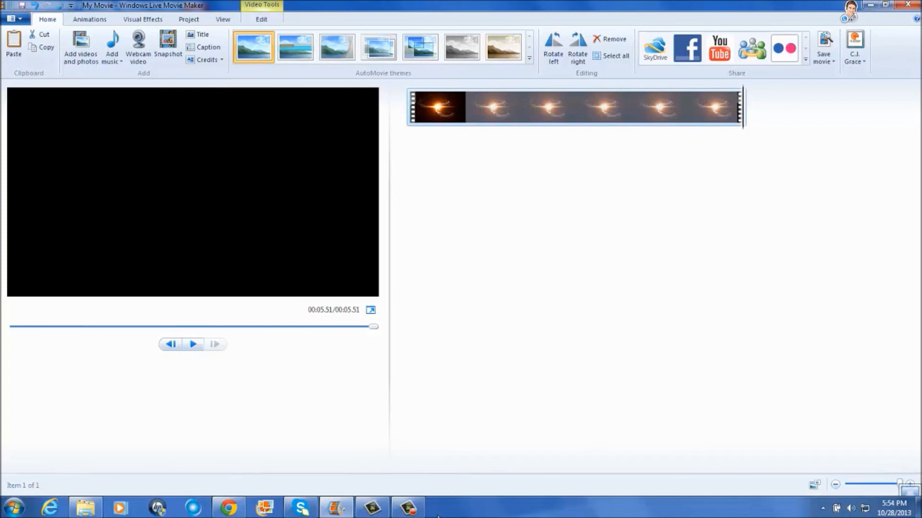
mouse_move(407, 507)
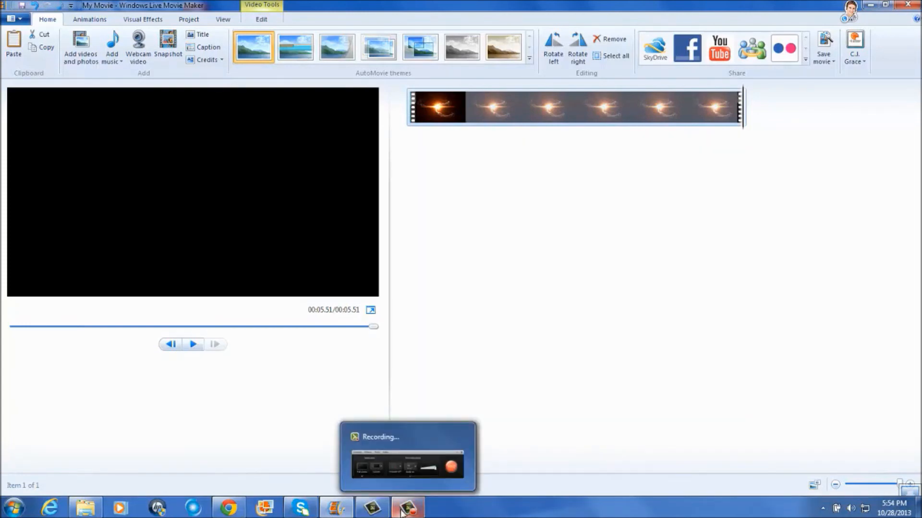
click(407, 507)
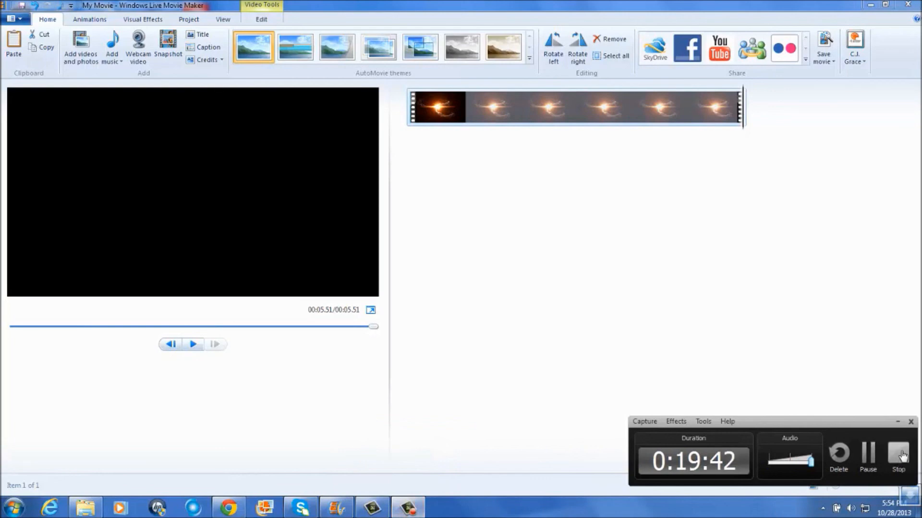